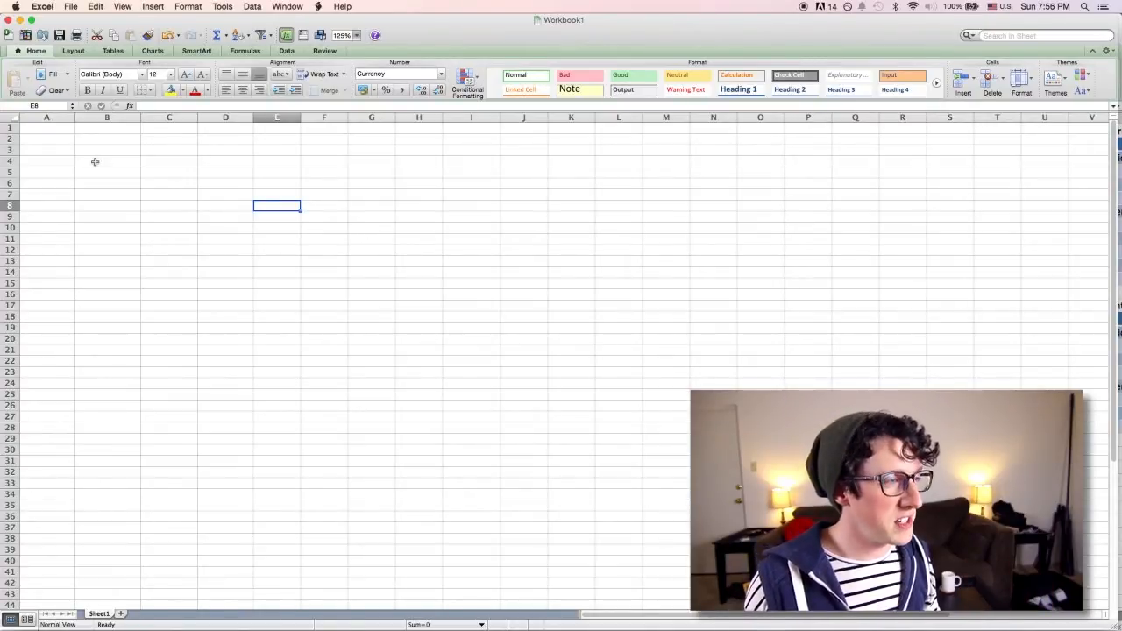
- Starting in A1, type headings Description, Date, Business, Category, Amount, Credit?, On Hand across row 1
click(45, 129)
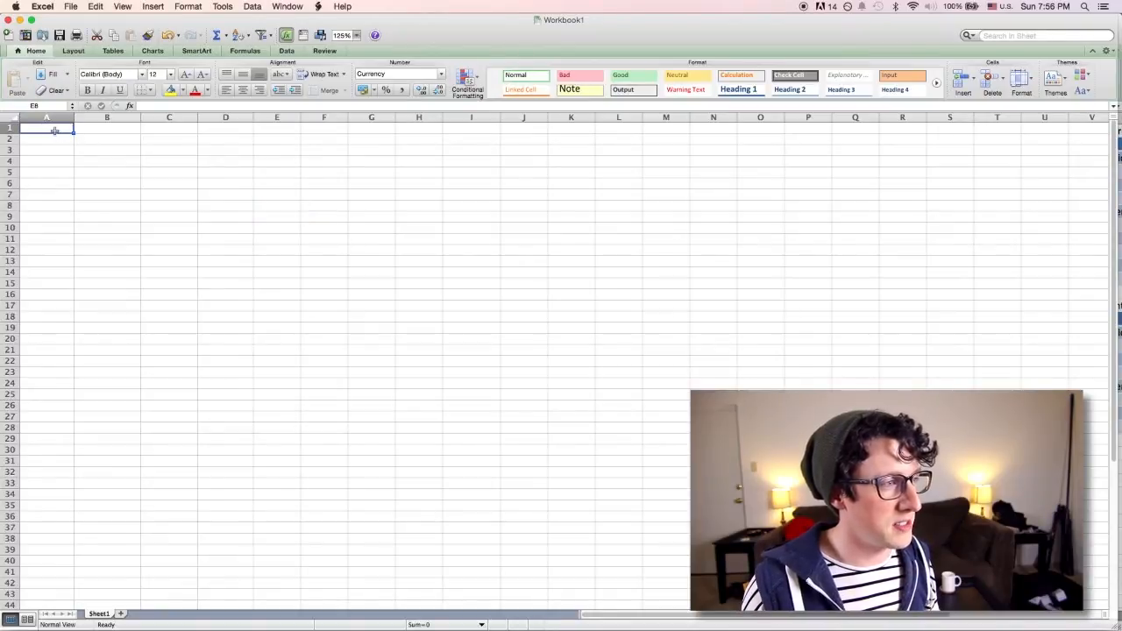
click(46, 128)
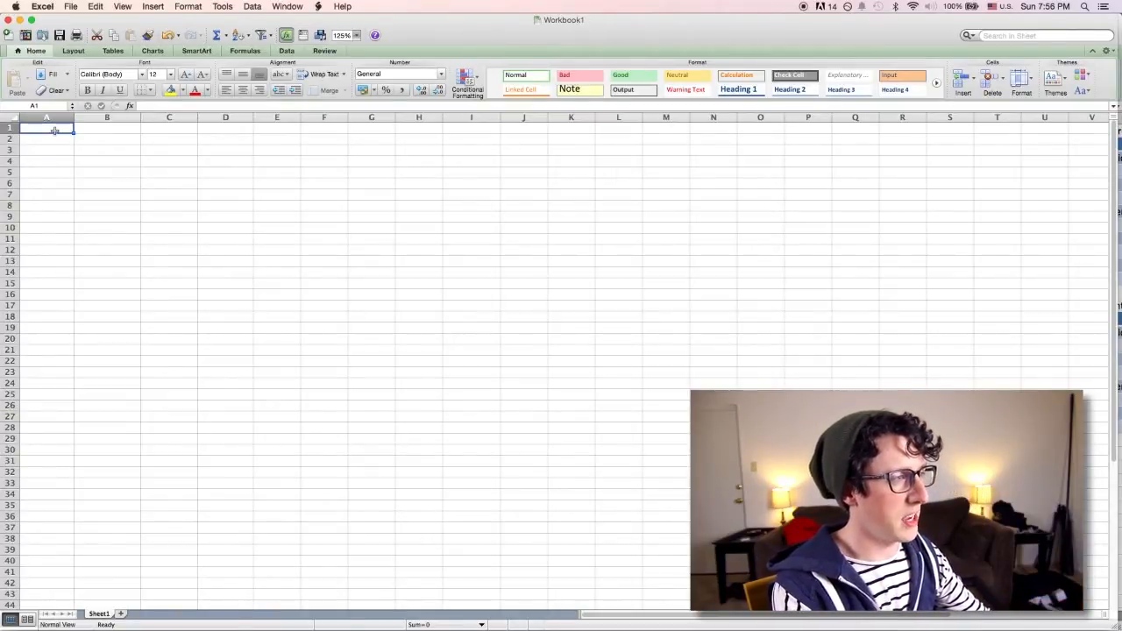
text(Description)
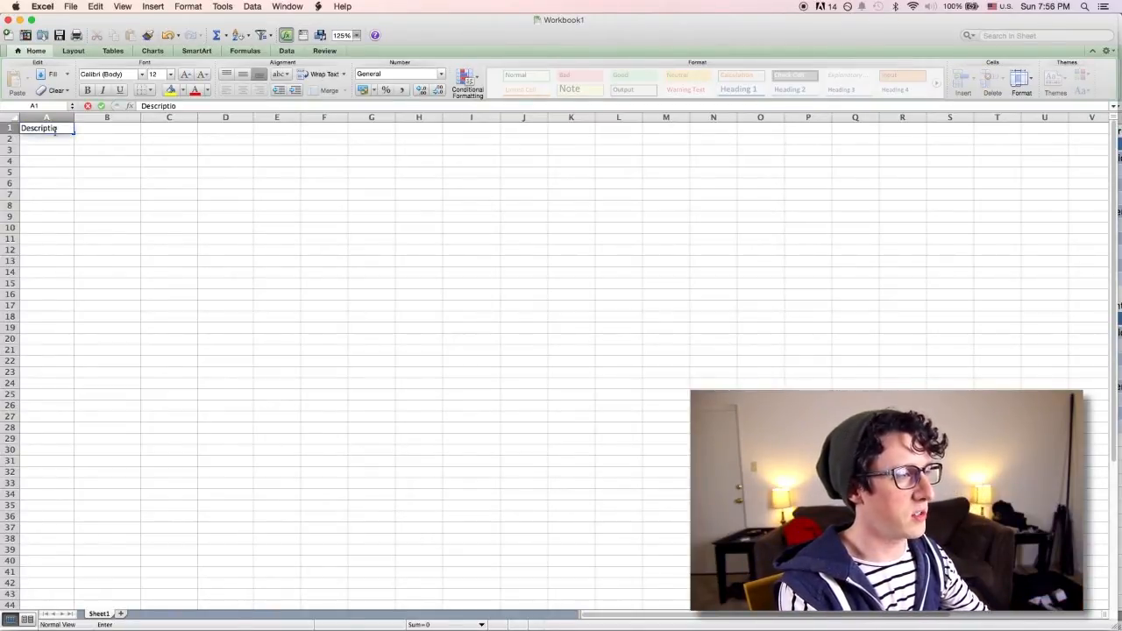
text(n)
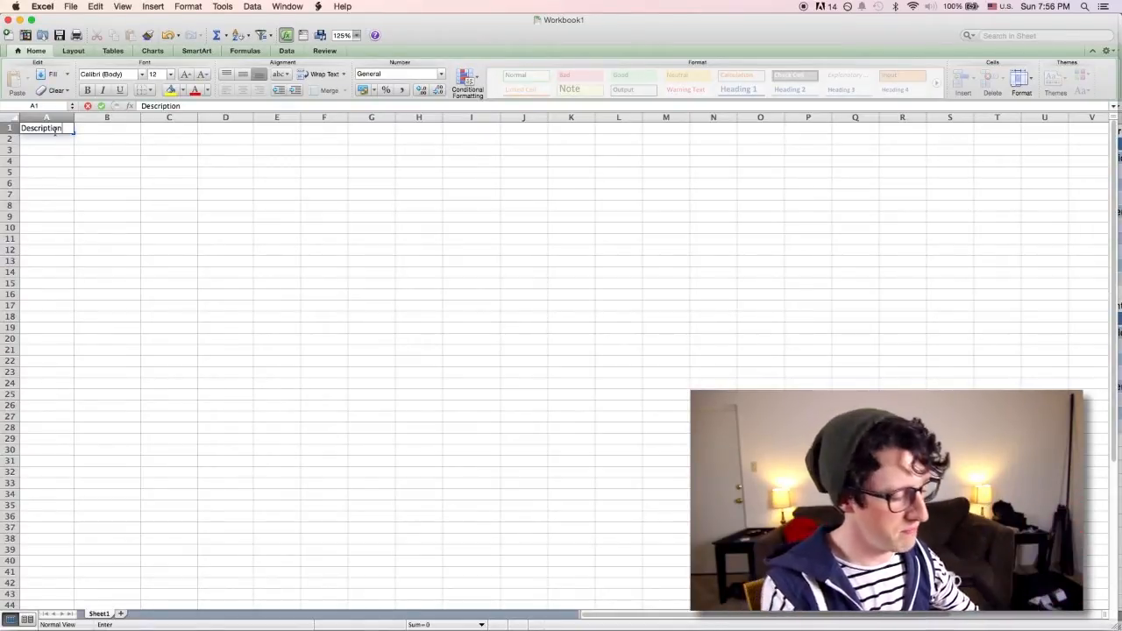
text(Da)
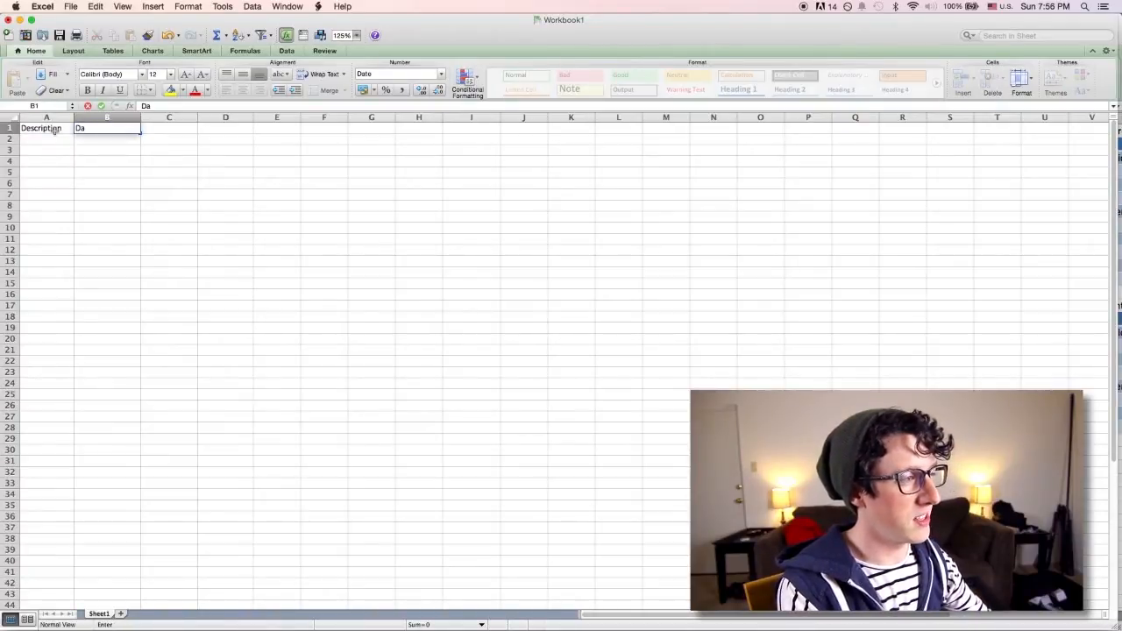
text(te)
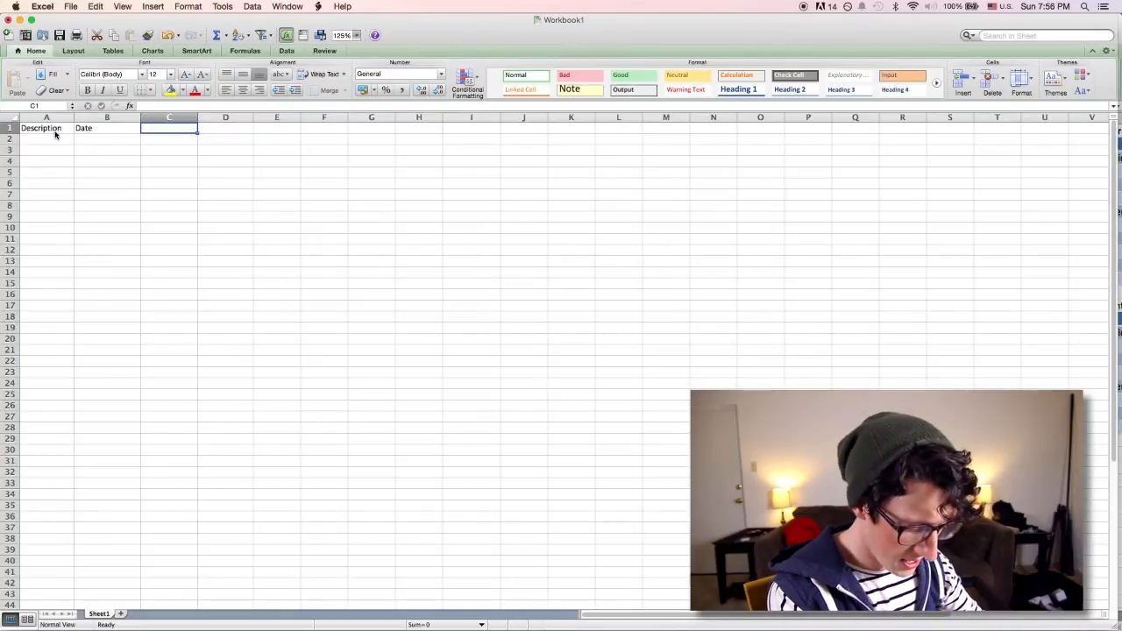
text(Busin)
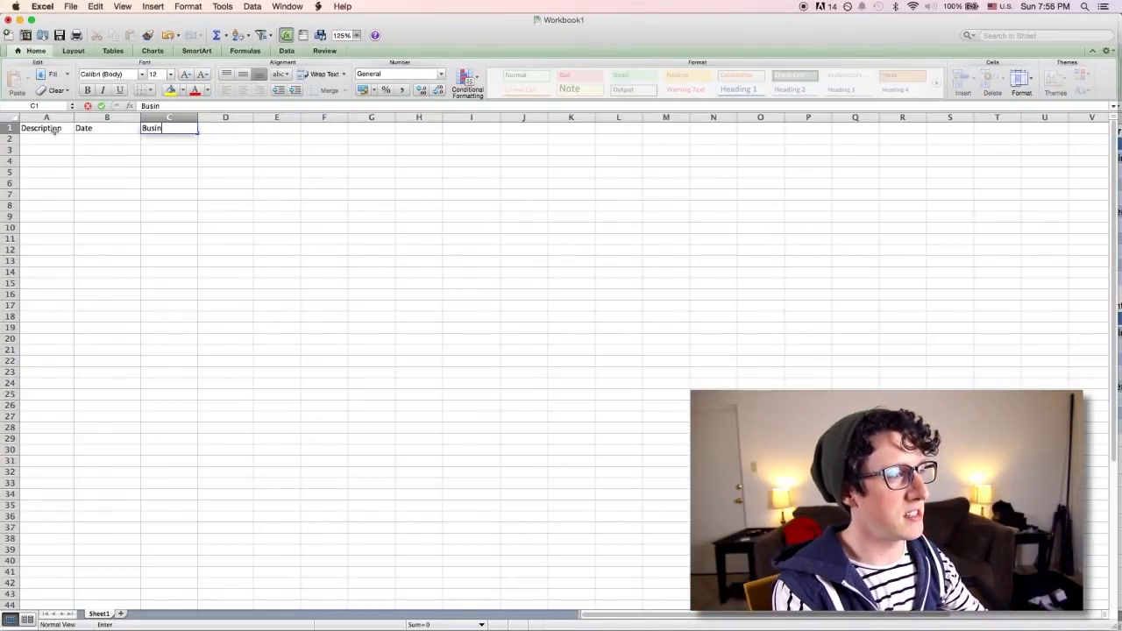
text(ess)
click(225, 128)
text(Category)
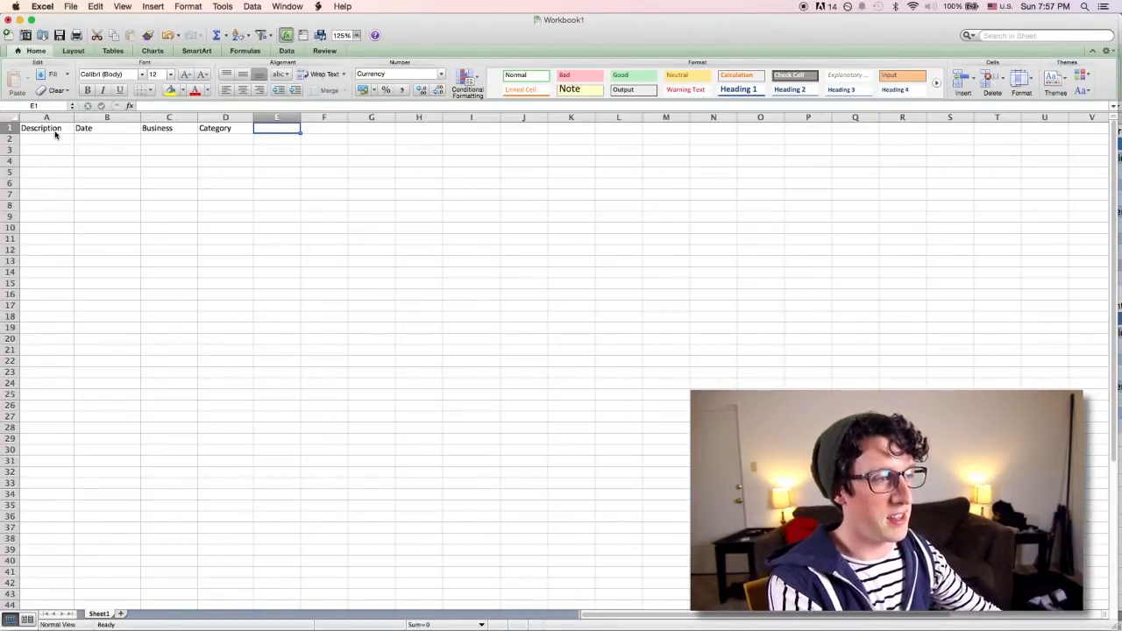
text(Credit?)
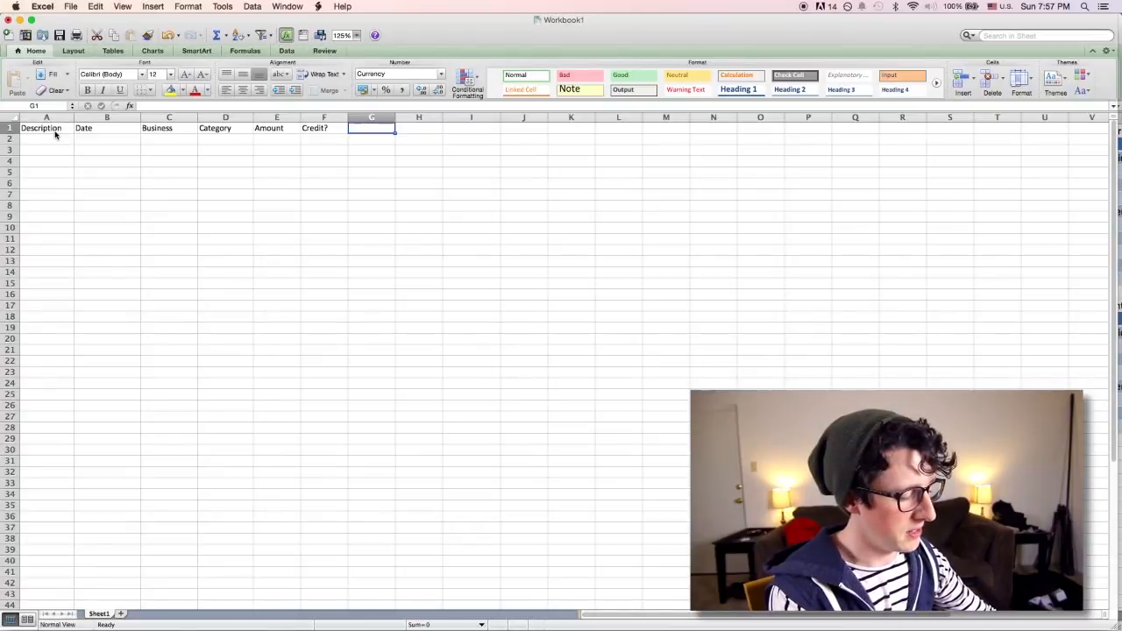
text(On Hand)
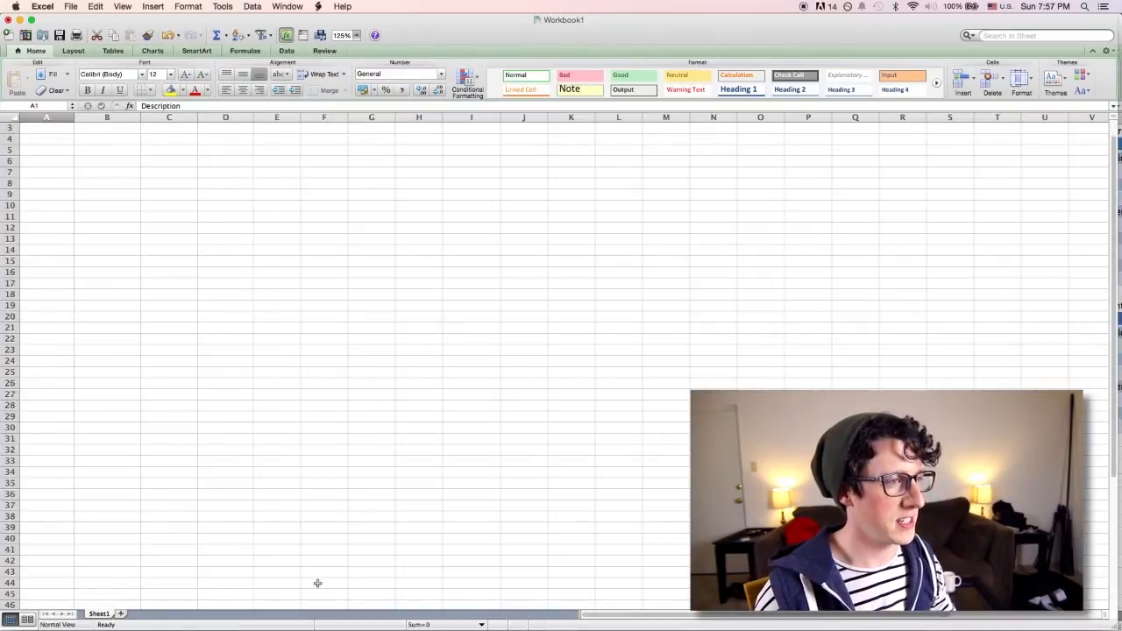
- Insert a table with headers over the ledger columns A through G
scroll(down, 3)
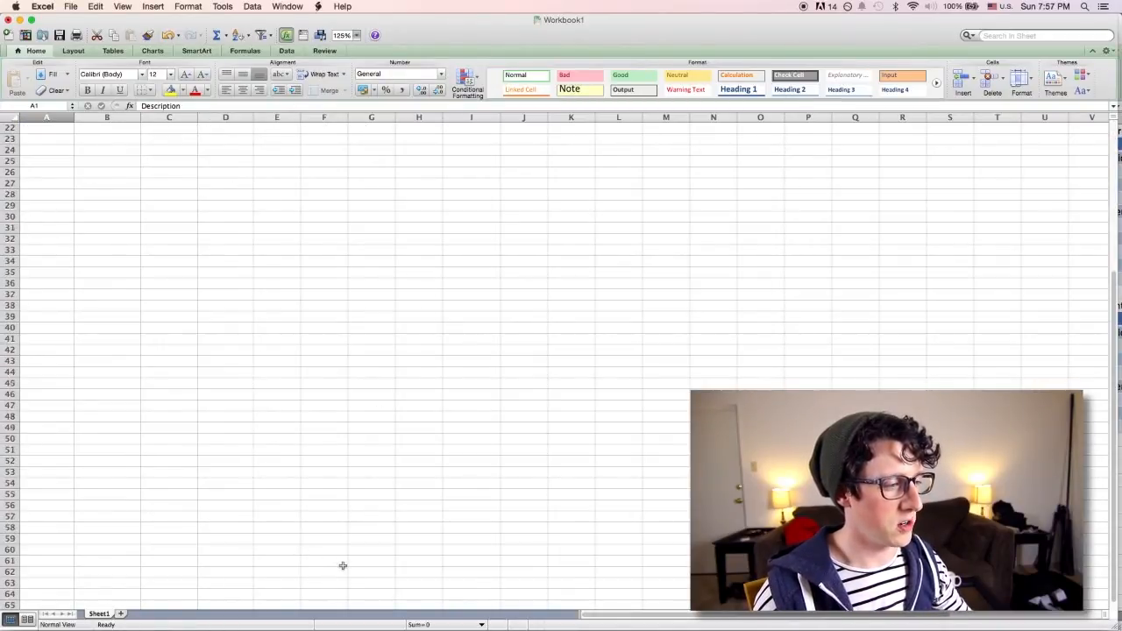
scroll(down, 3)
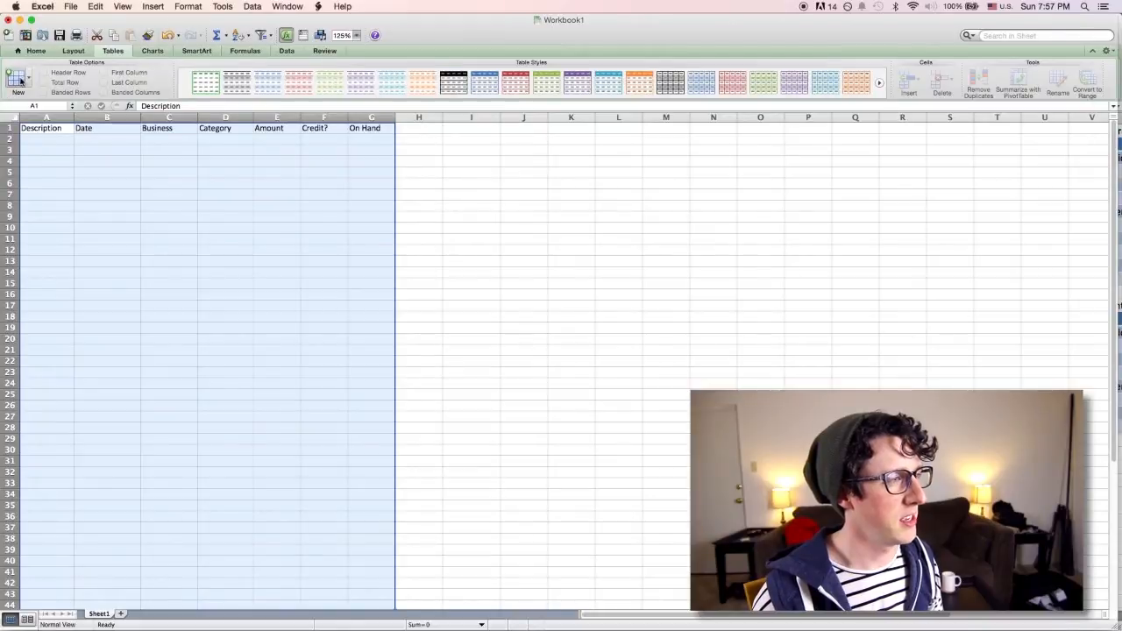
click(13, 72)
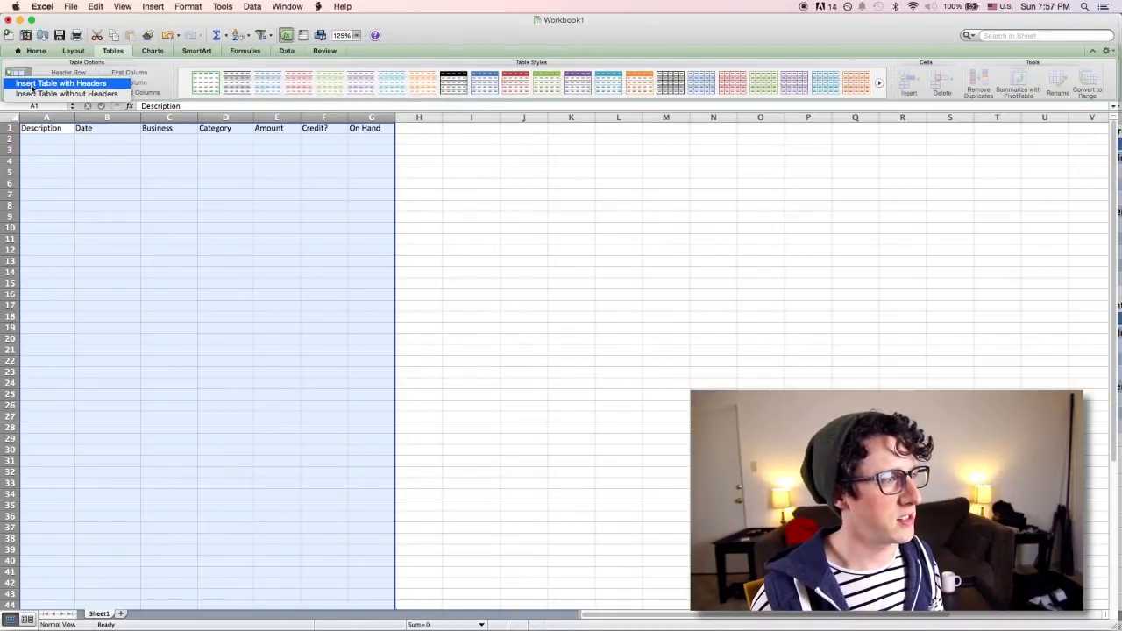
click(65, 83)
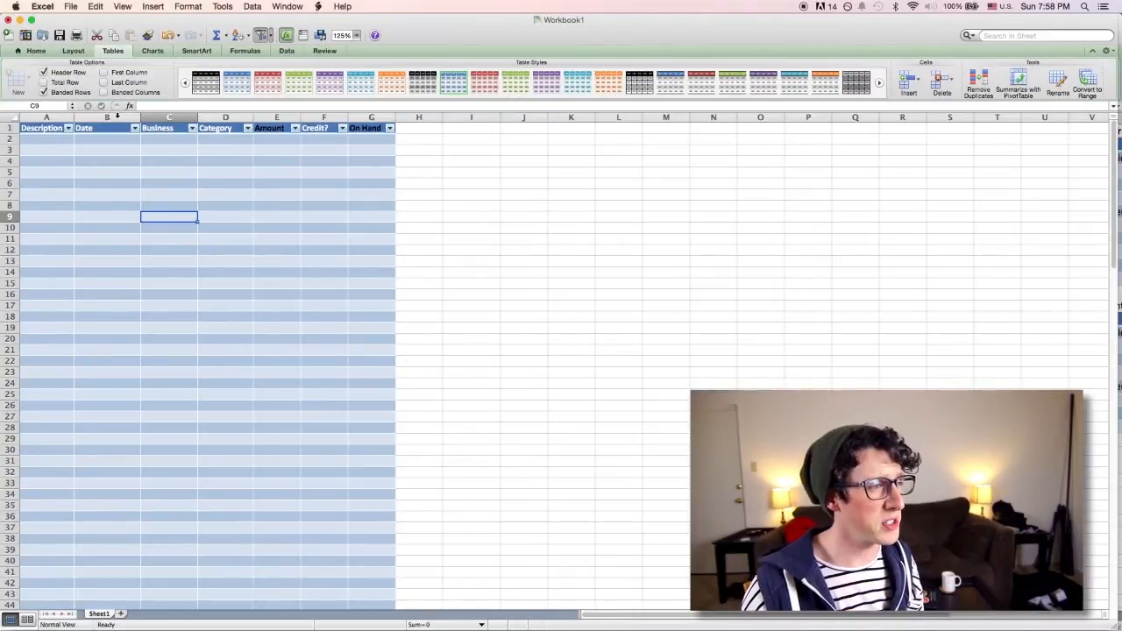
click(106, 117)
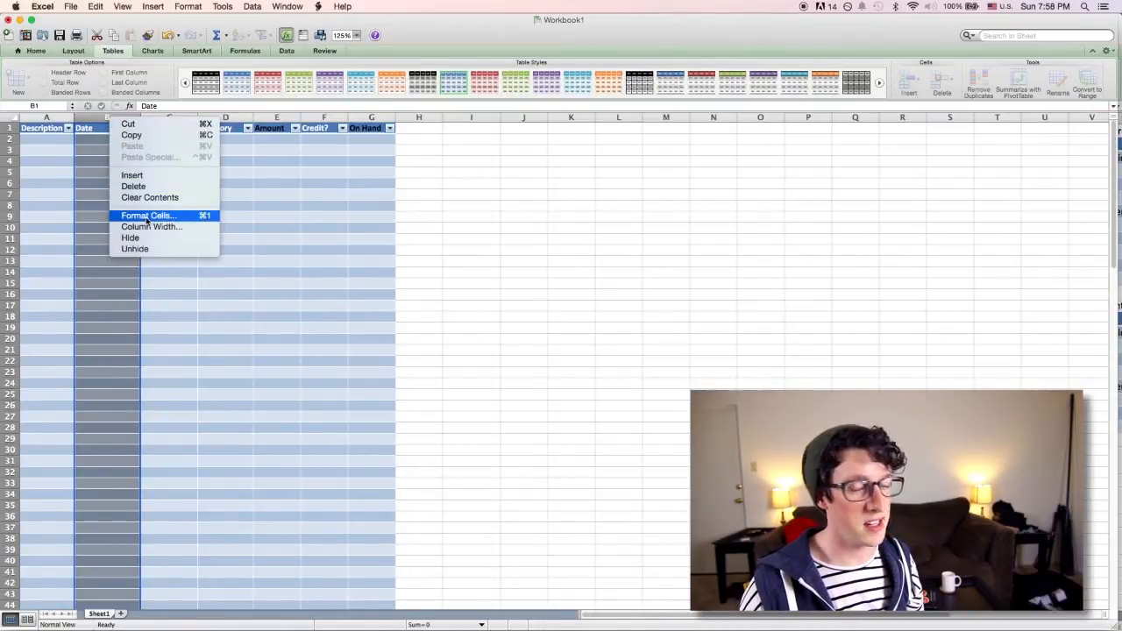
- Format Date as 3/14/01 1:30 PM, and Amount and On Hand as Currency
click(148, 214)
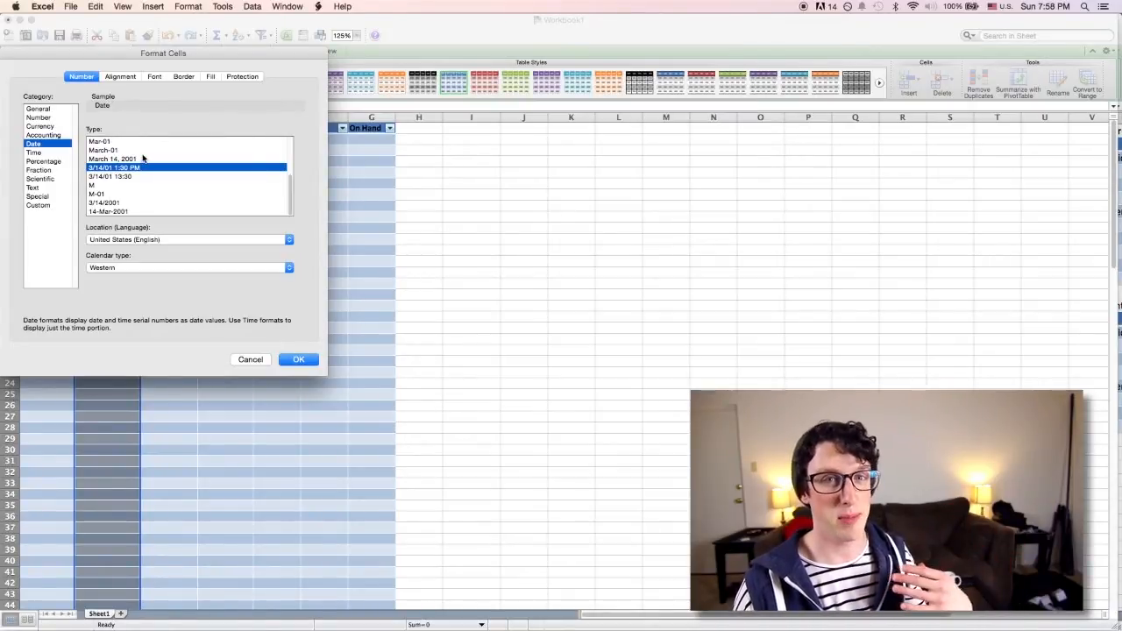
mouse_move(203, 243)
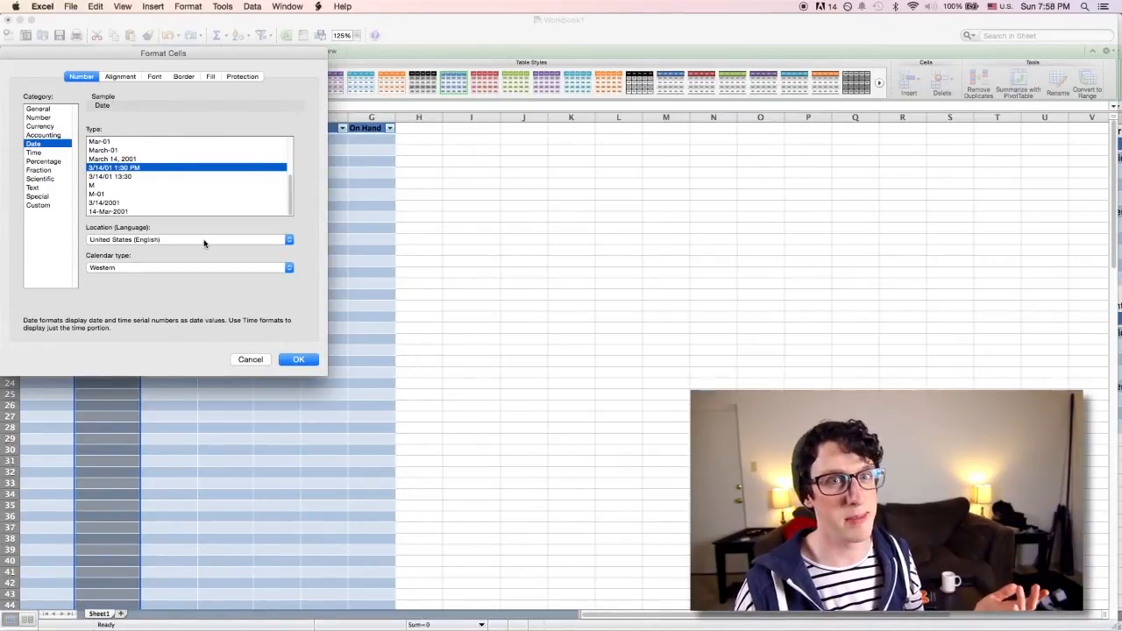
click(299, 359)
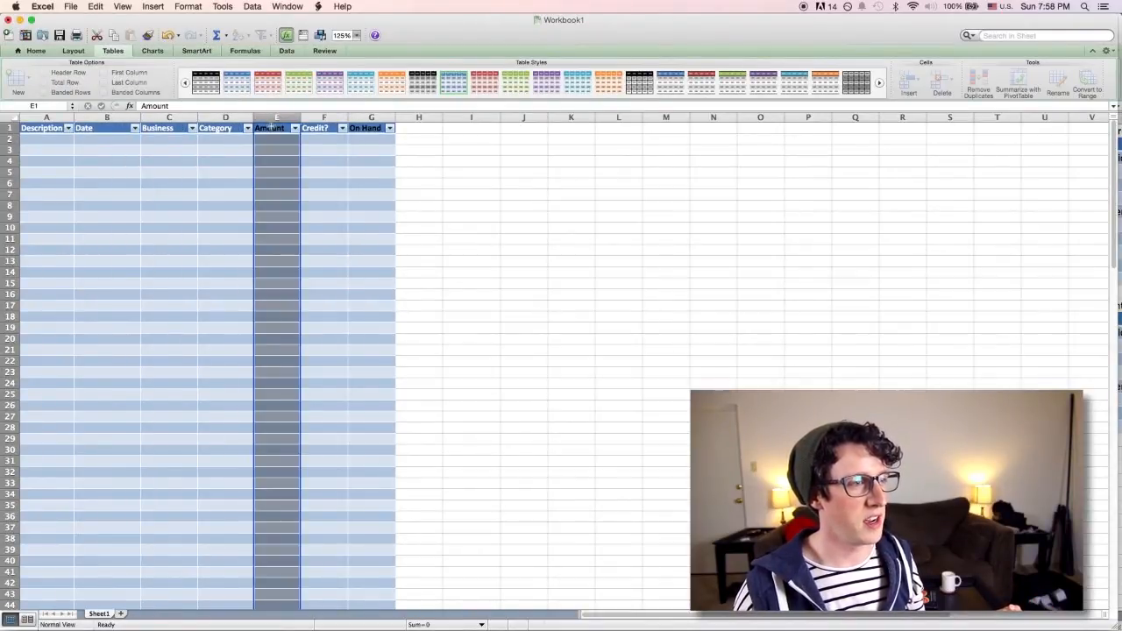
right_click(276, 128)
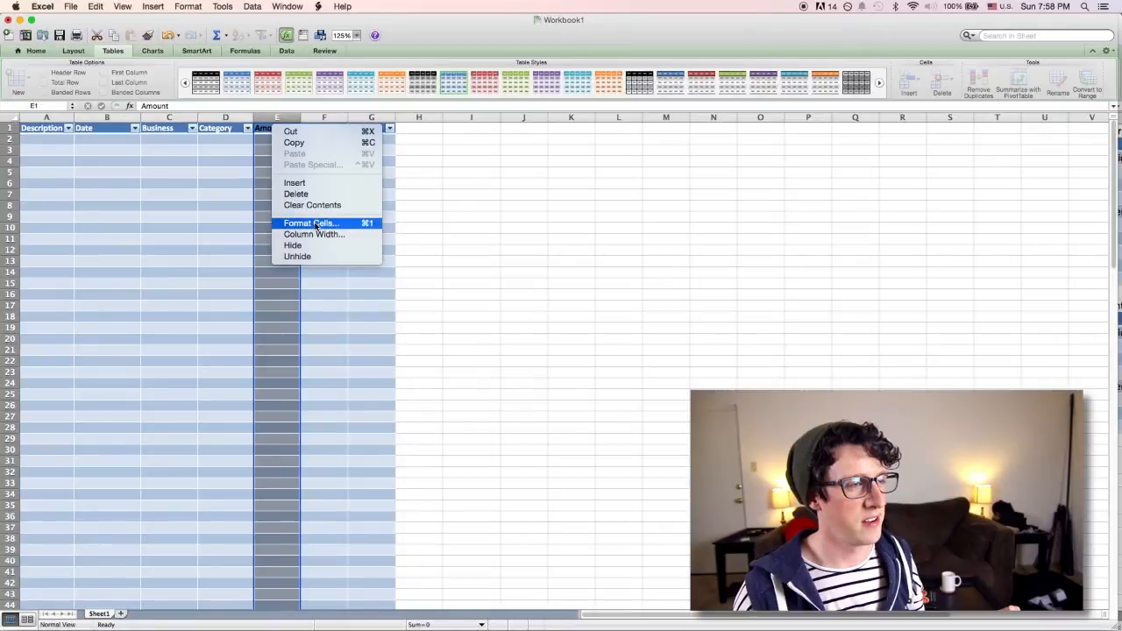
click(308, 223)
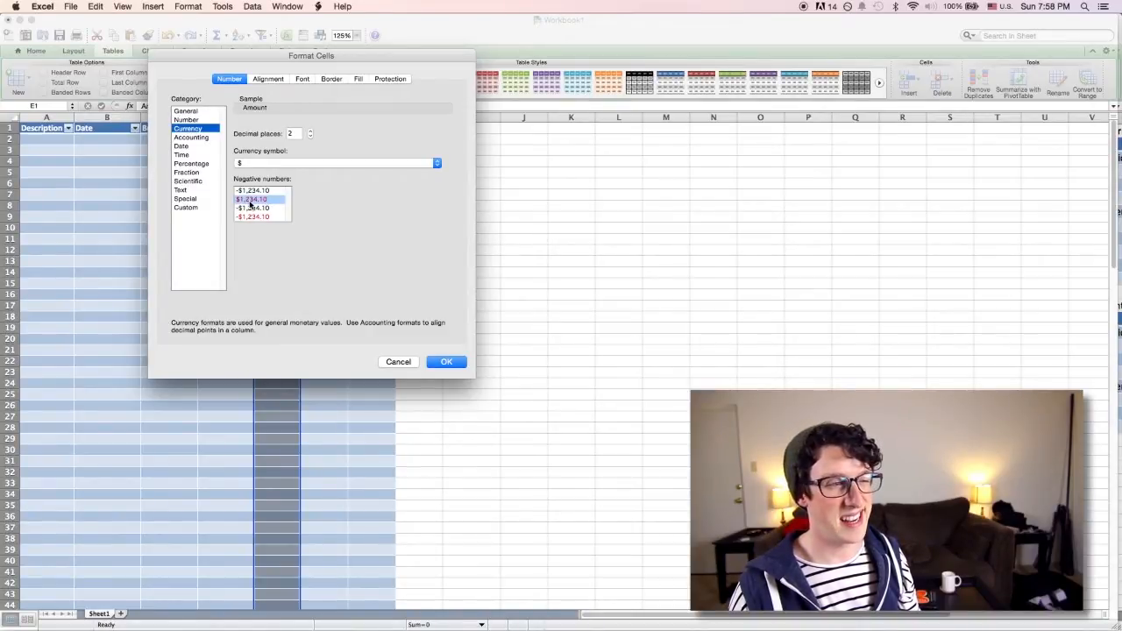
click(446, 361)
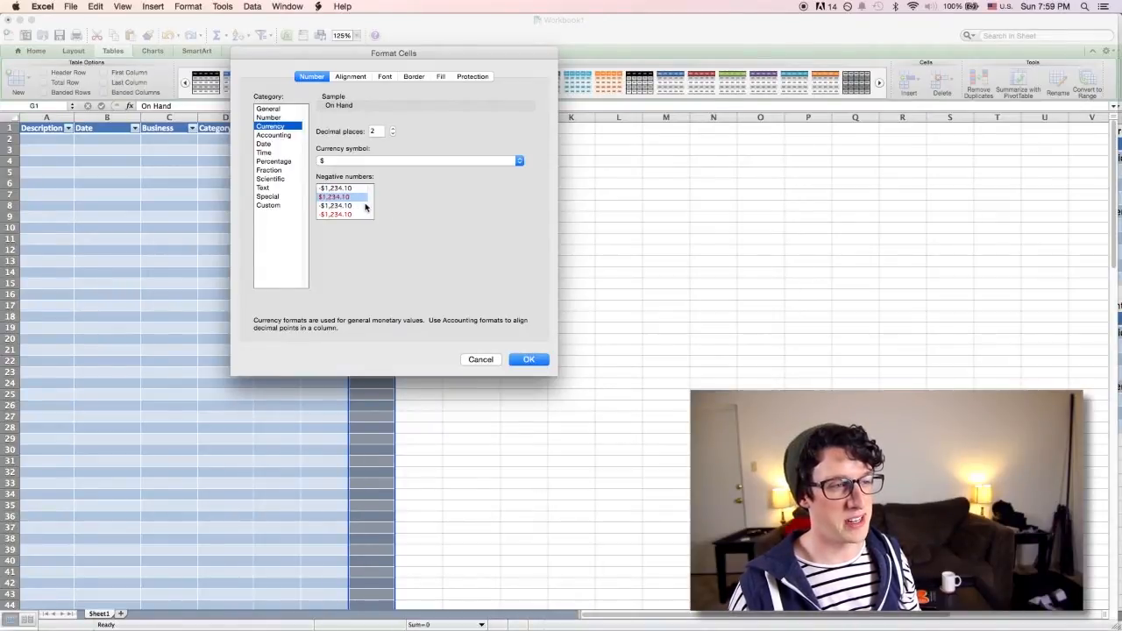
click(528, 359)
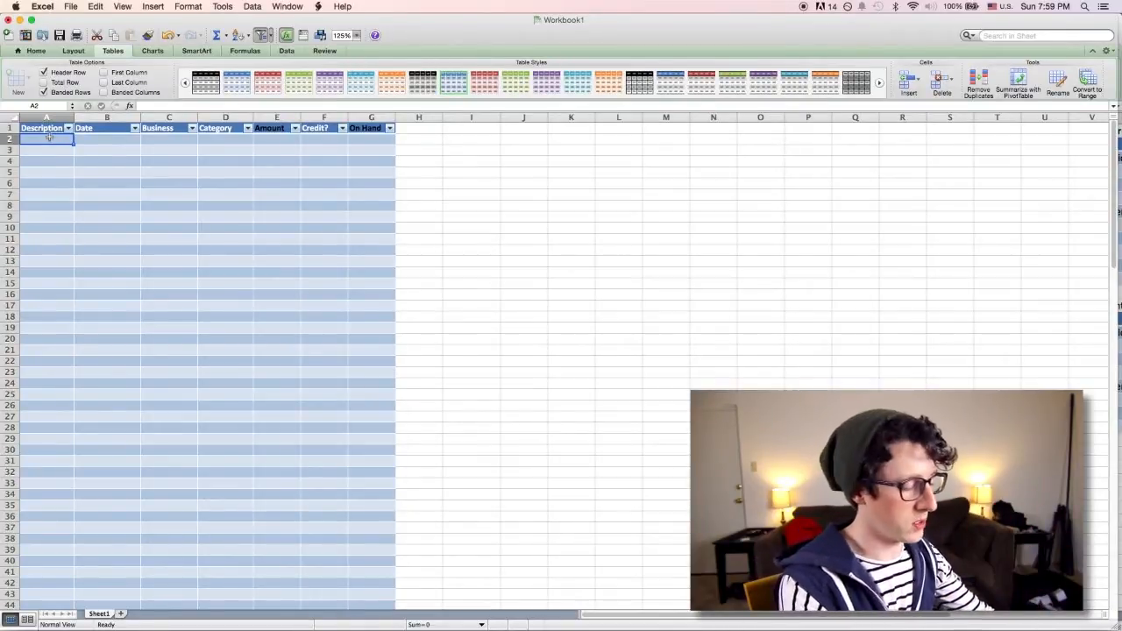
- Enter the first row's description Starting Cash and business Bank
text(S)
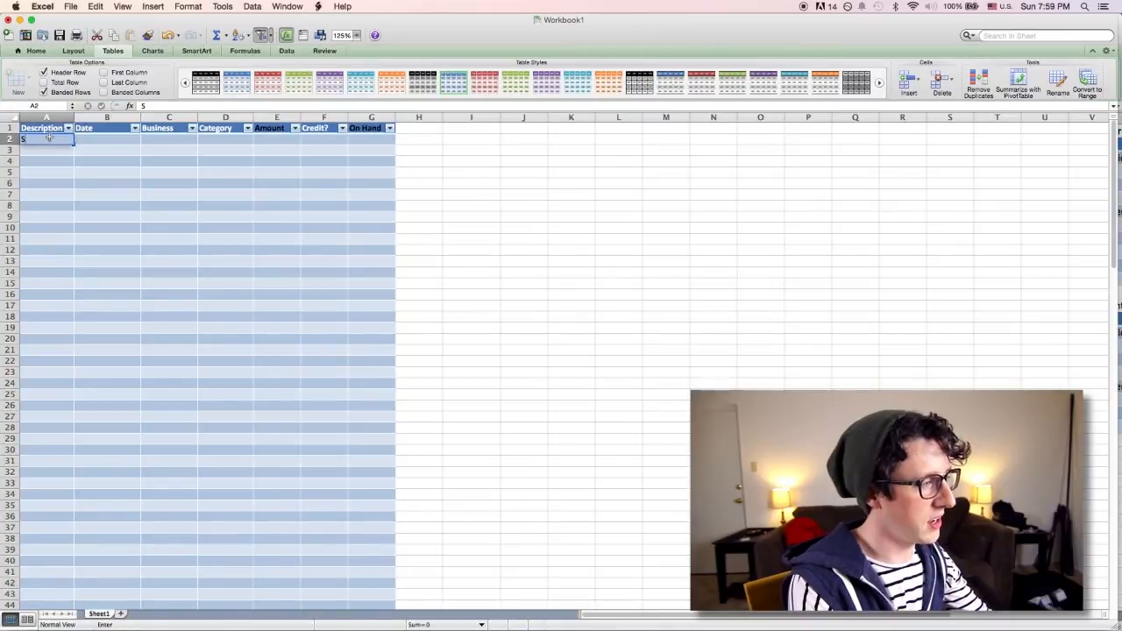
text(Starting Cash)
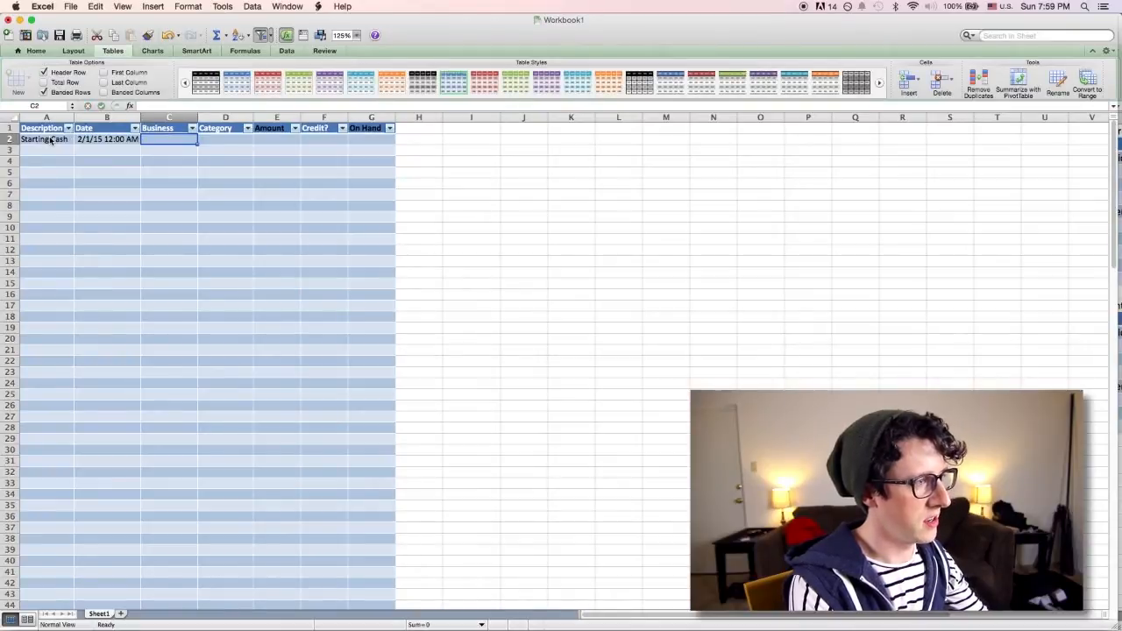
text(Ba)
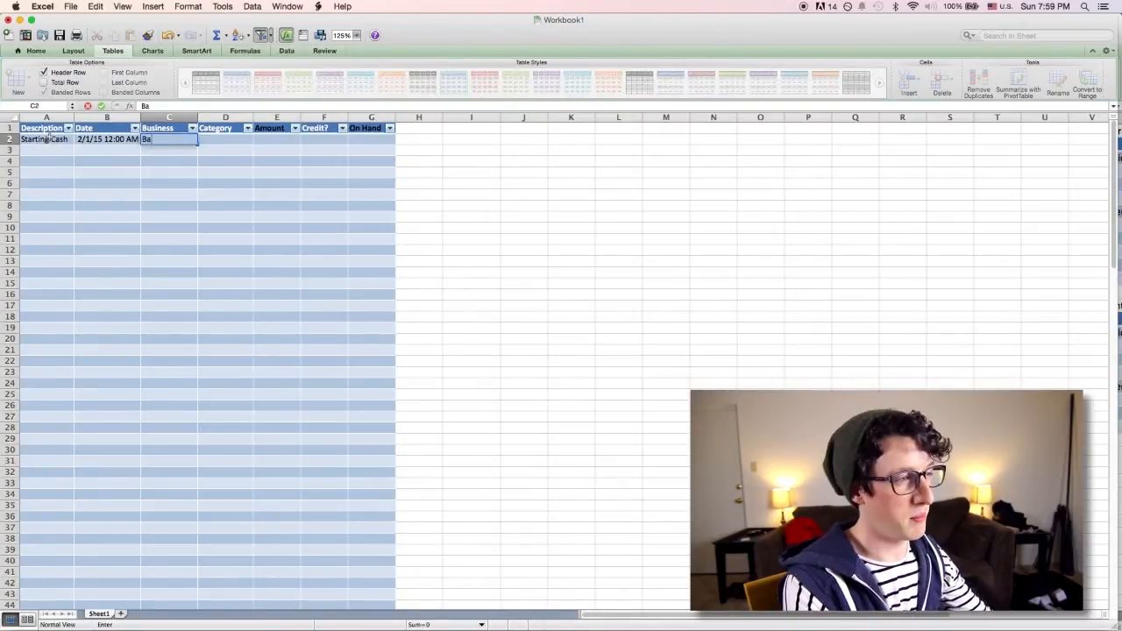
key(Tab)
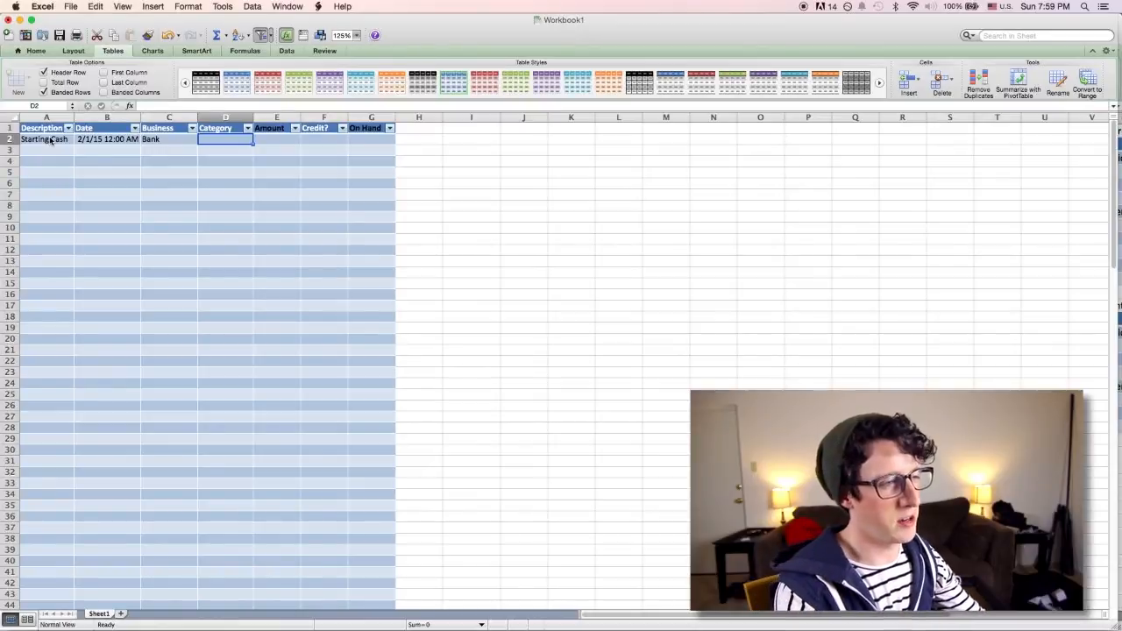
- Enter 100 as the Amount and set On Hand to reference that amount
click(276, 139)
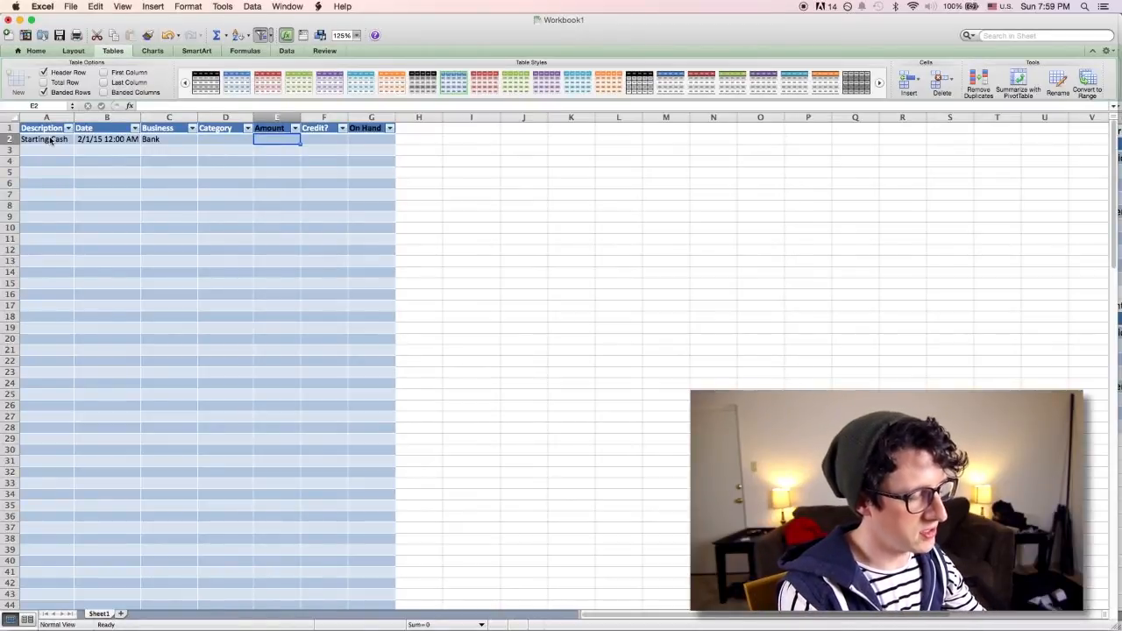
text(100.00)
click(372, 139)
text(=)
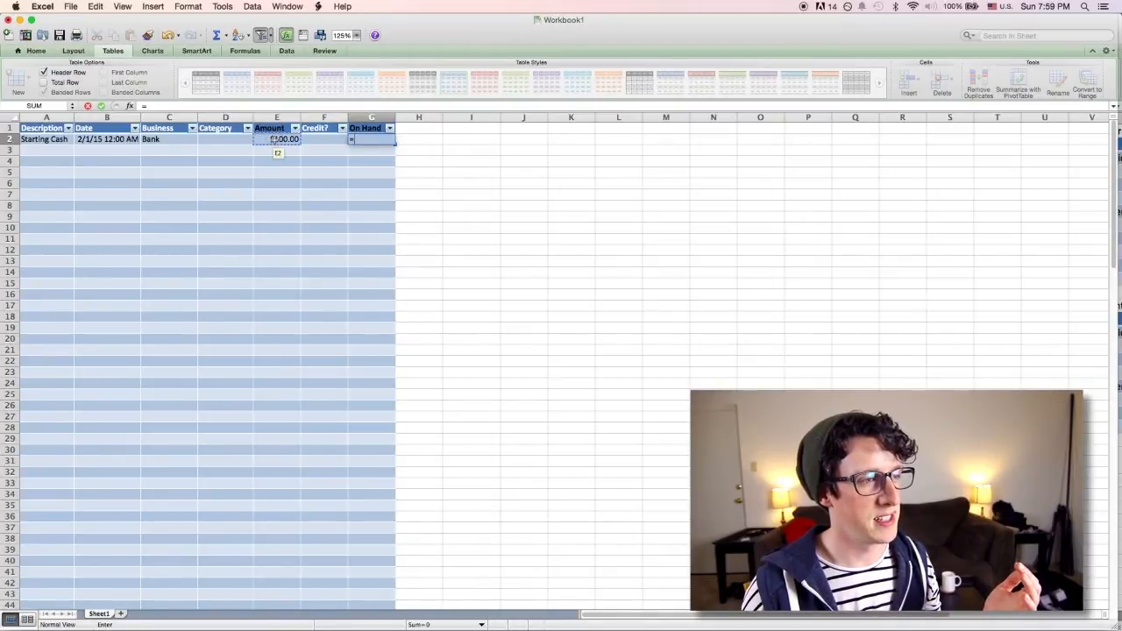
click(276, 139)
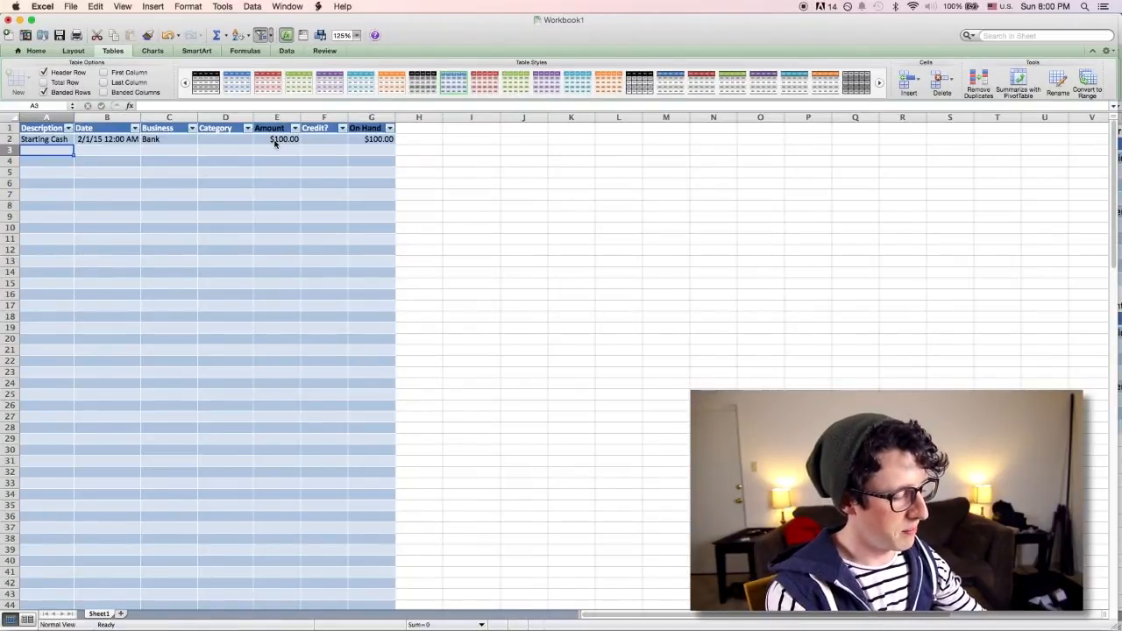
- Type Real Job, 2/2/15 5:00 PM, Employer and Income into row 3
text(Real Job)
click(107, 150)
text(2/2/15 5:)
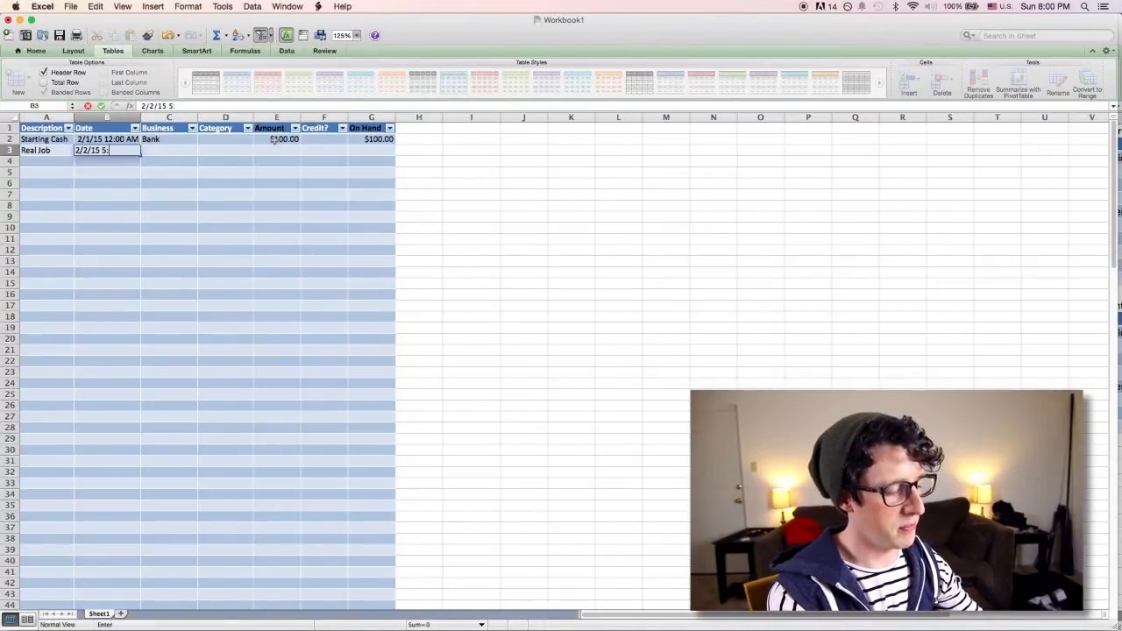
text(00)
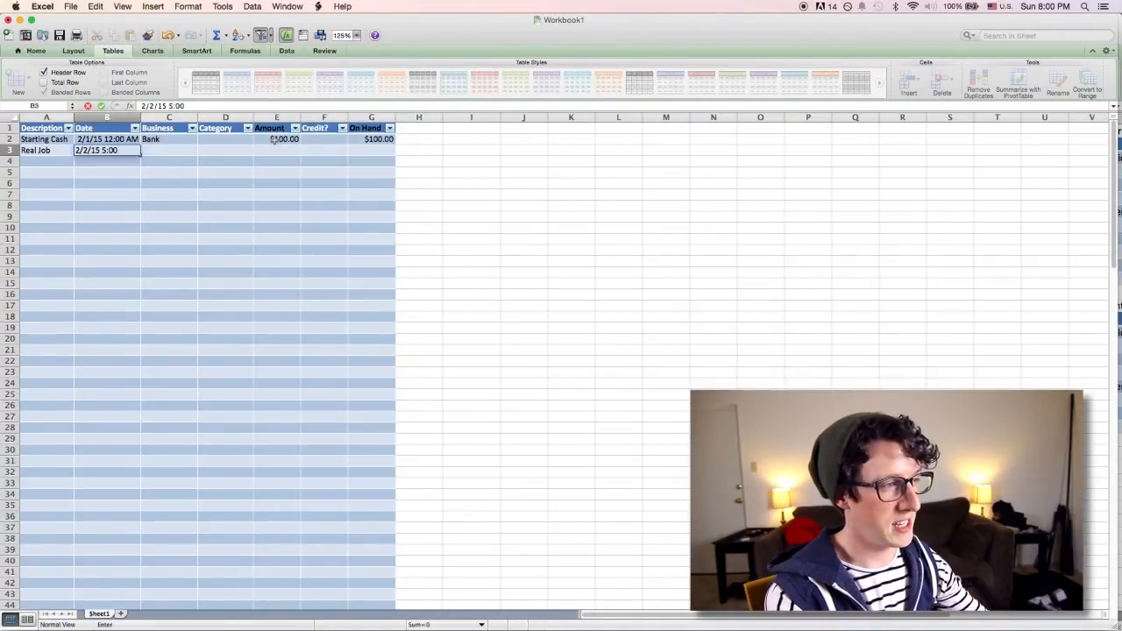
text(Employ)
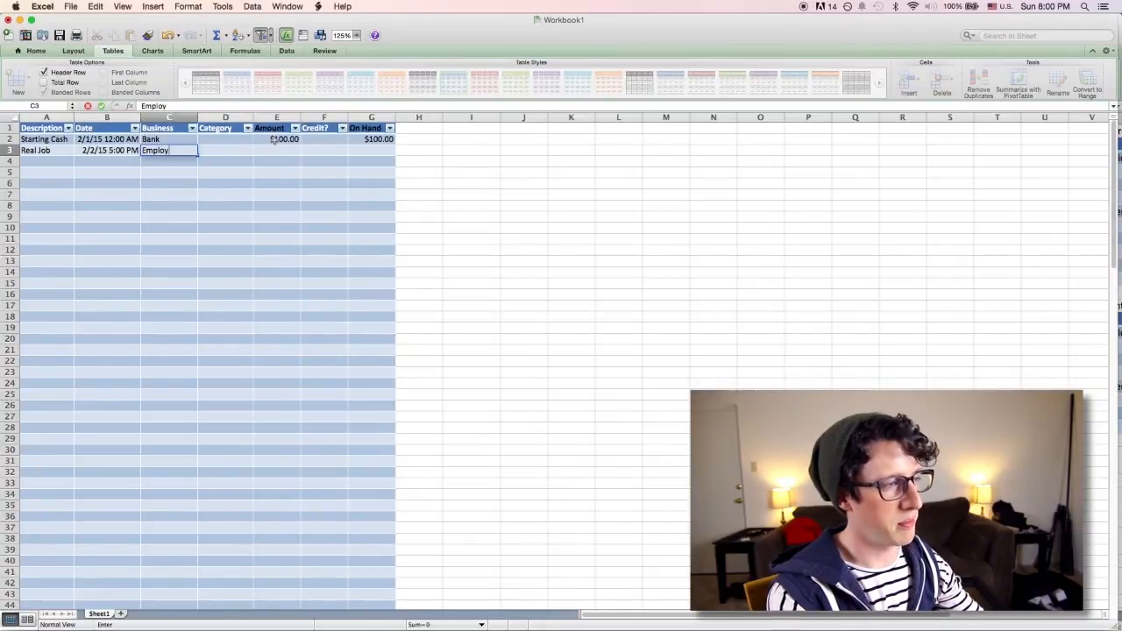
text(er)
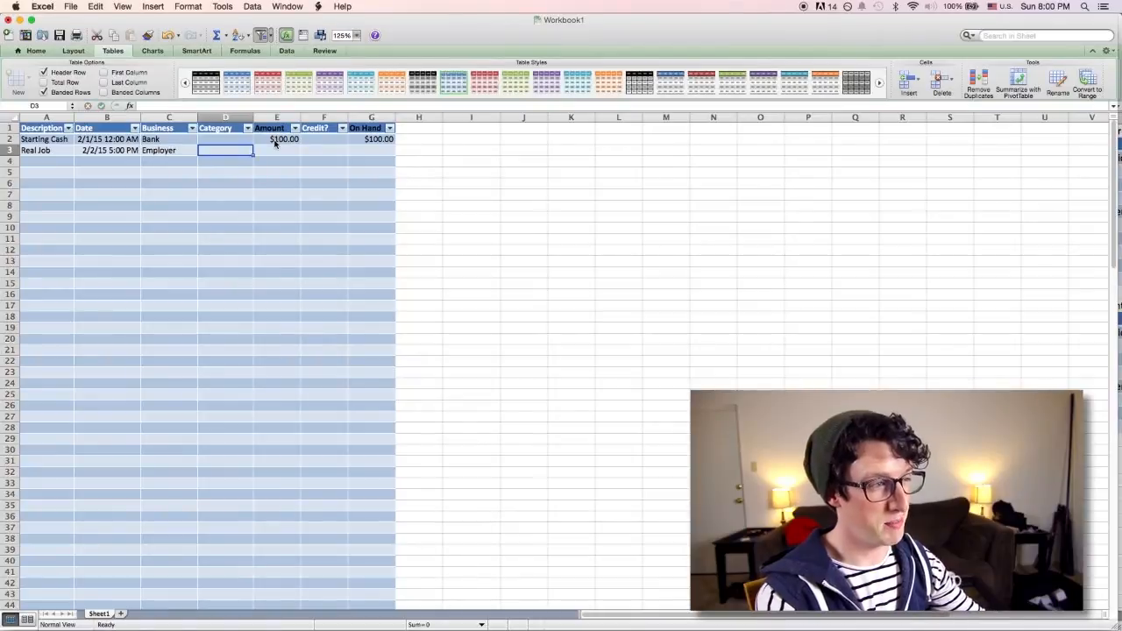
text(Income)
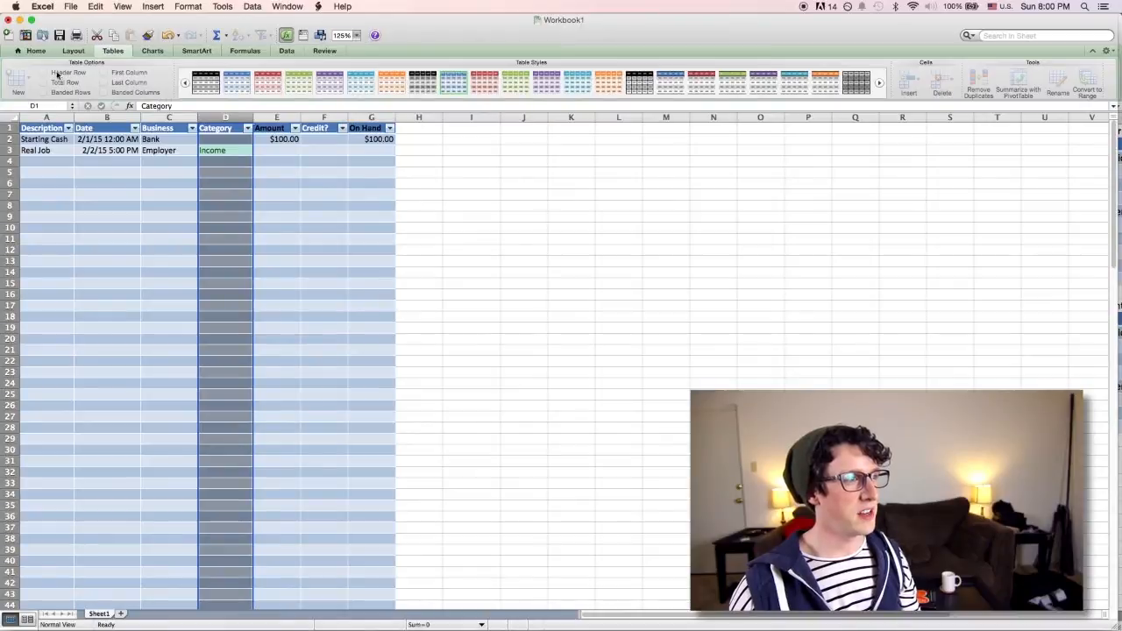
click(38, 54)
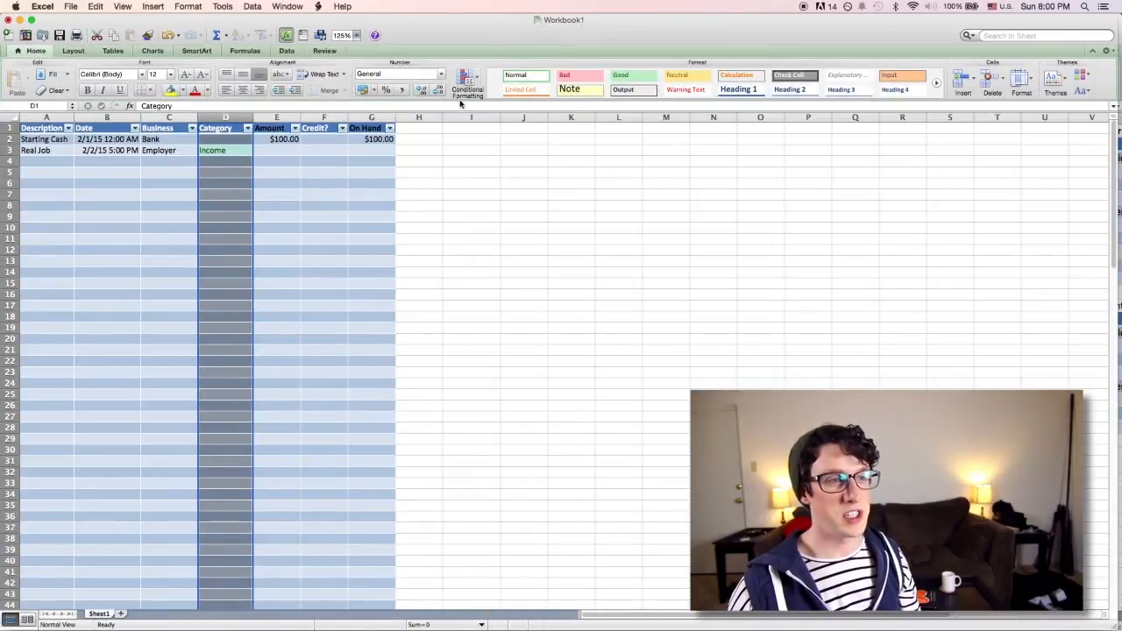
click(469, 83)
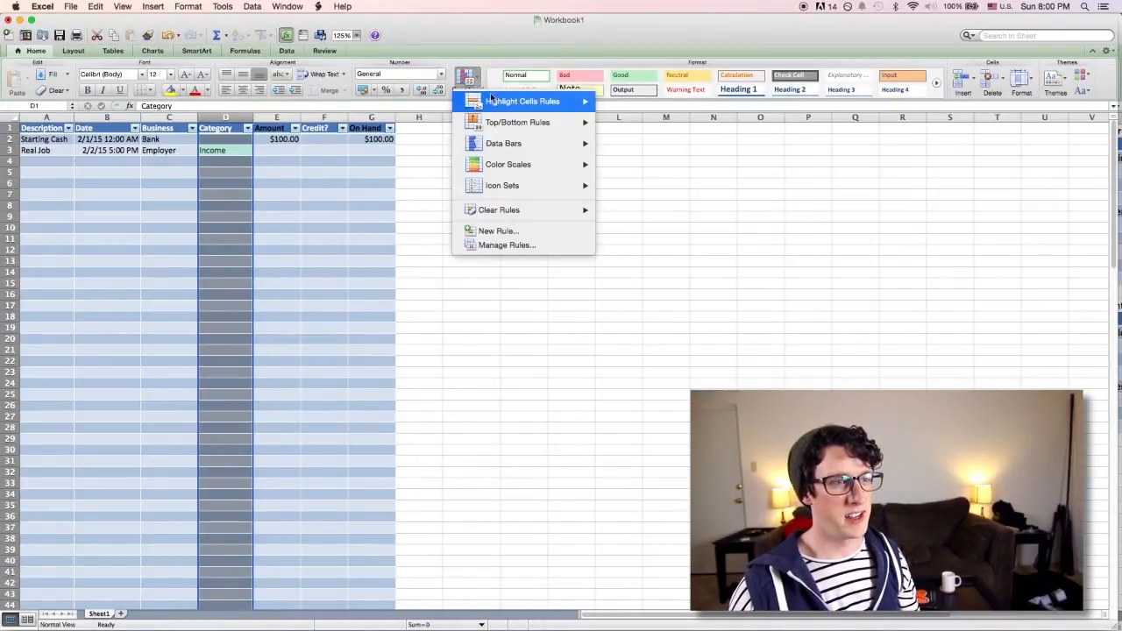
mouse_move(523, 101)
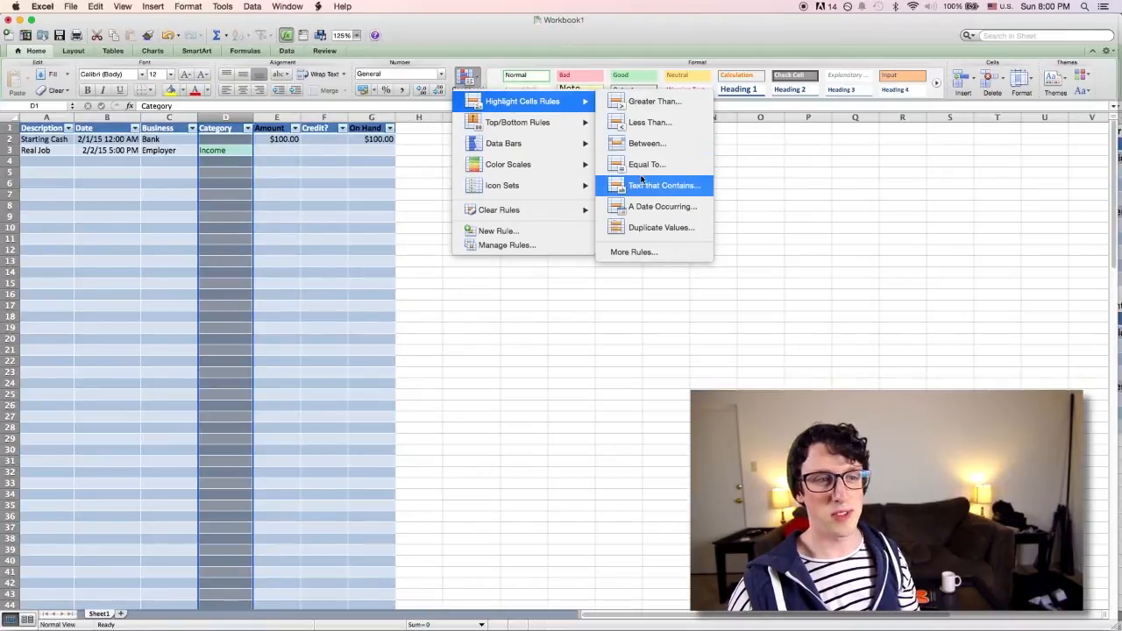
click(661, 185)
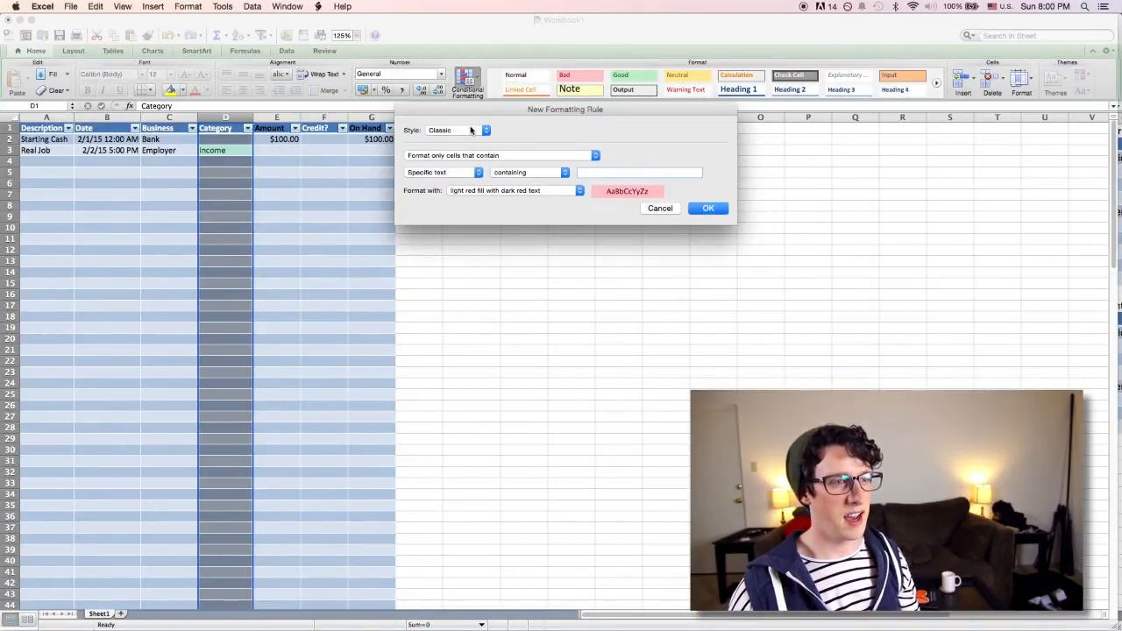
click(643, 172)
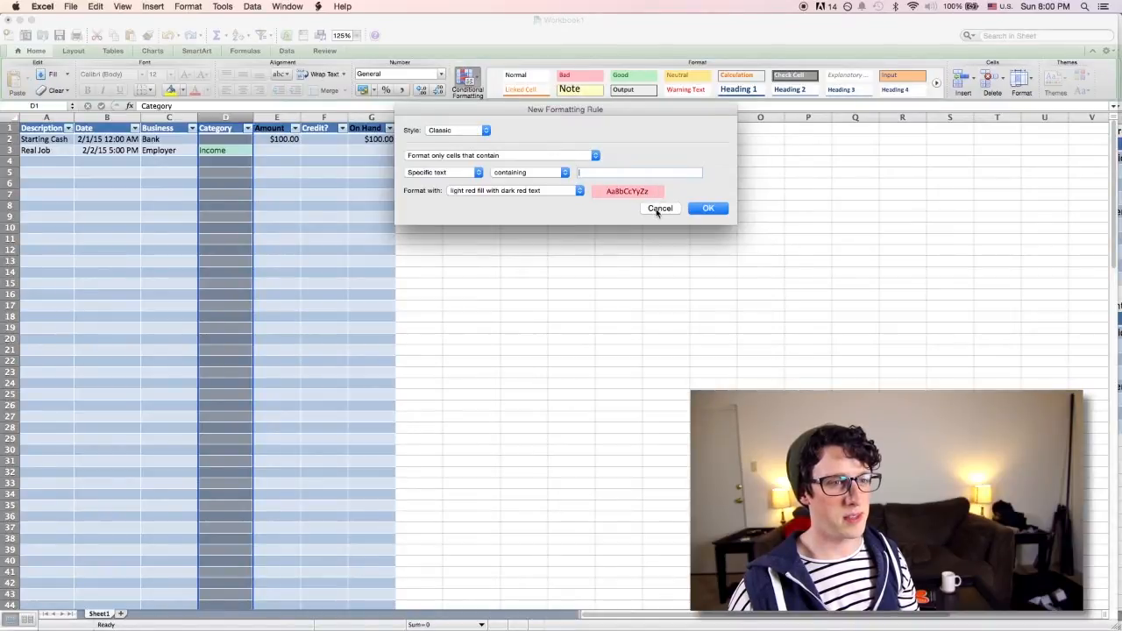
click(660, 207)
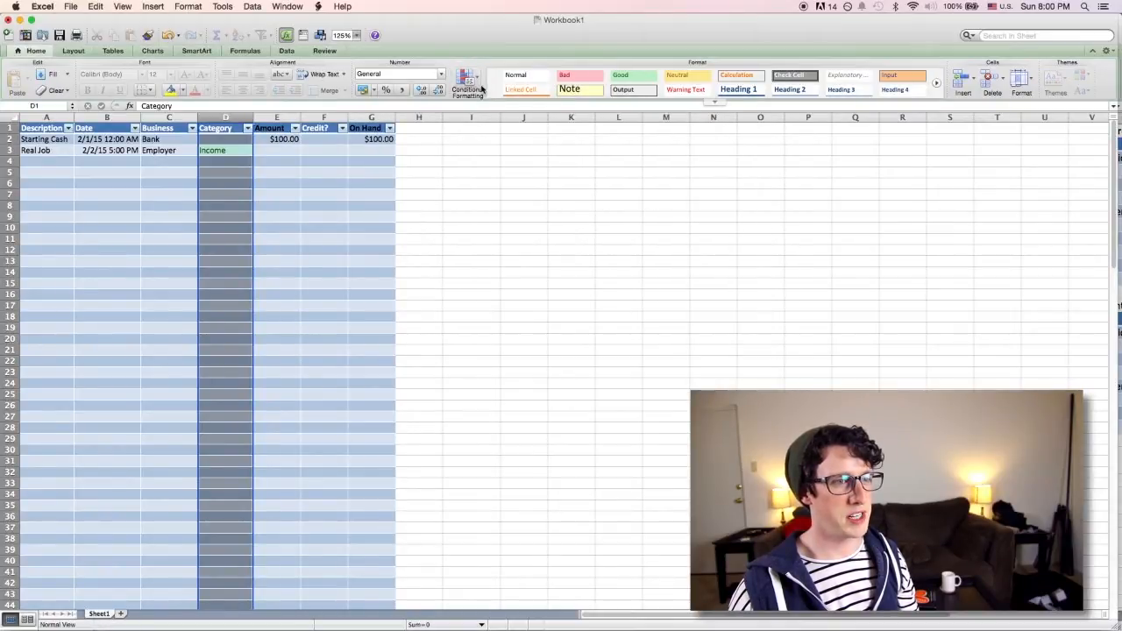
click(466, 84)
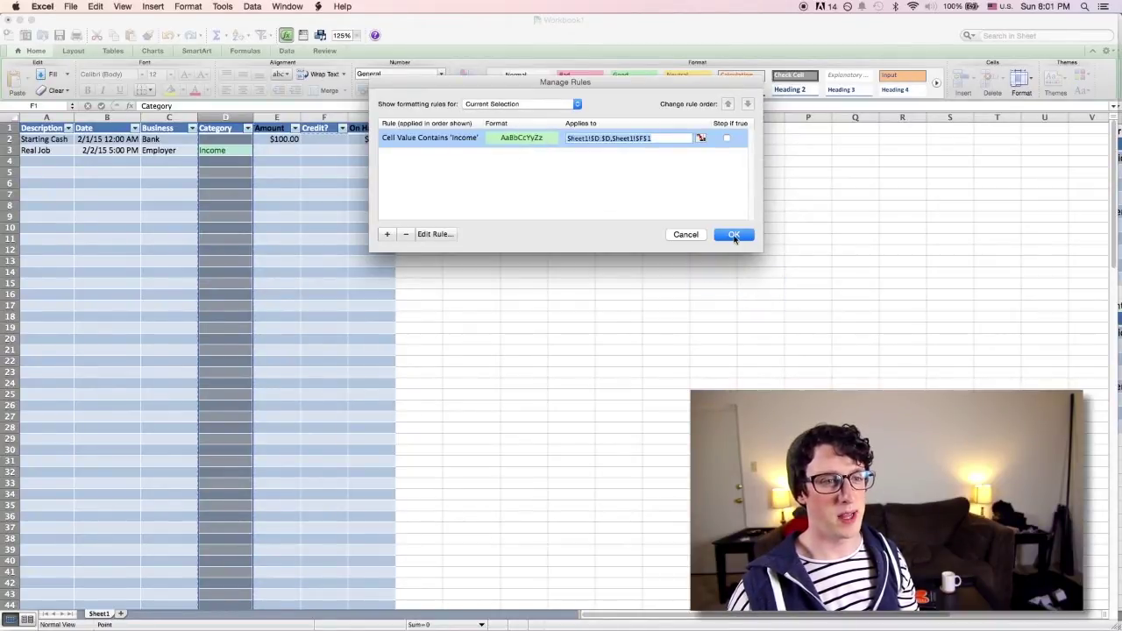
click(733, 234)
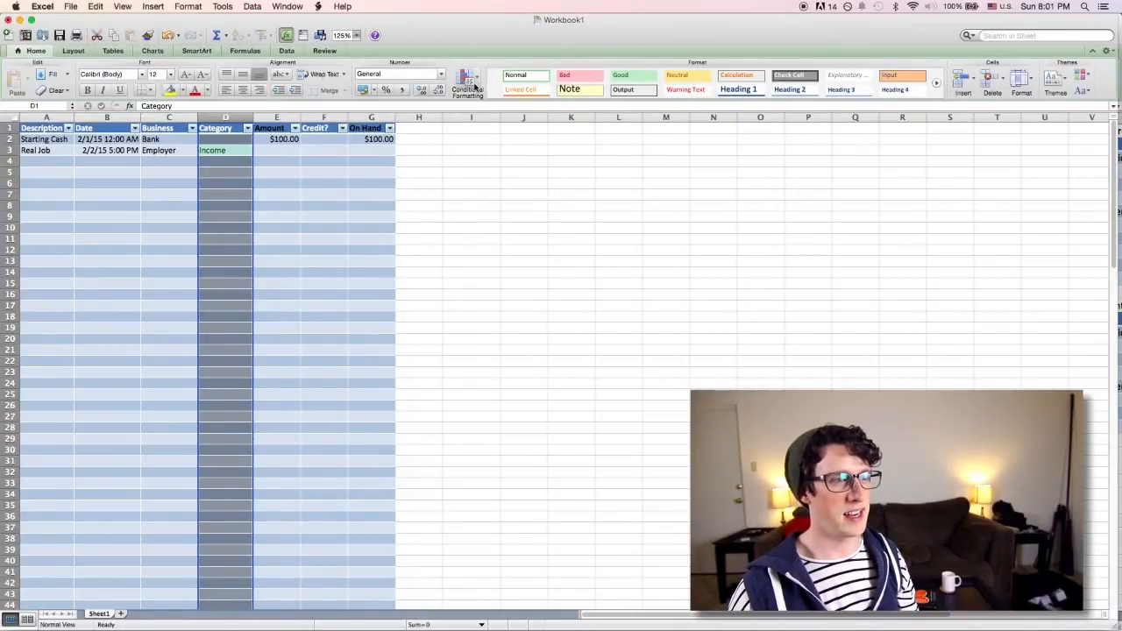
click(464, 83)
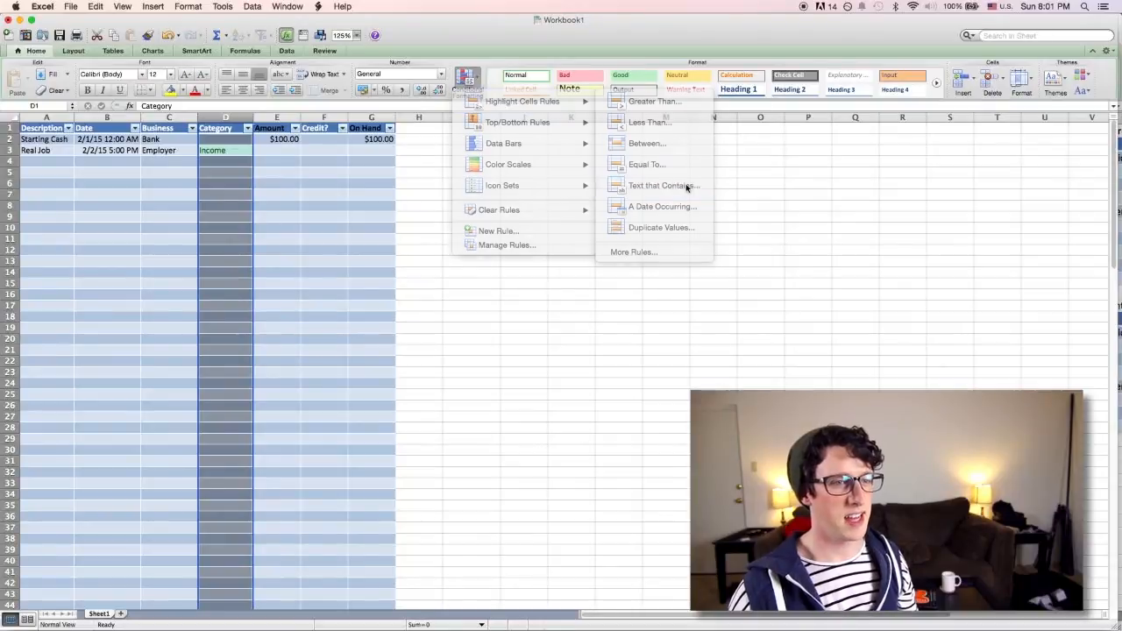
click(656, 185)
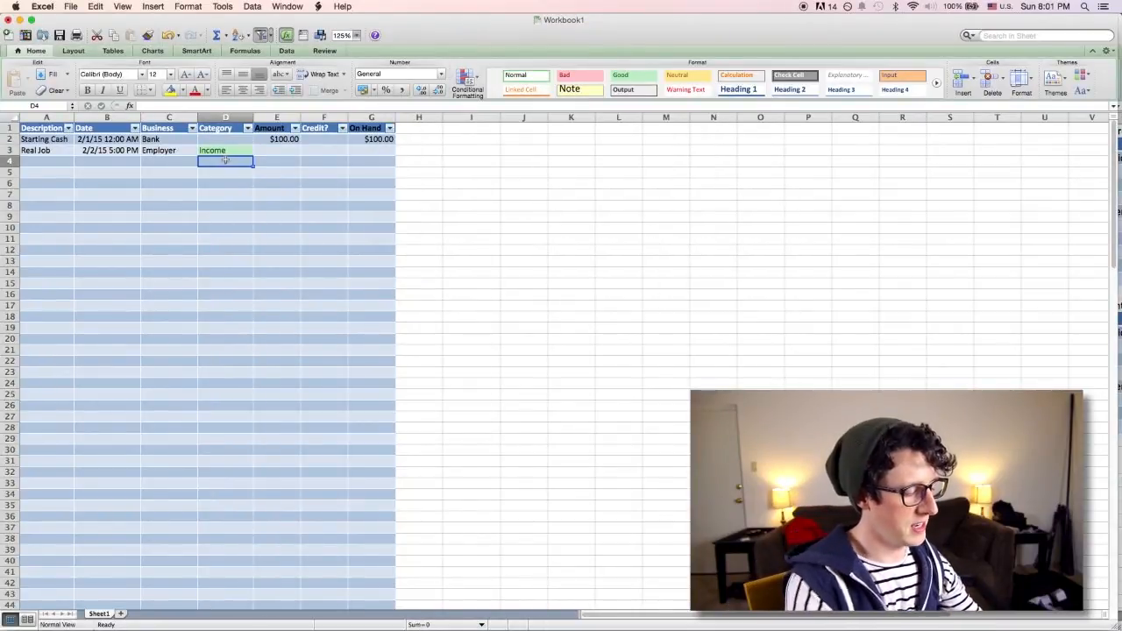
- Enter the Real Job amount and an On Hand formula adding it to the prior balance
text(debt)
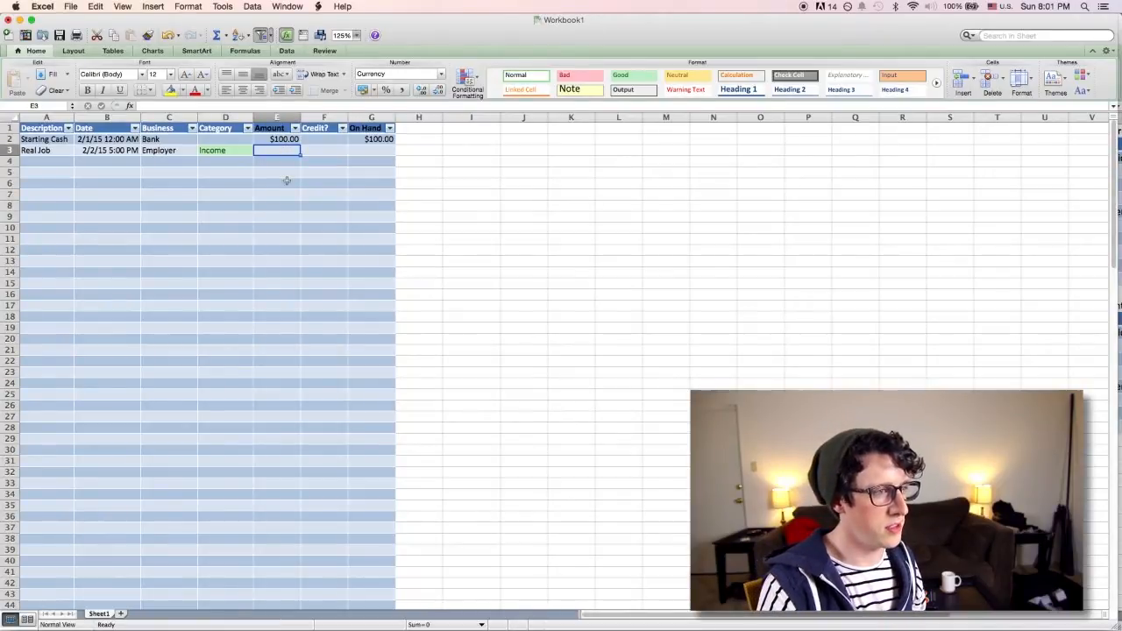
text(0)
click(372, 150)
text(=)
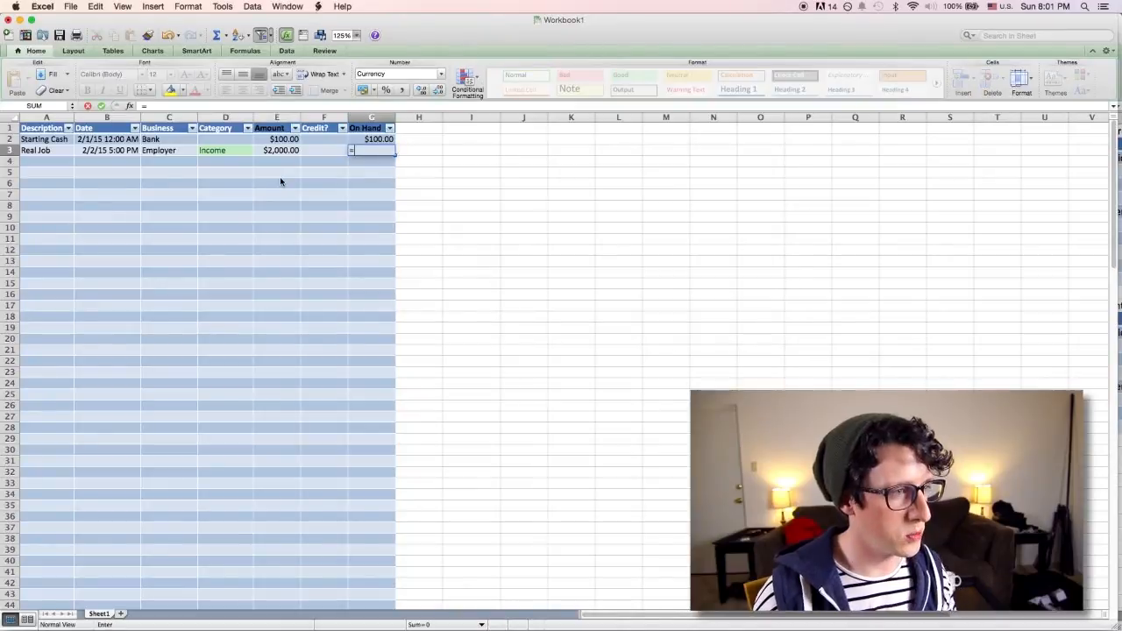
click(371, 139)
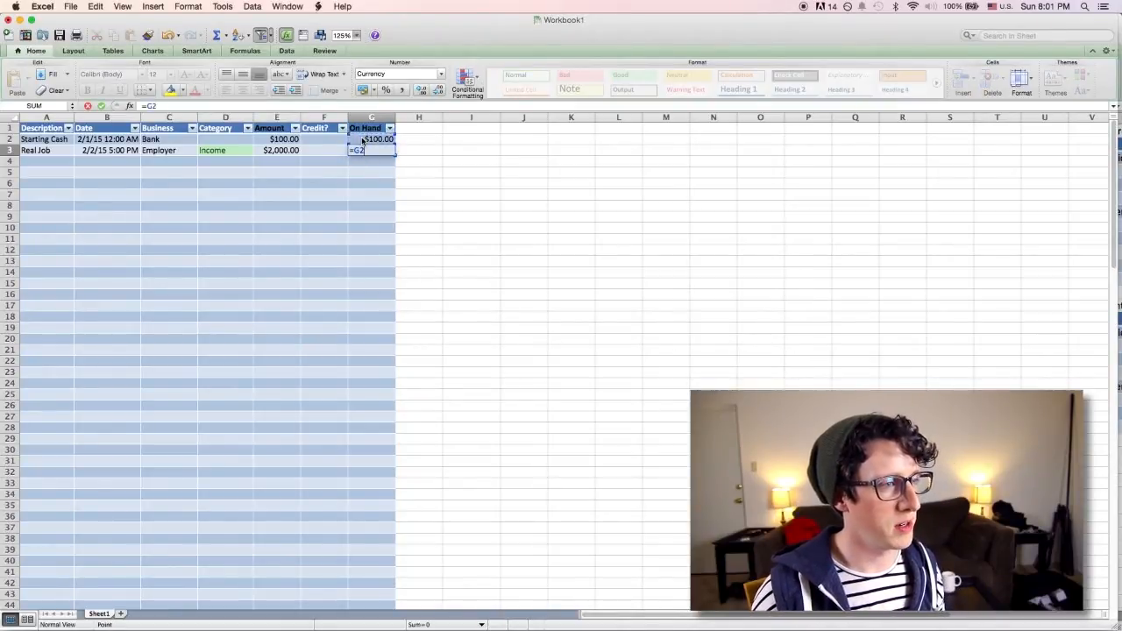
text(+)
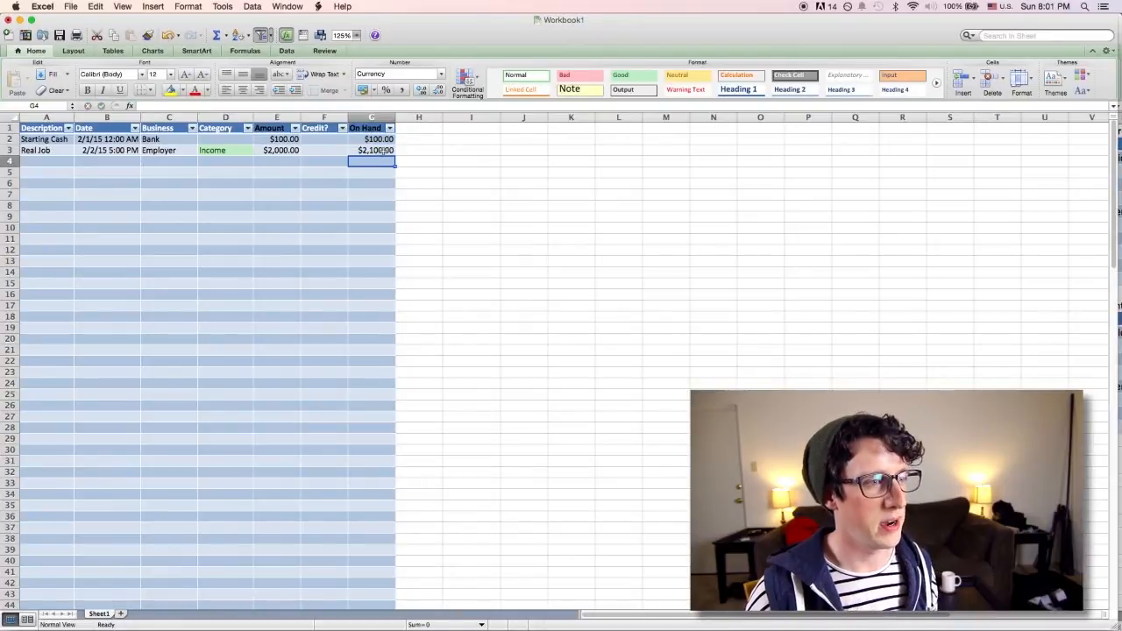
click(372, 150)
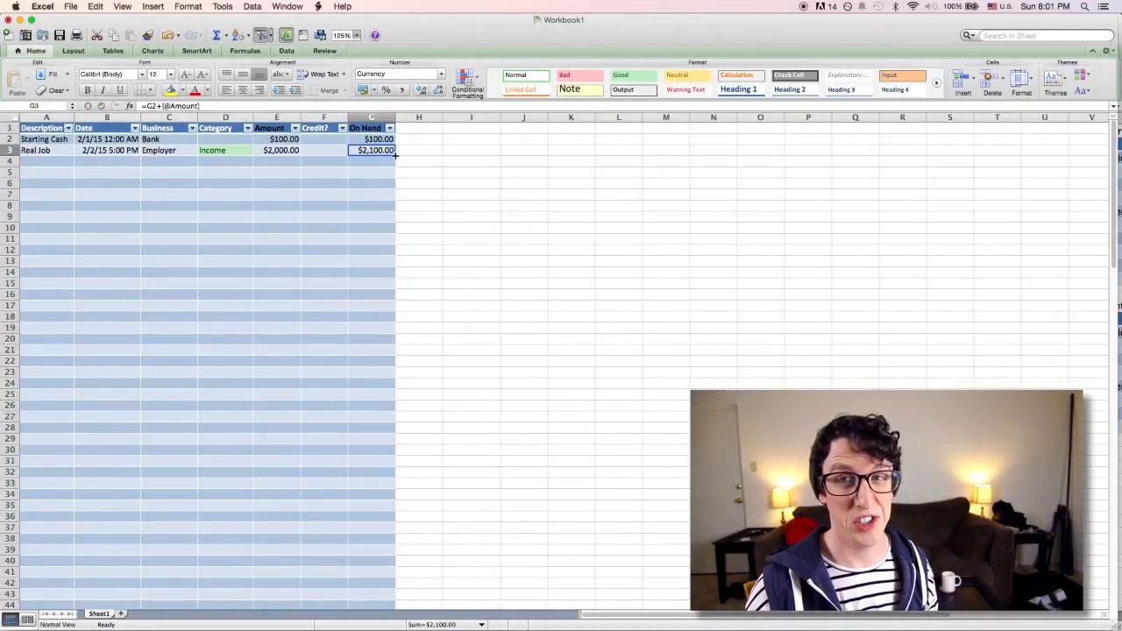
scroll(down, 3)
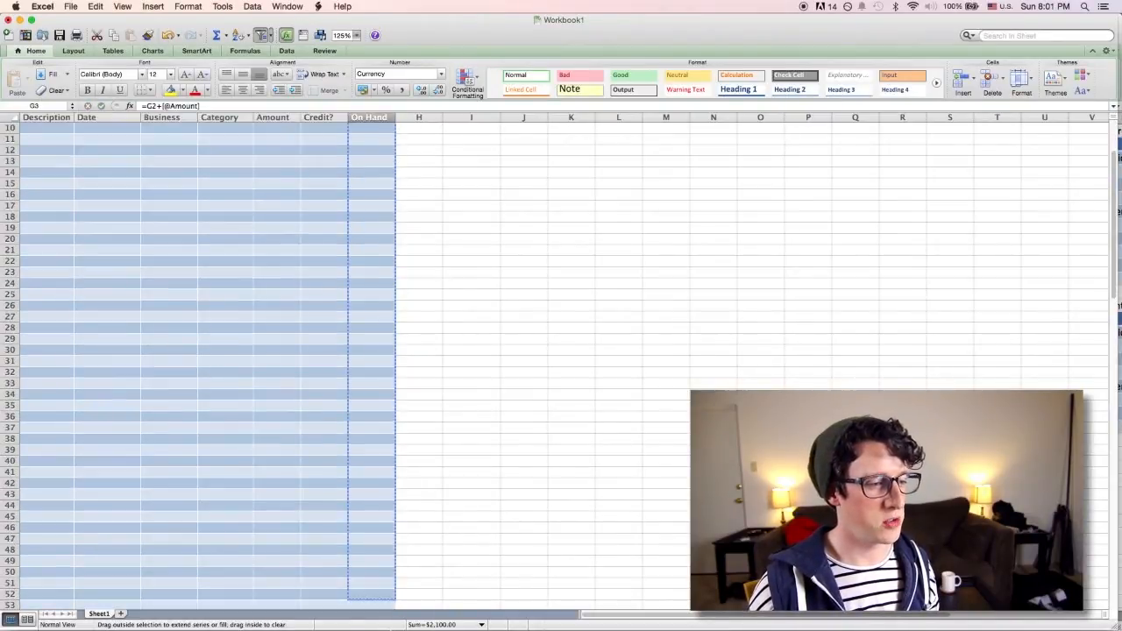
scroll(down, 3)
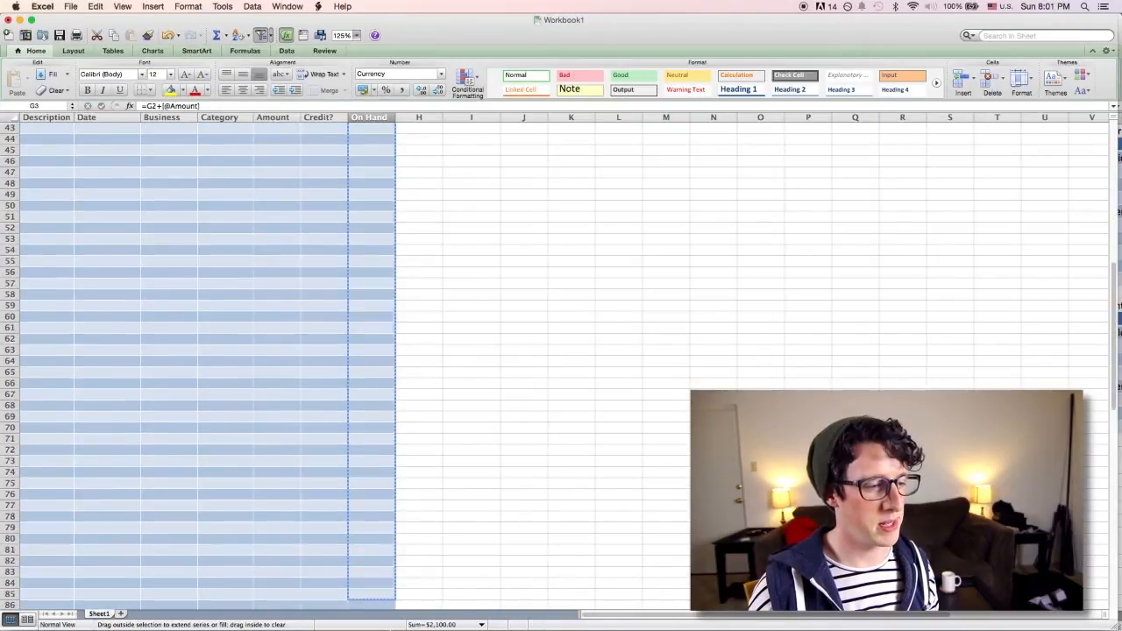
scroll(down, 3)
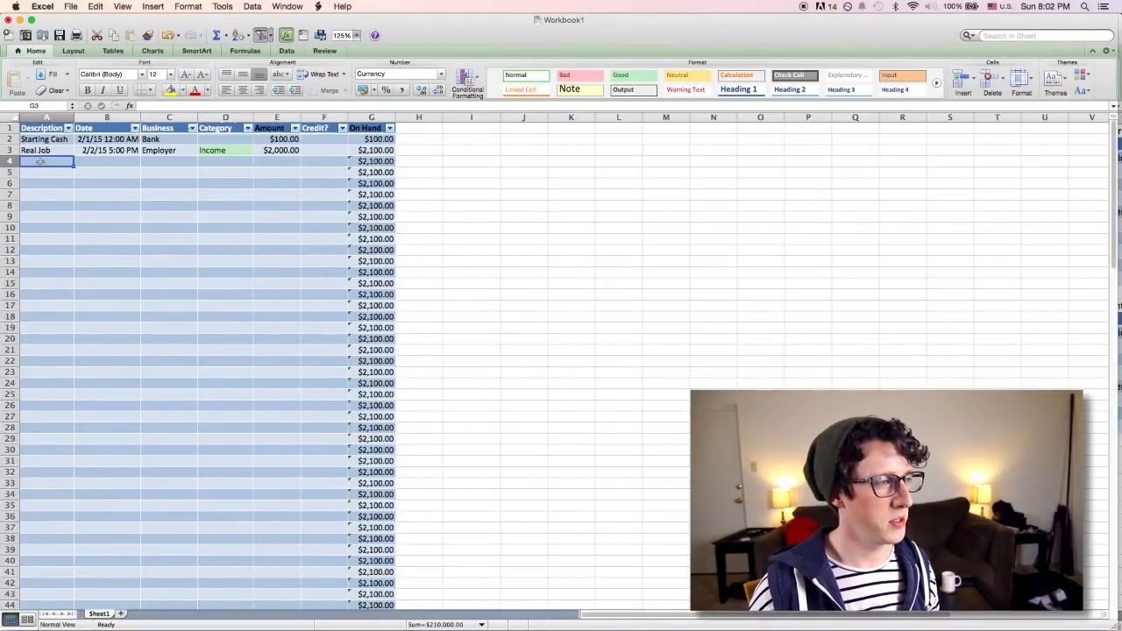
- Type the Gas row: 2/3/15, Gas Station, Transportation, amount -40
text(Gas)
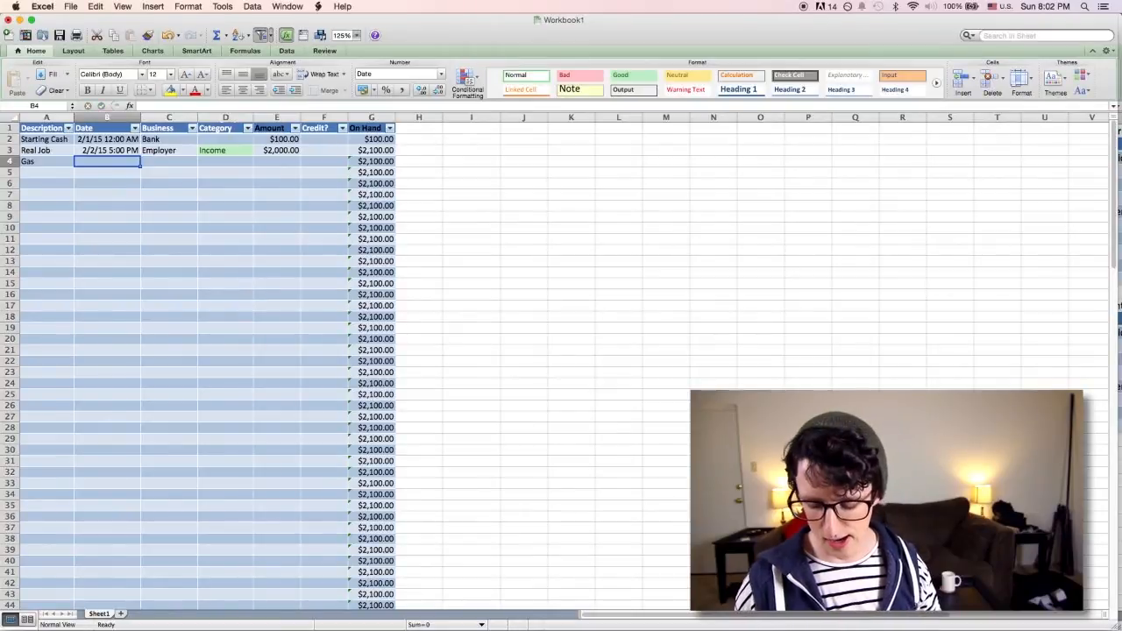
text(2/3/15 7:30 AM)
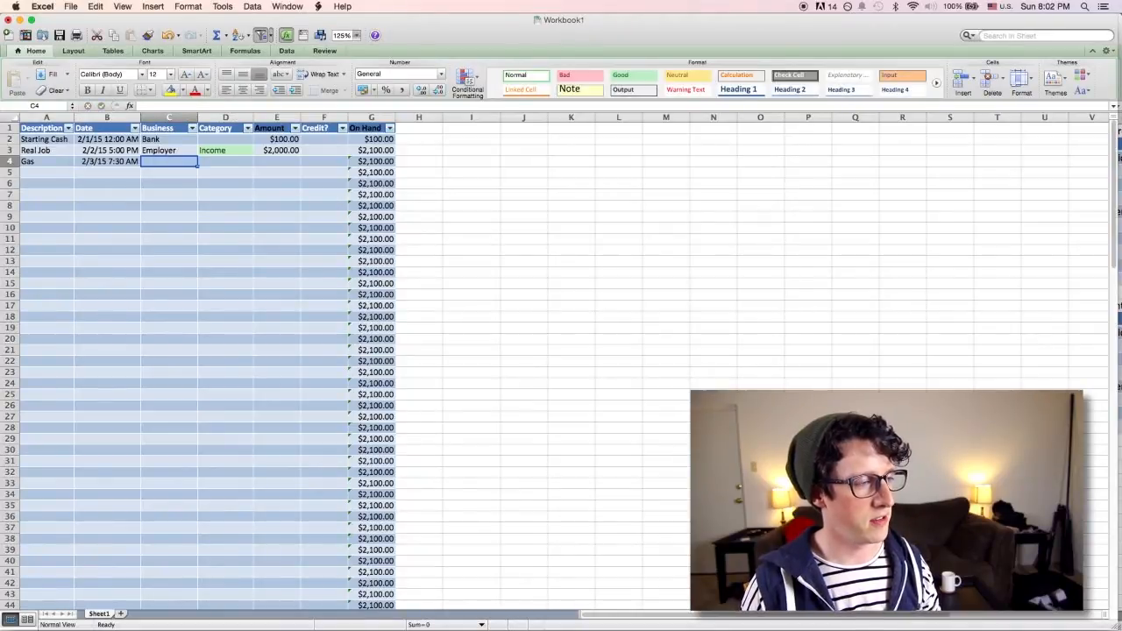
text(Gas Station)
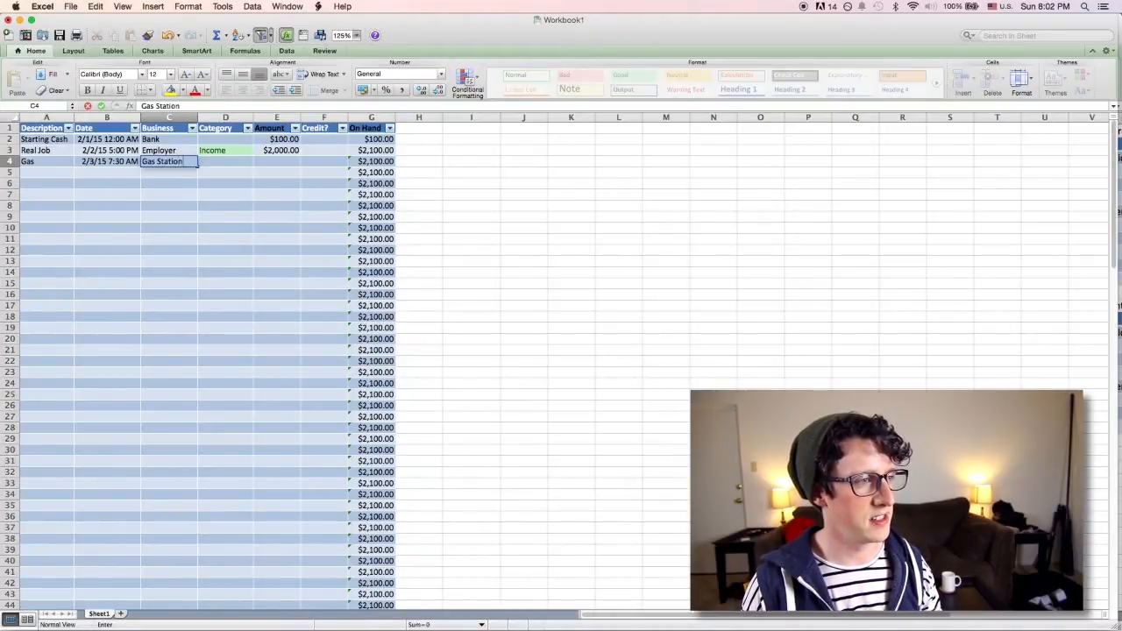
text(Transportation)
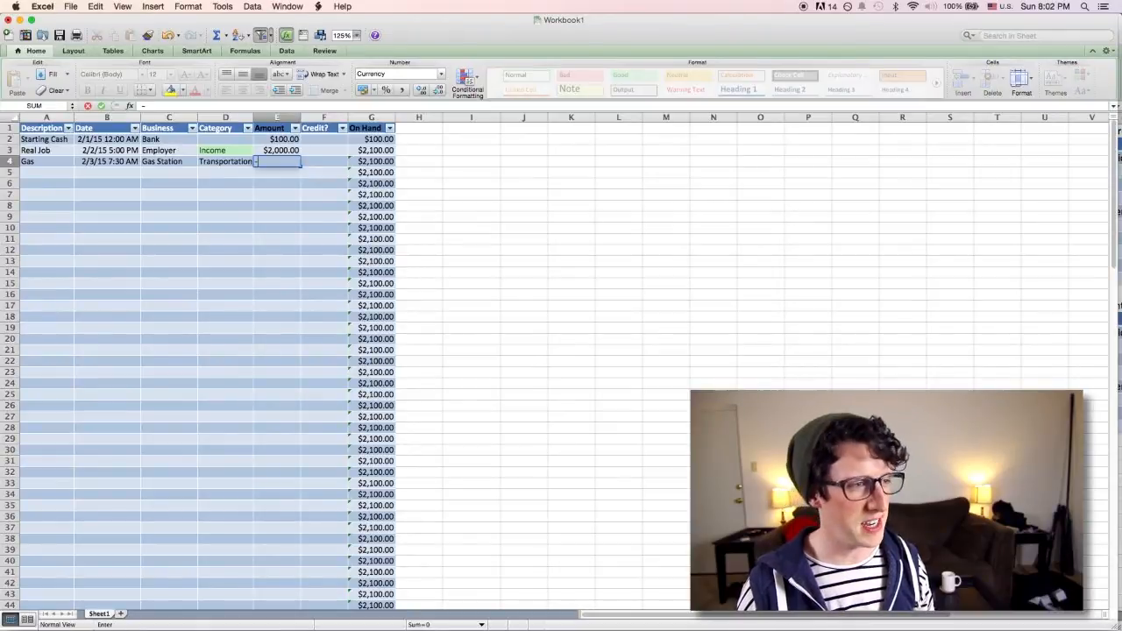
text(-40)
click(324, 162)
text(y)
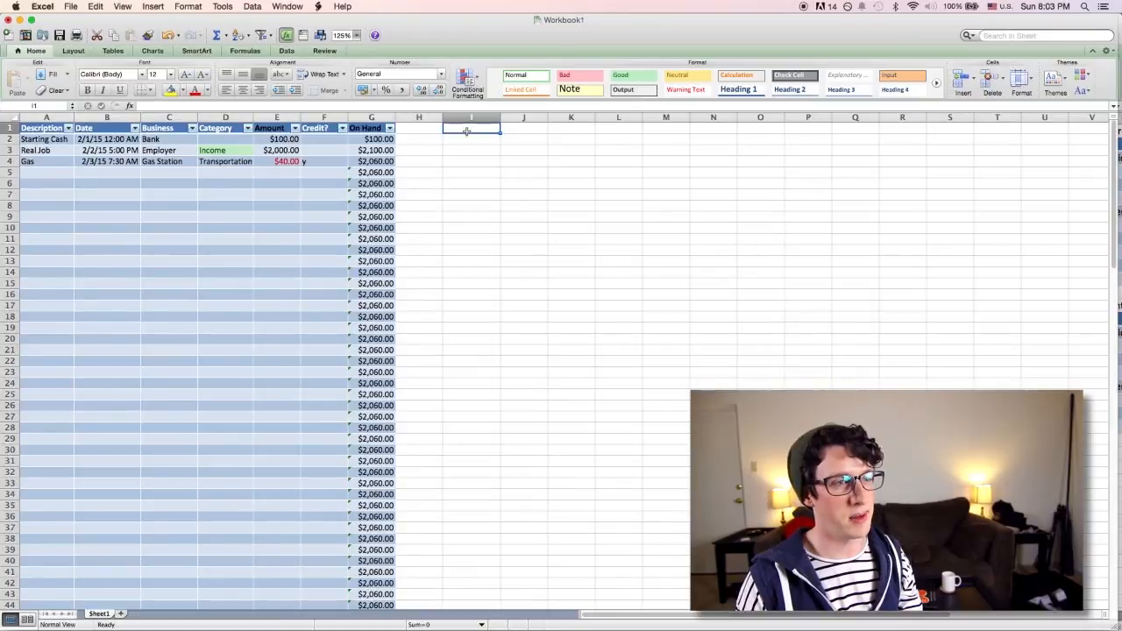
- Type the Commitment+expenditure title with Category and Amount headings beneath it
text(C)
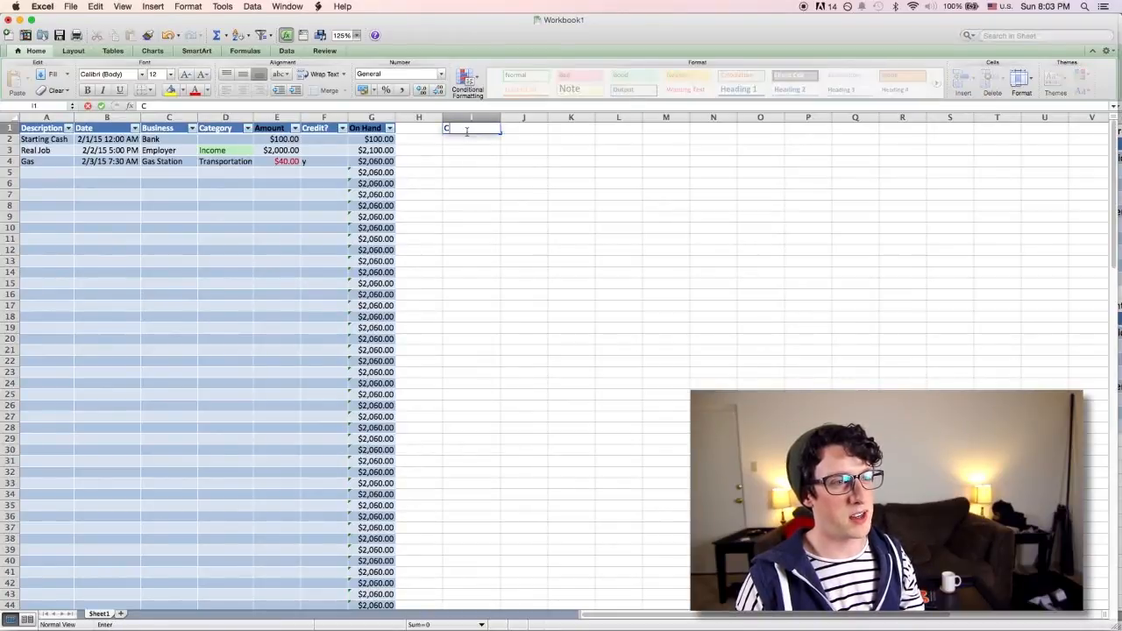
text(ommitment)
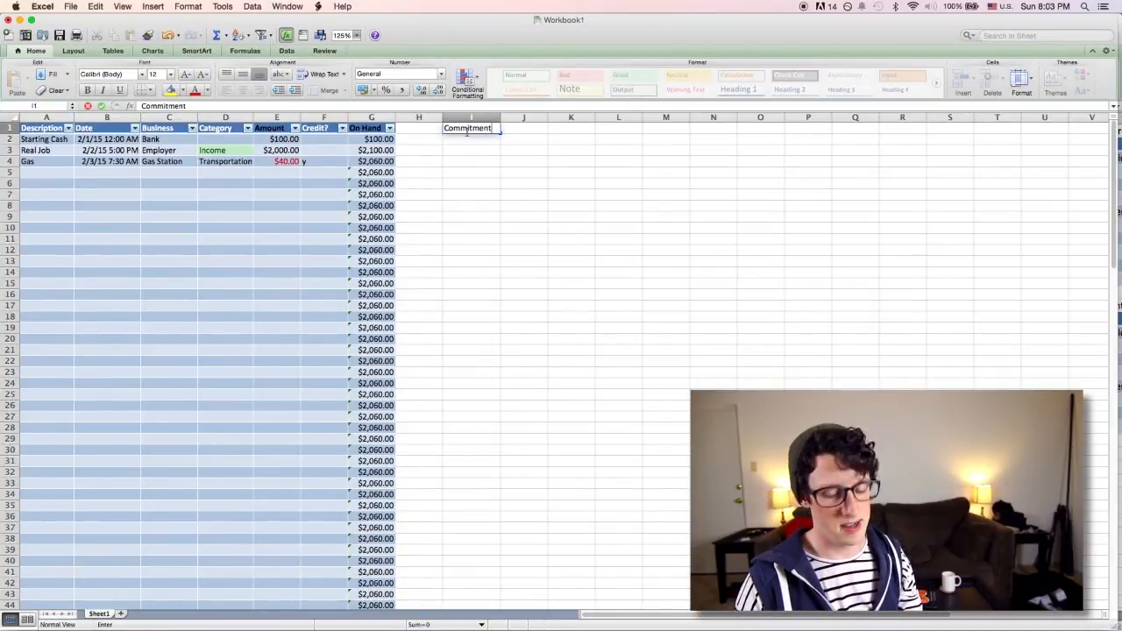
text(+expenditu)
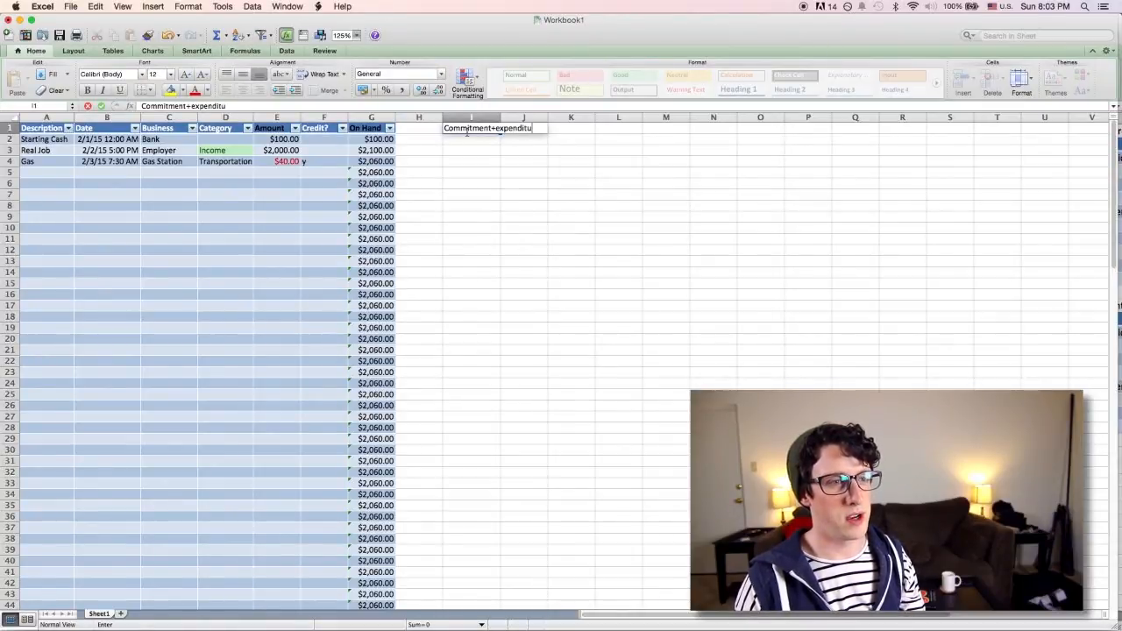
text(re)
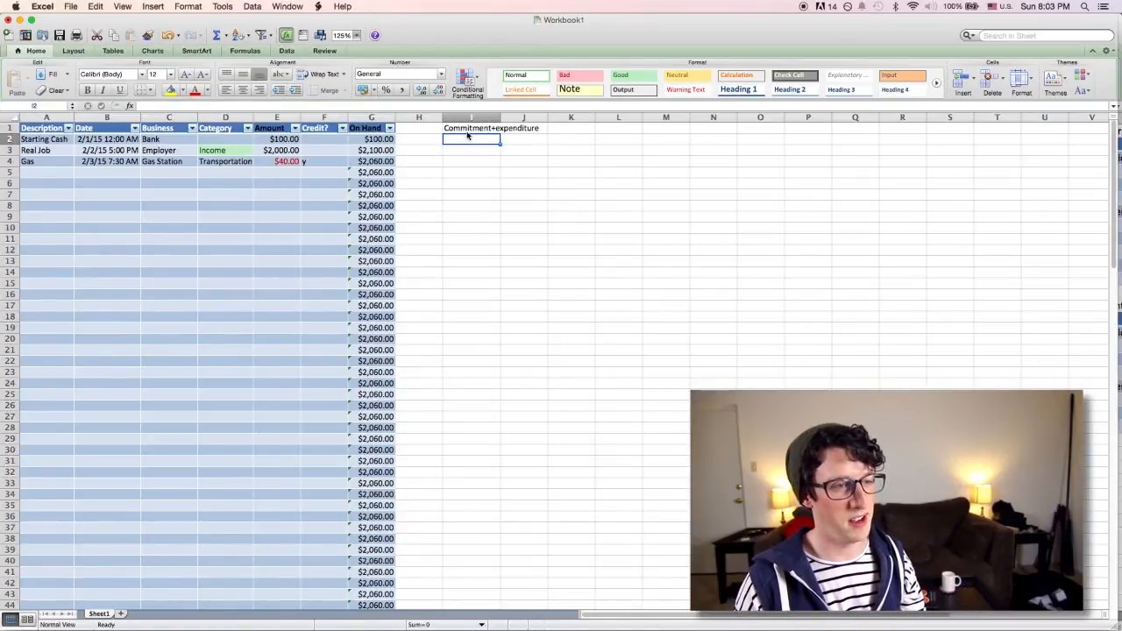
text(C)
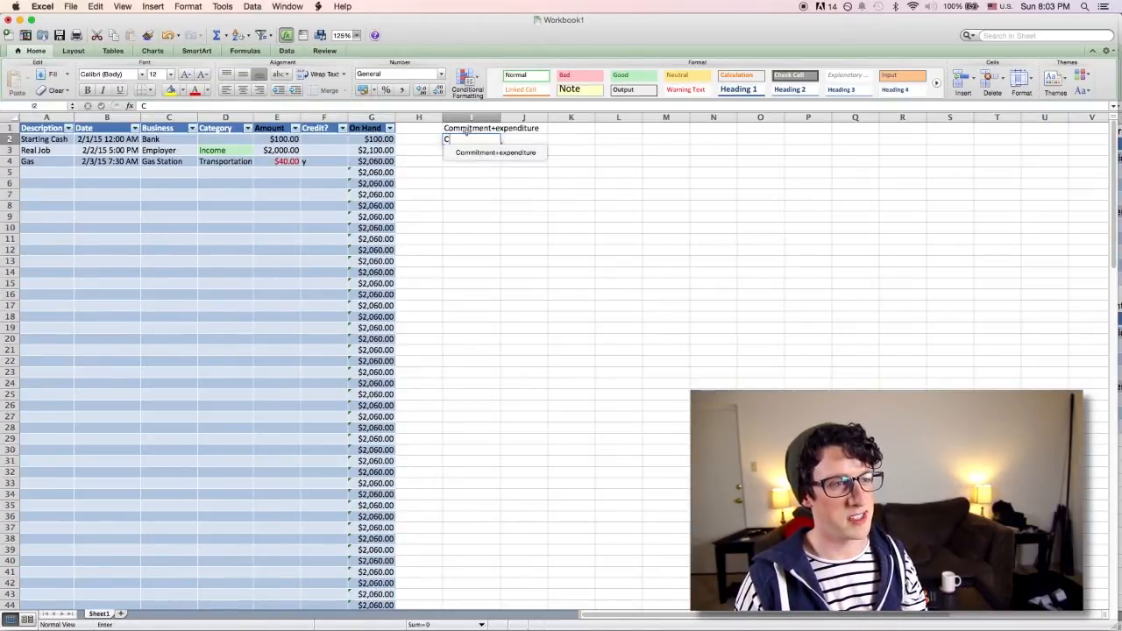
text(ategory)
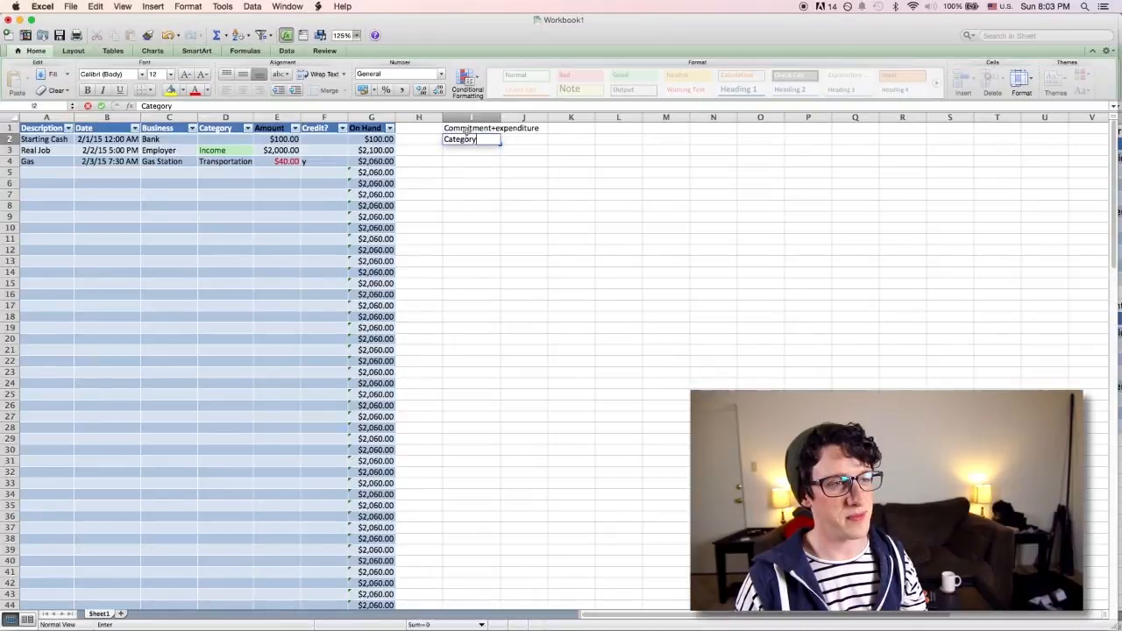
text(A)
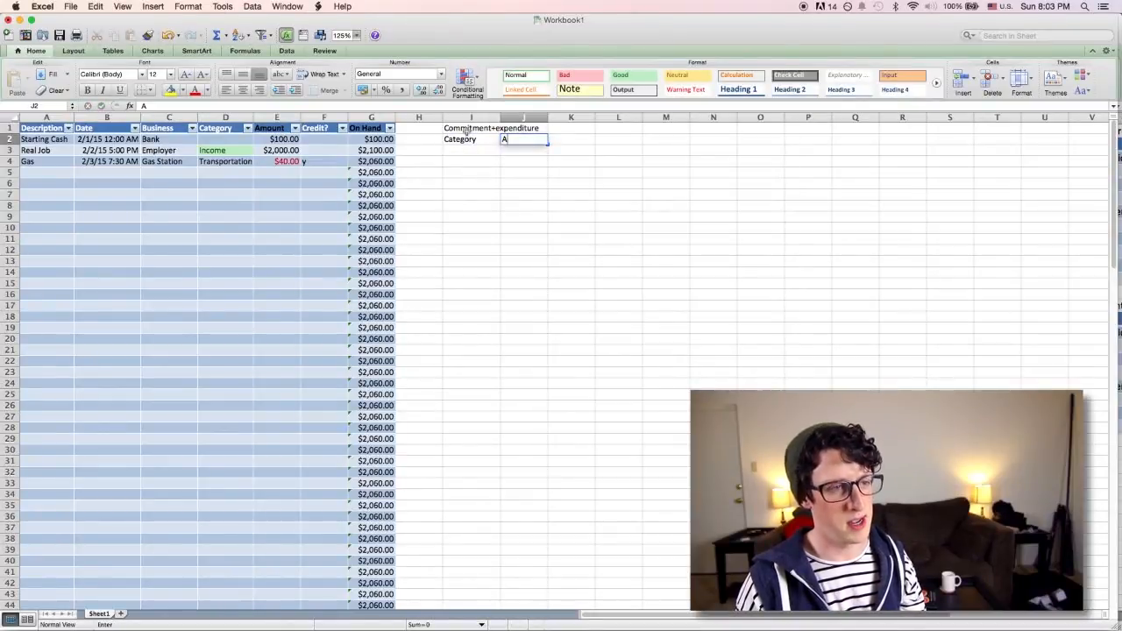
text(Amount)
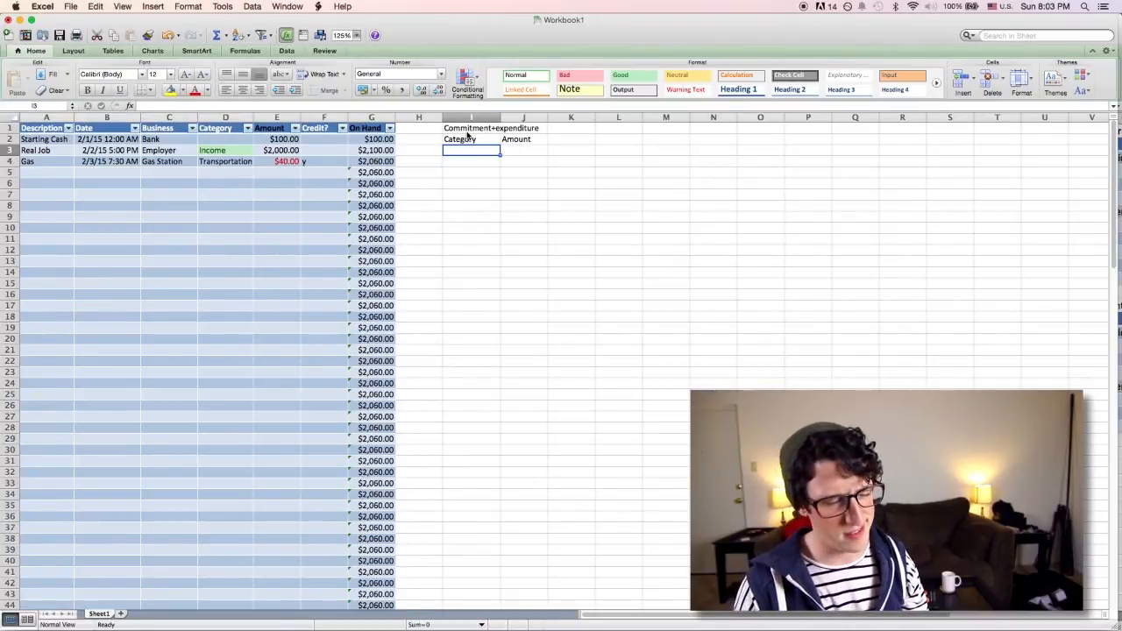
- List Transportation, Food and Personal under Category, followed by a total row
text(Transportation)
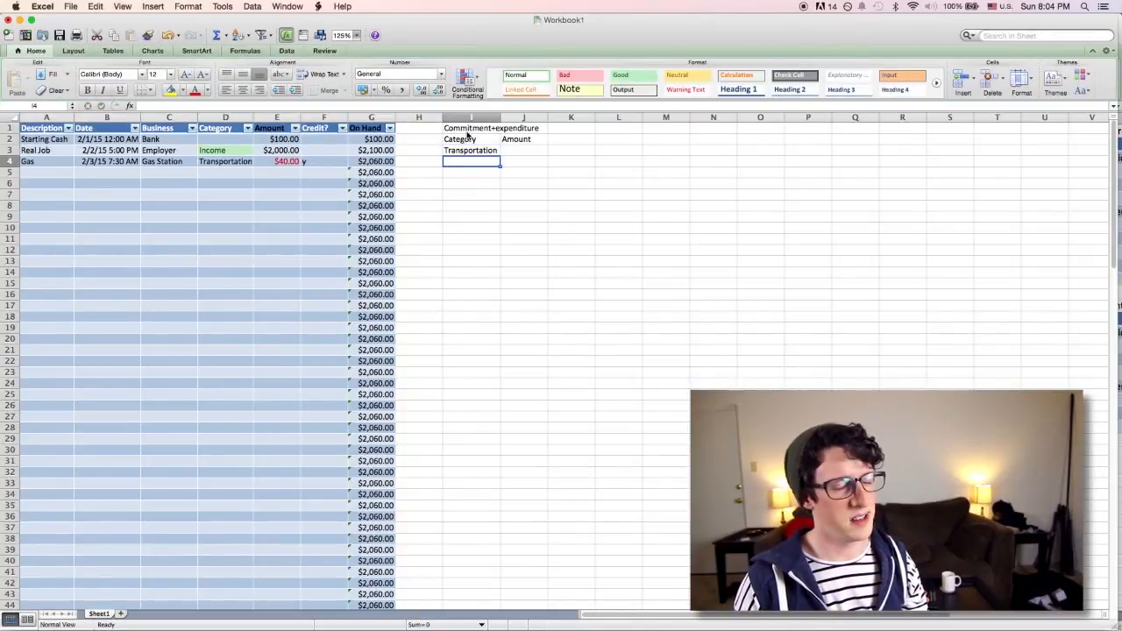
text(Foo)
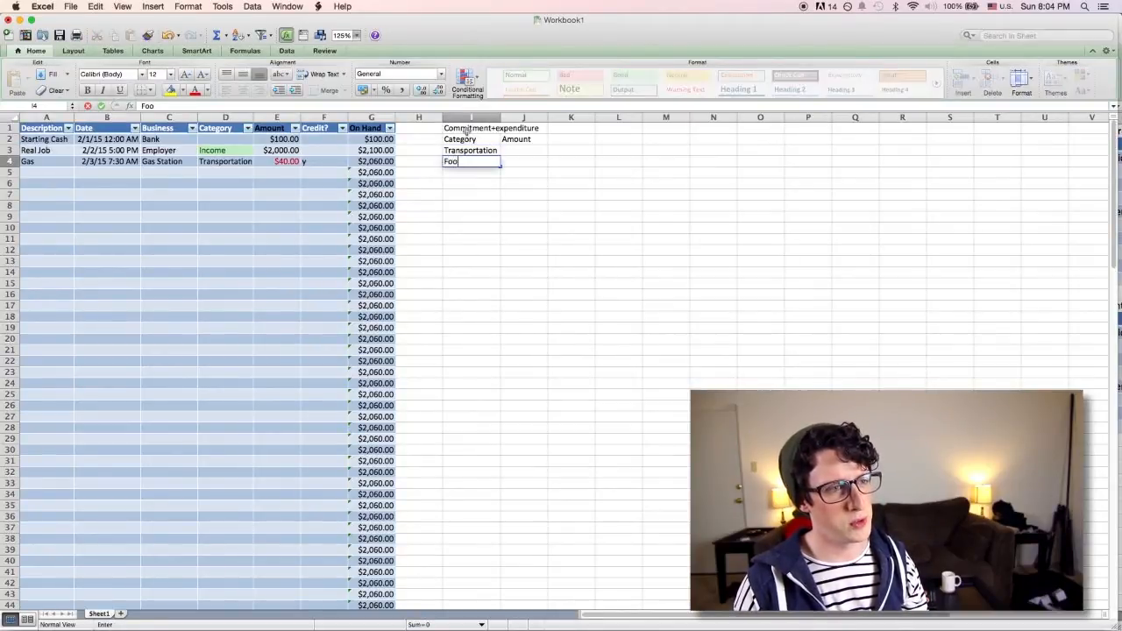
text(Personal)
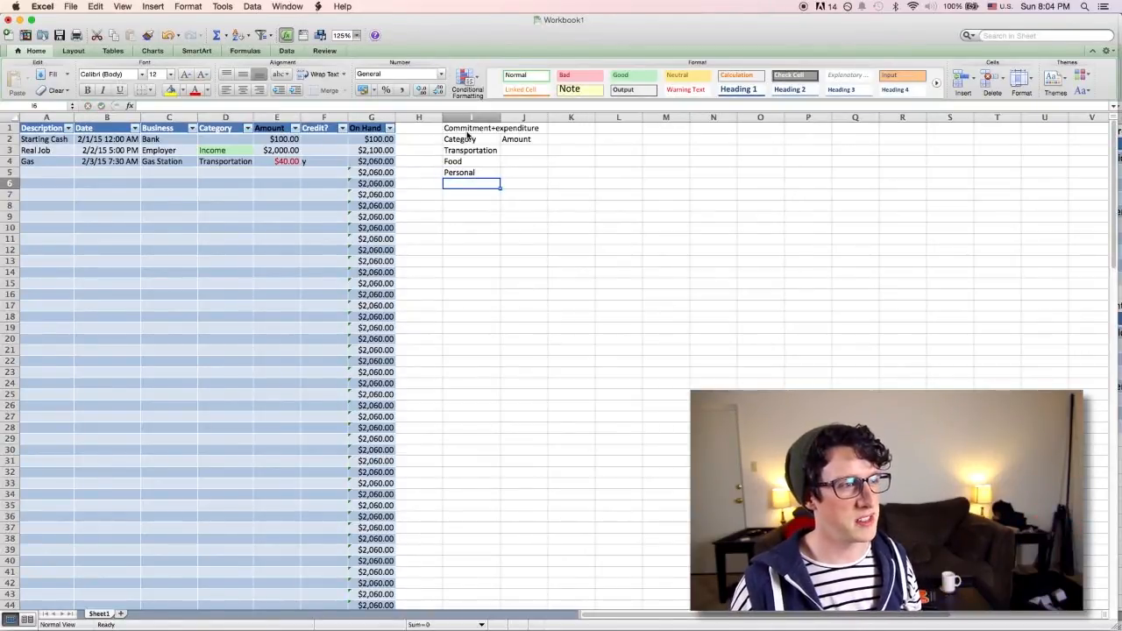
click(470, 138)
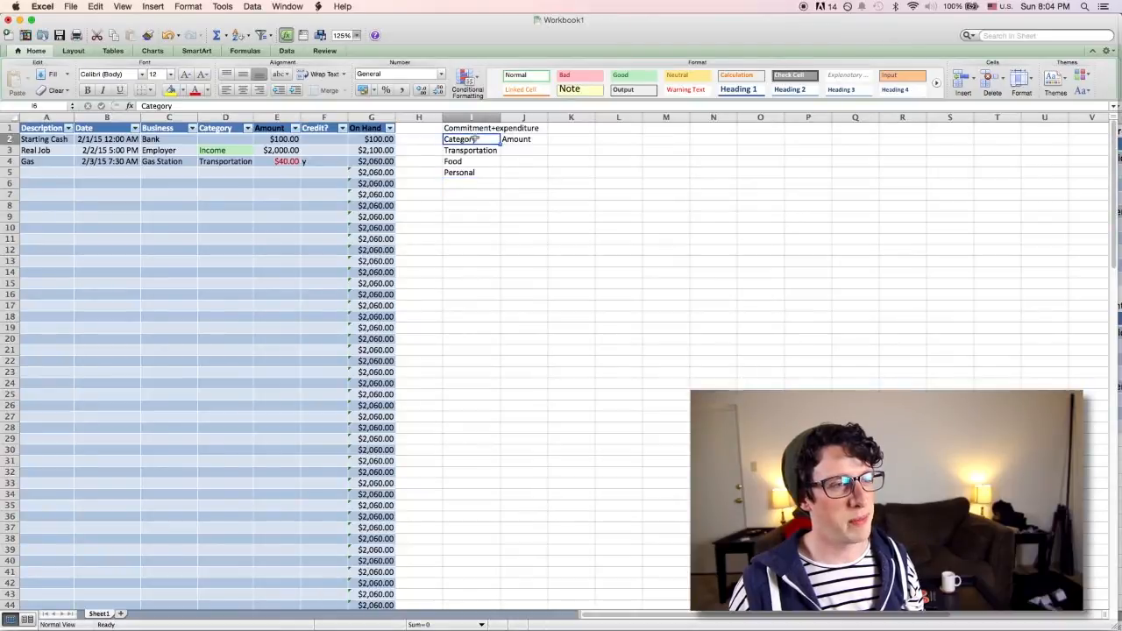
click(470, 184)
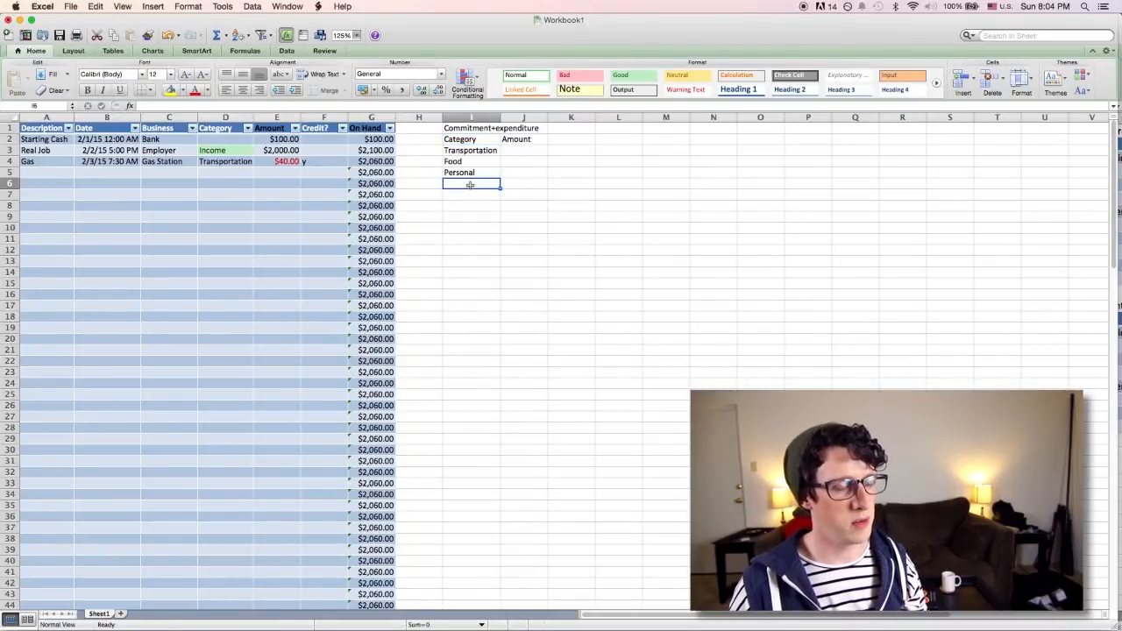
text(total)
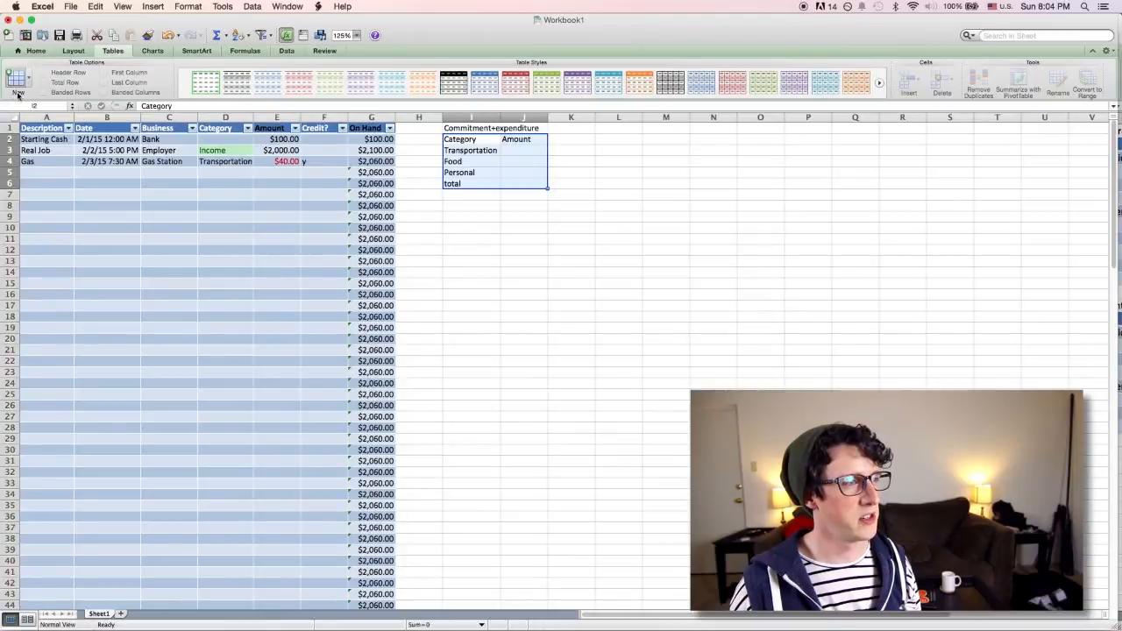
- Insert a table with headers over the Category/Amount summary range
click(15, 83)
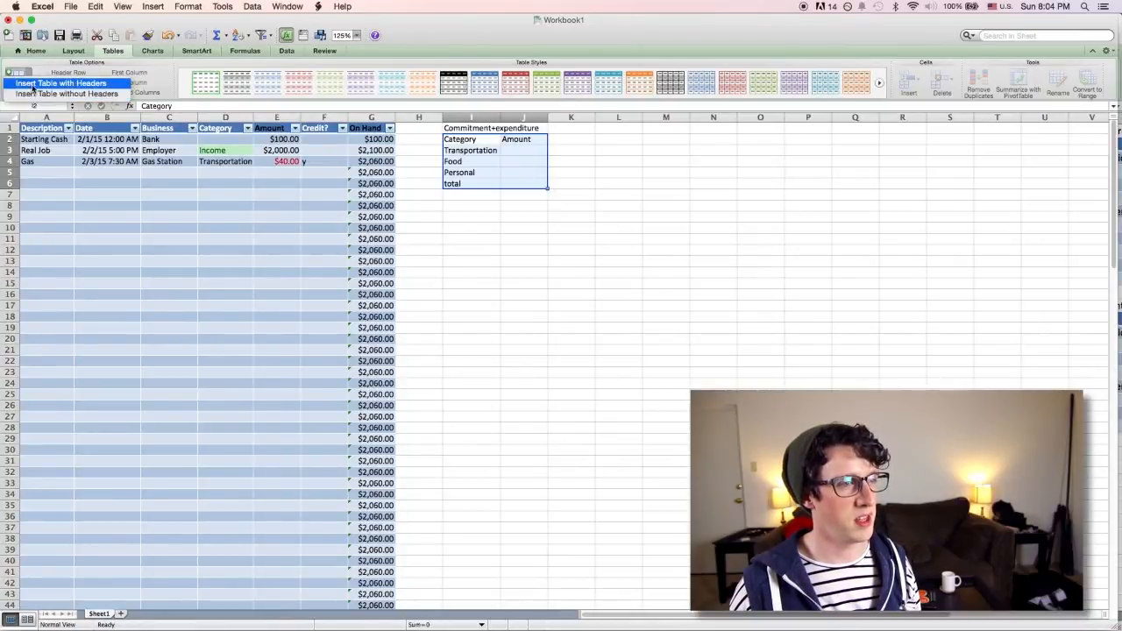
click(64, 83)
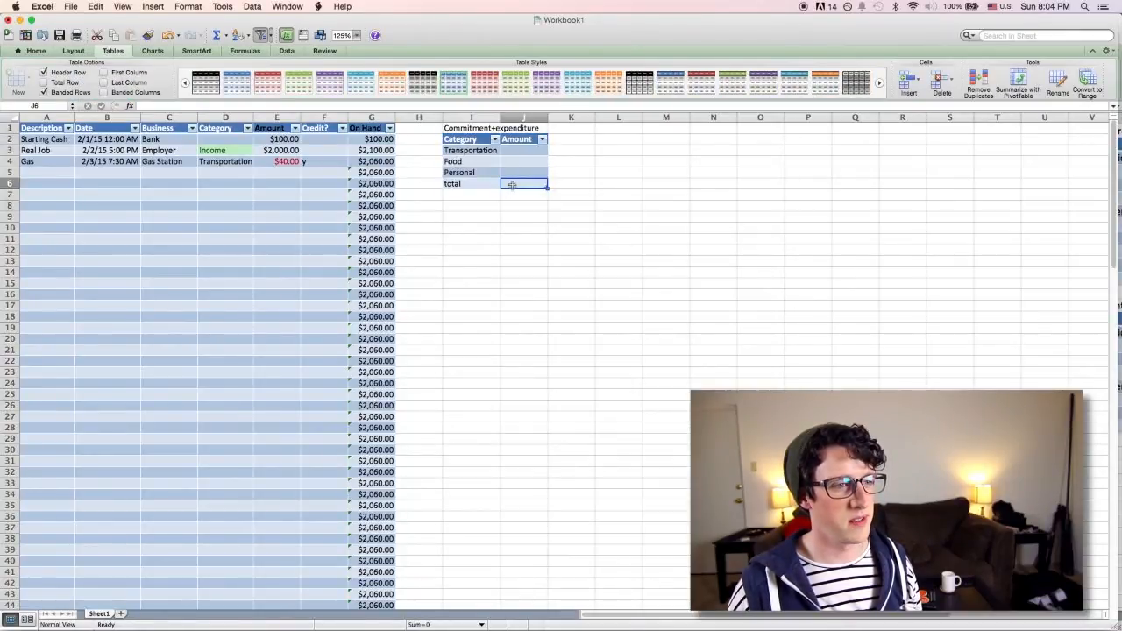
click(518, 150)
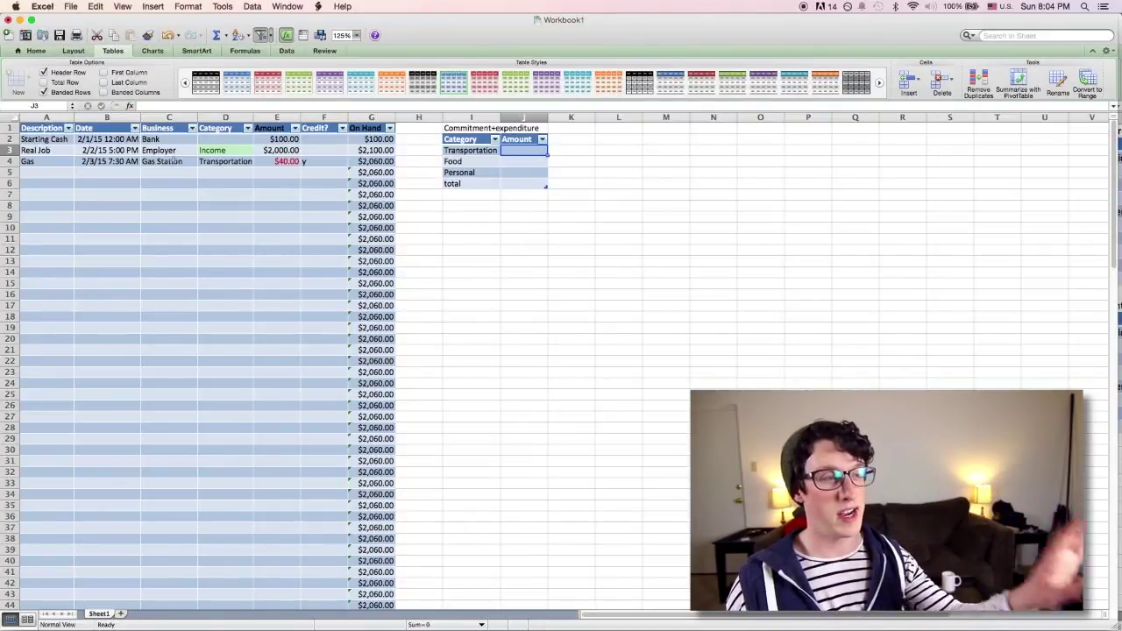
mouse_move(206, 264)
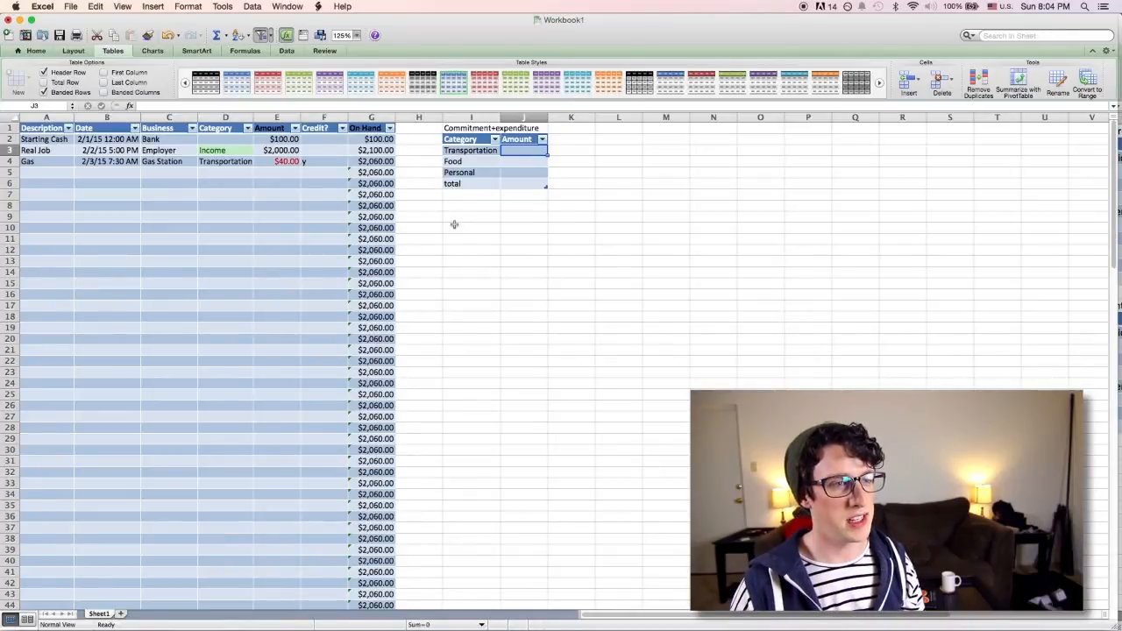
text(=)
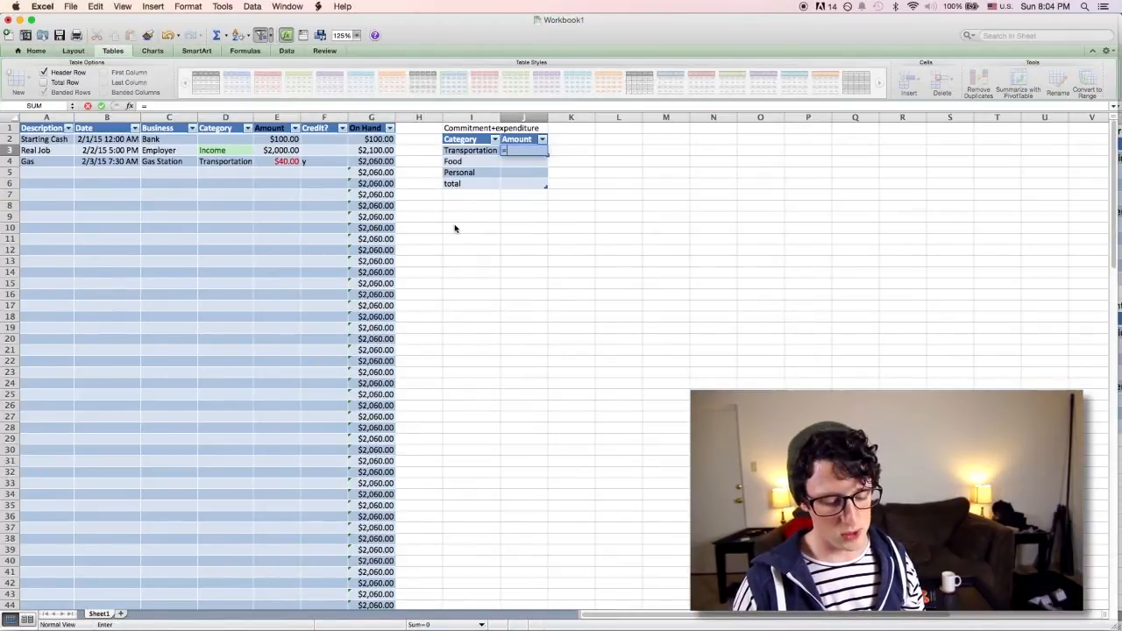
text(sumif()
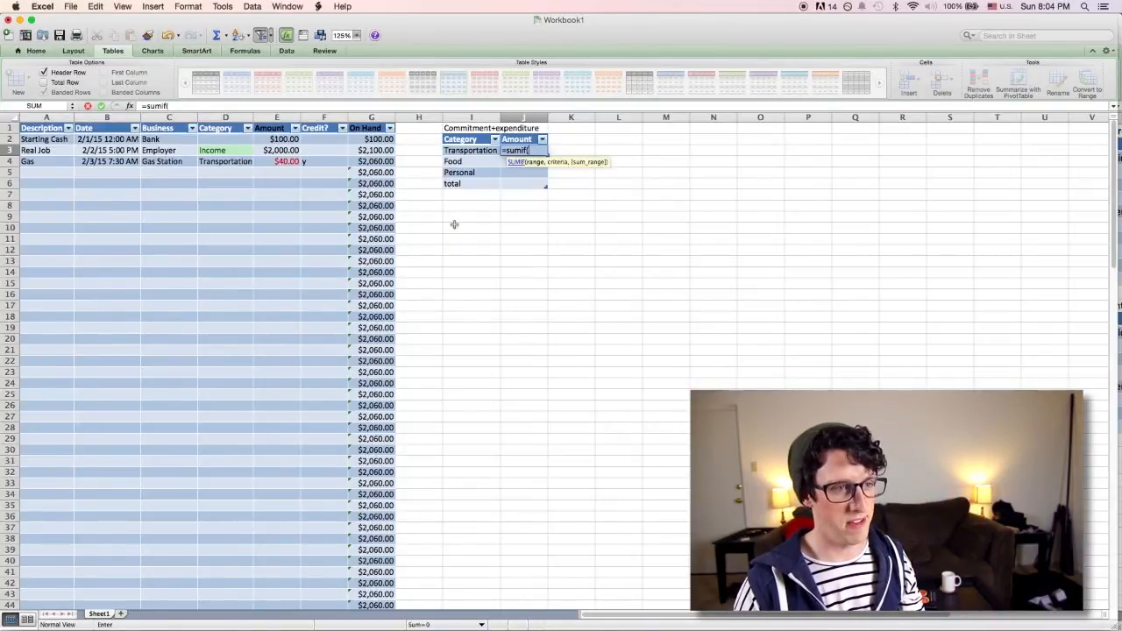
click(455, 227)
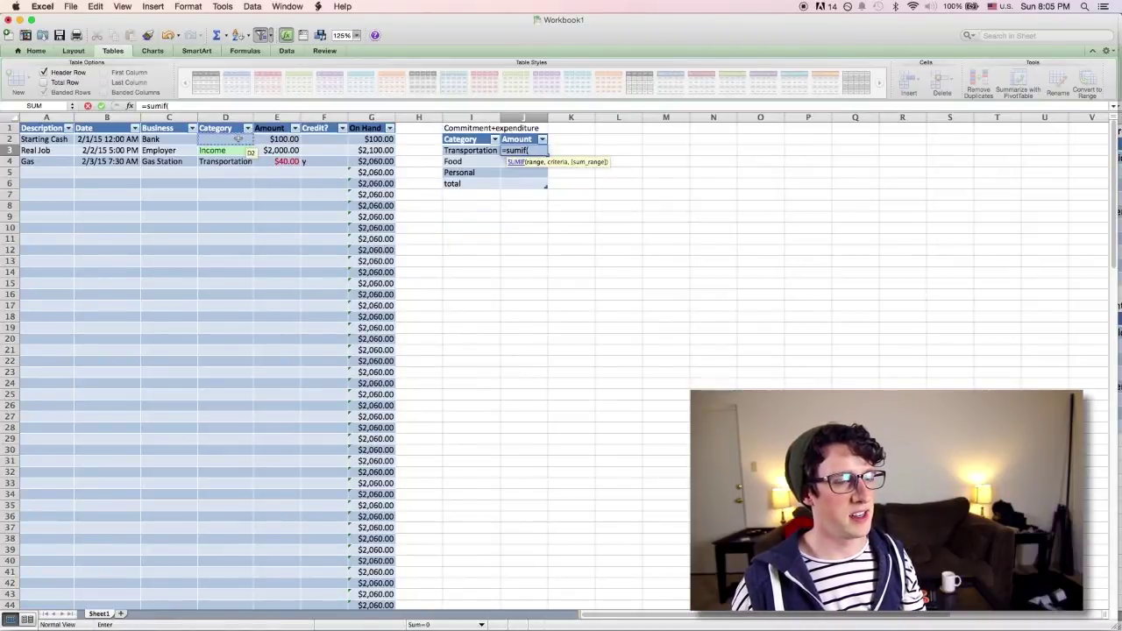
drag(226, 138, 225, 239)
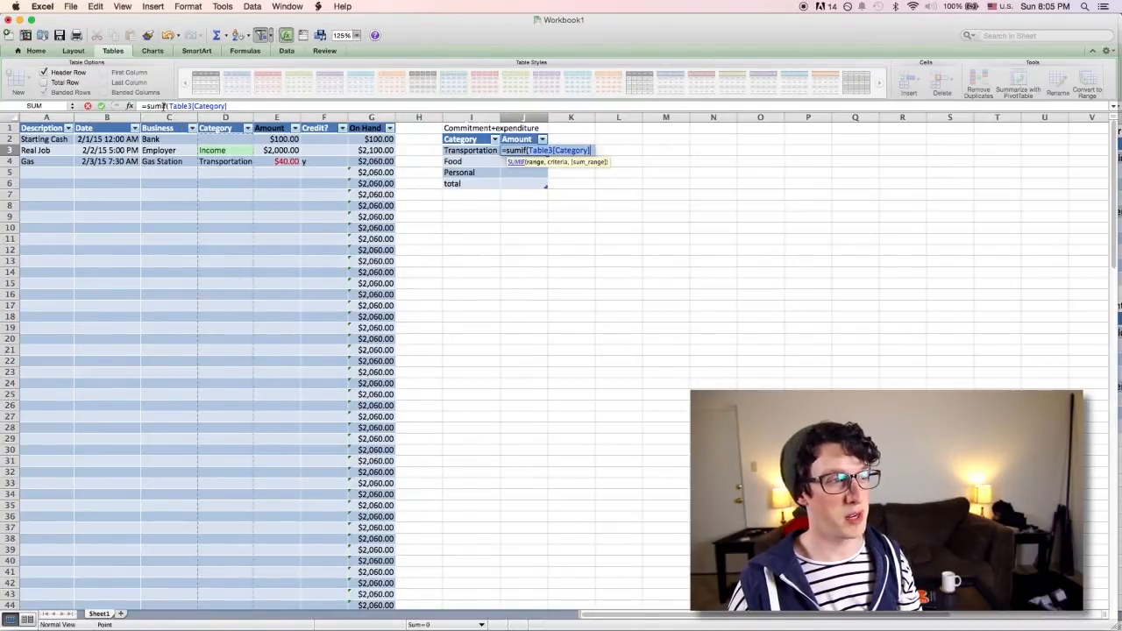
text(,[@Category)
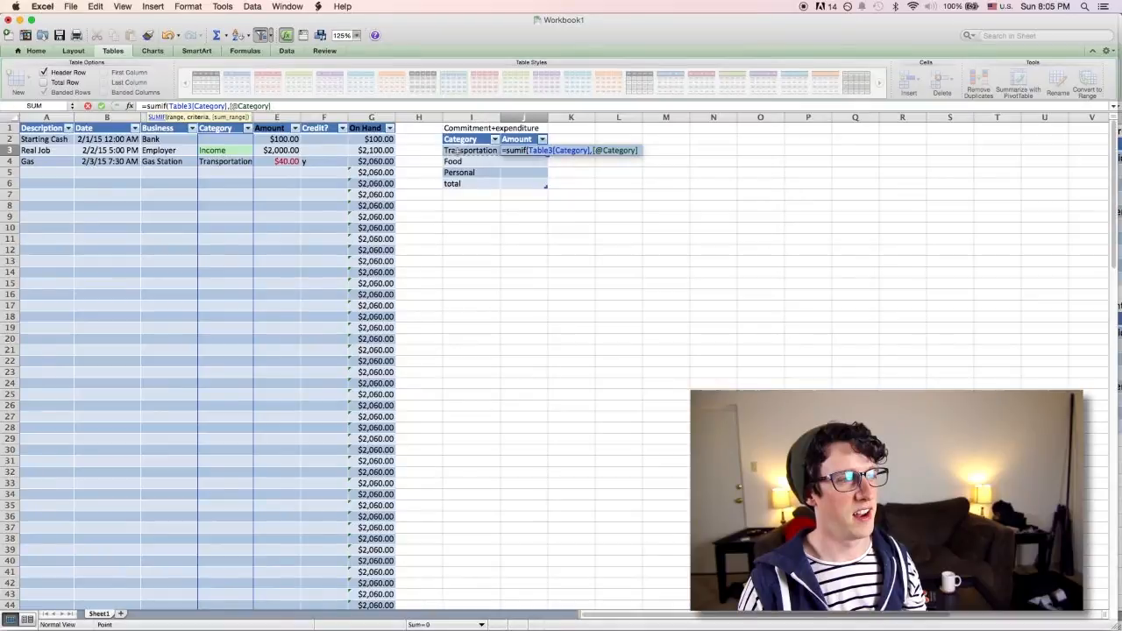
text(,)
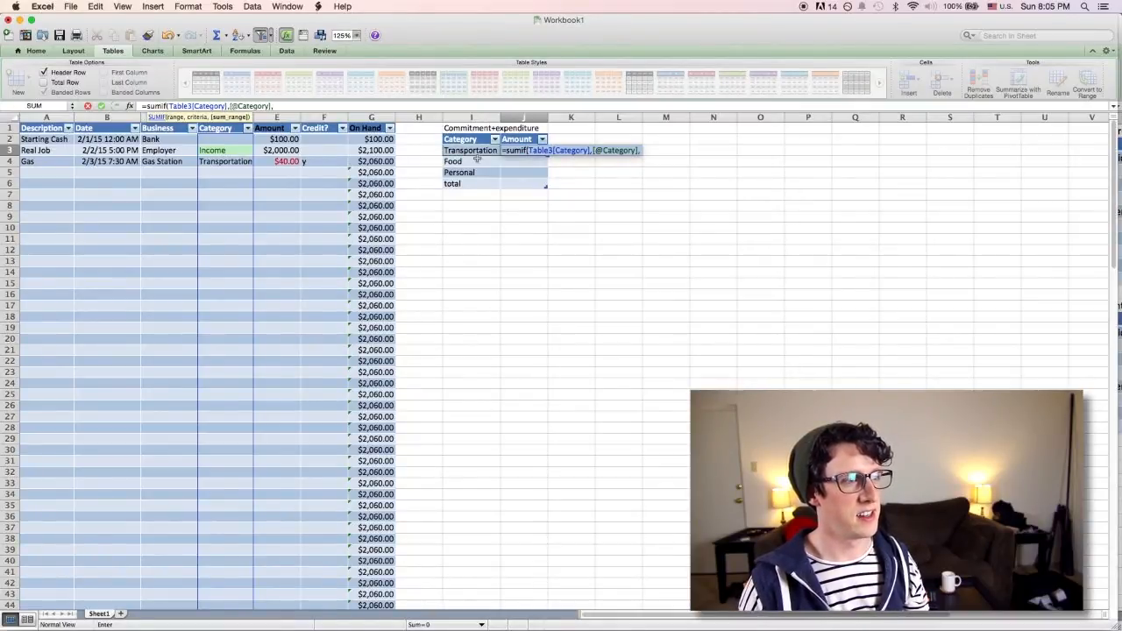
text(Table)
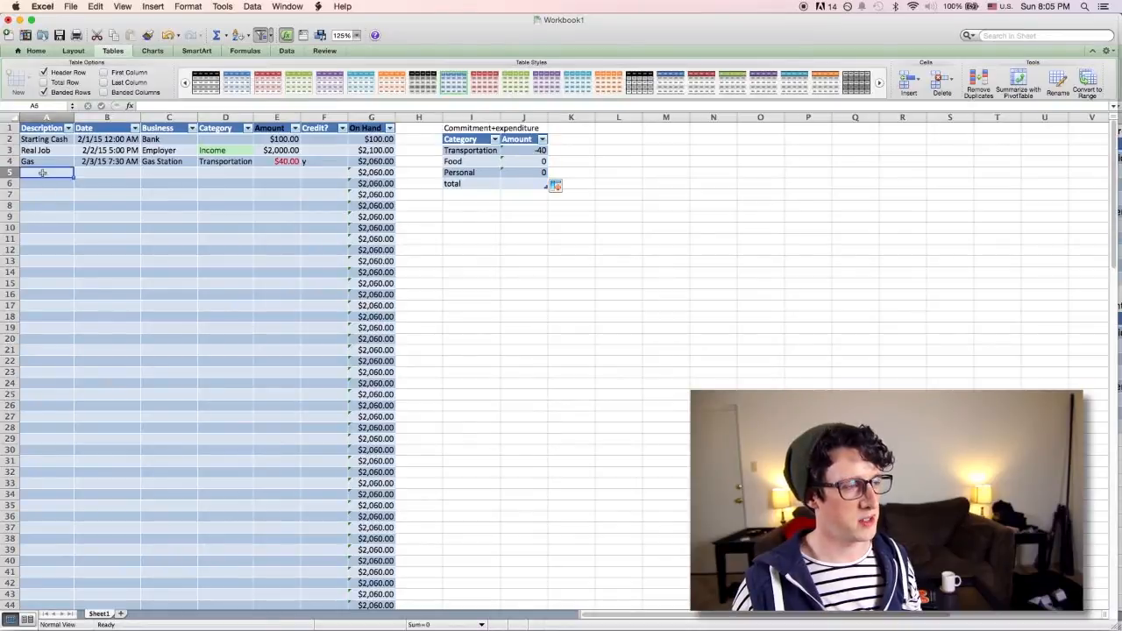
- Enter a 'Food with JimBob' row: 2/4/15, Steak Place, Food, $30
text(Food w)
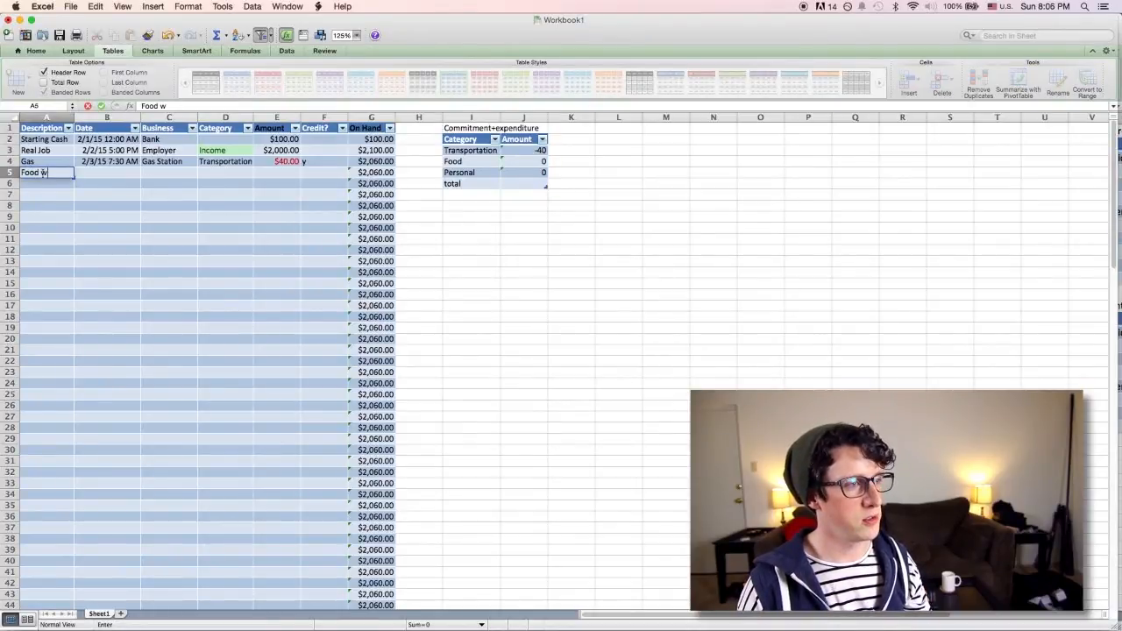
text(ith jimBob)
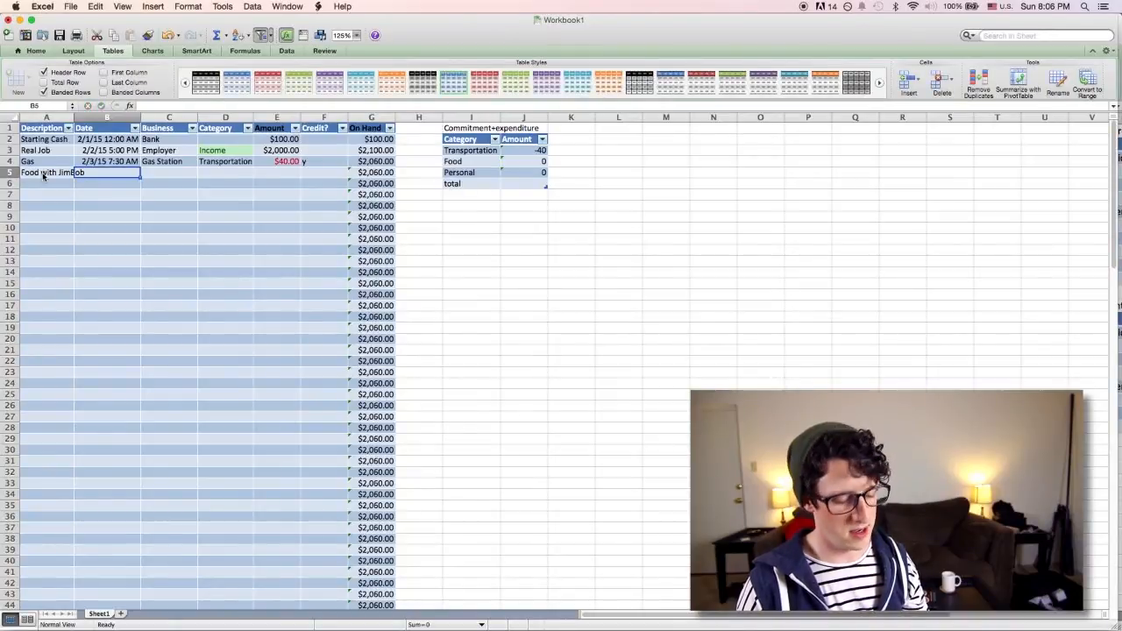
text(2/4/15 7:00 PM)
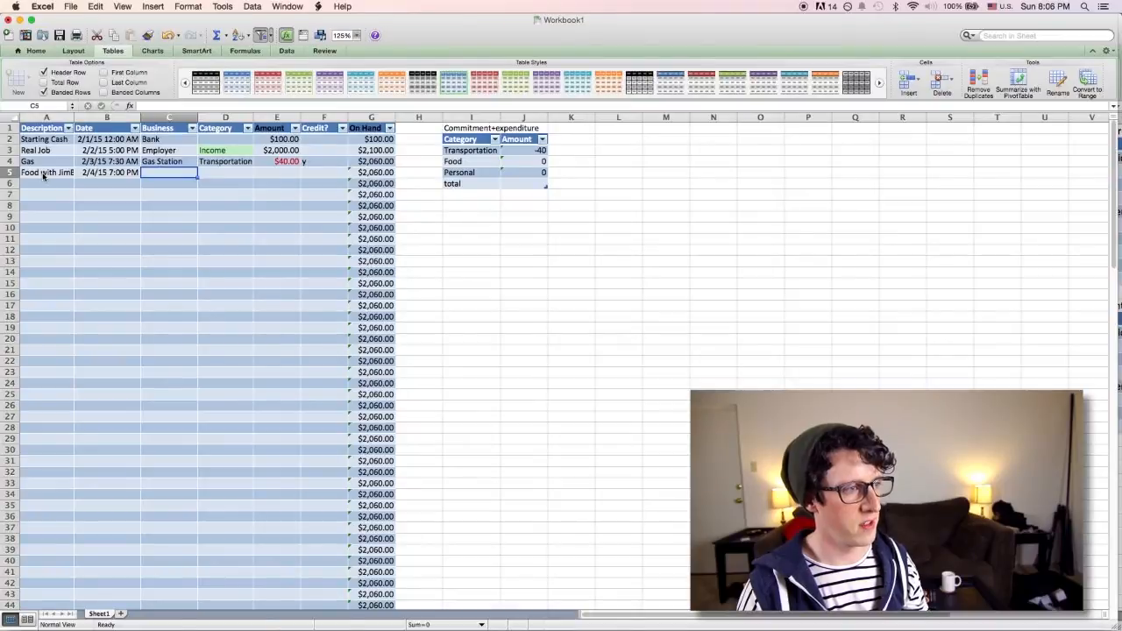
text(Steak Place)
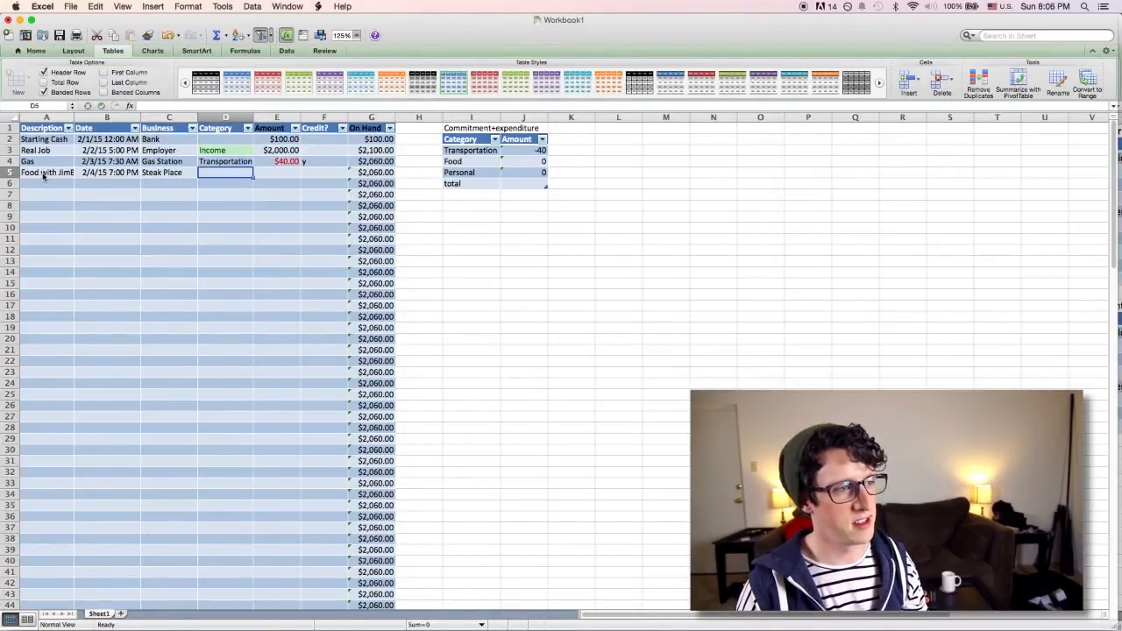
text(Food)
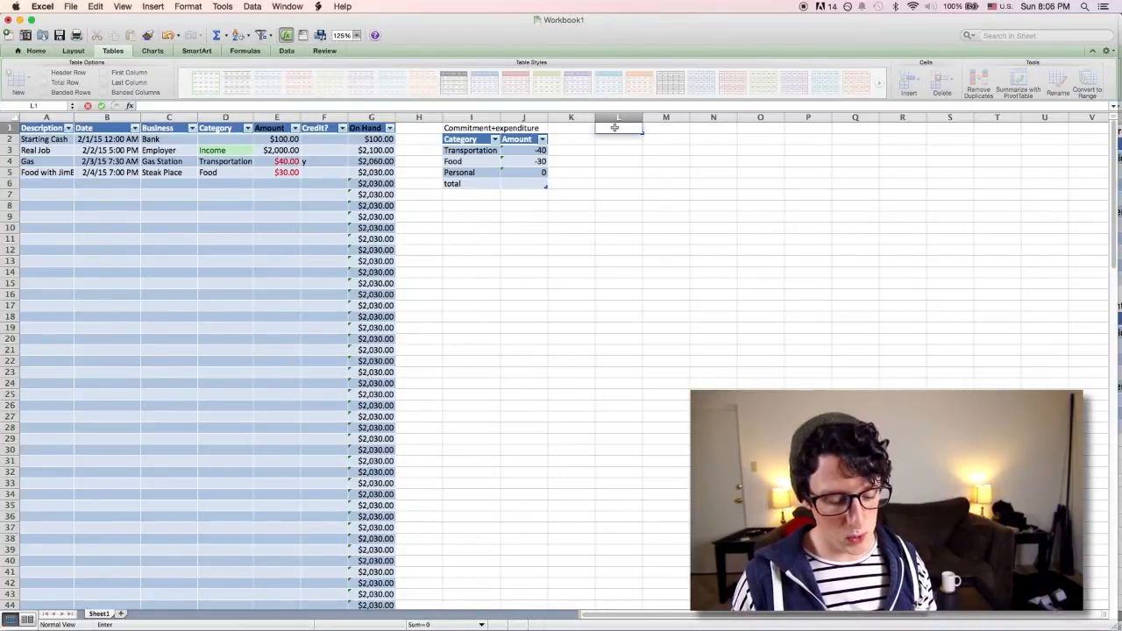
- Type the 'Expenditure' heading for the second summary table
text(Expenditure)
click(619, 140)
text(category)
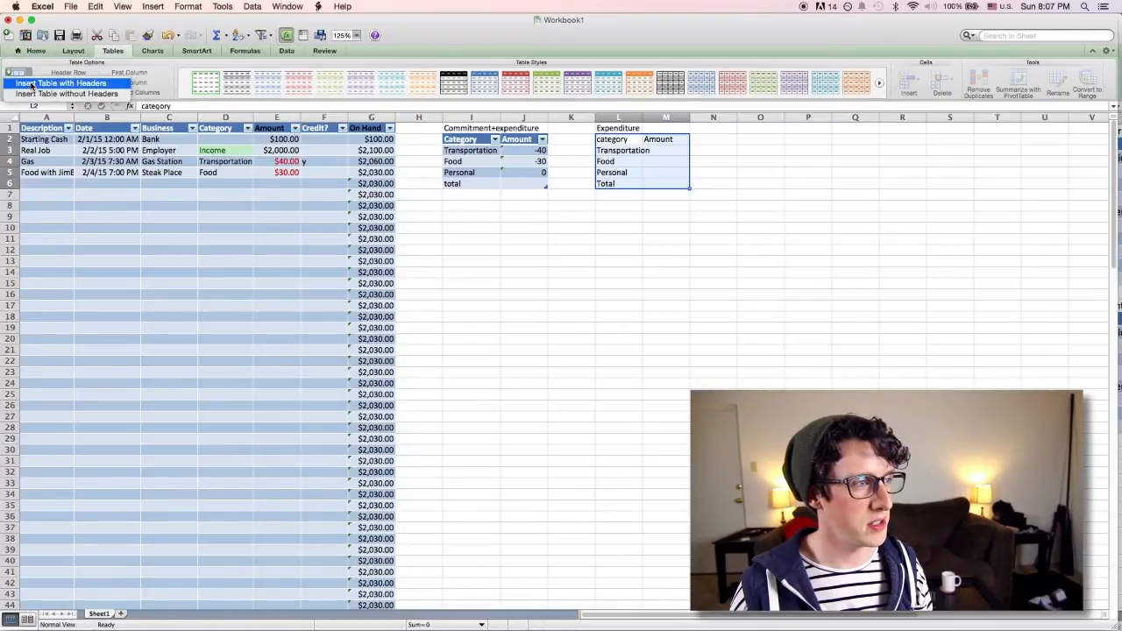
- Make Expenditure a table and enter a SUMIFS in M3 excluding Credit? 'Y' rows
click(666, 150)
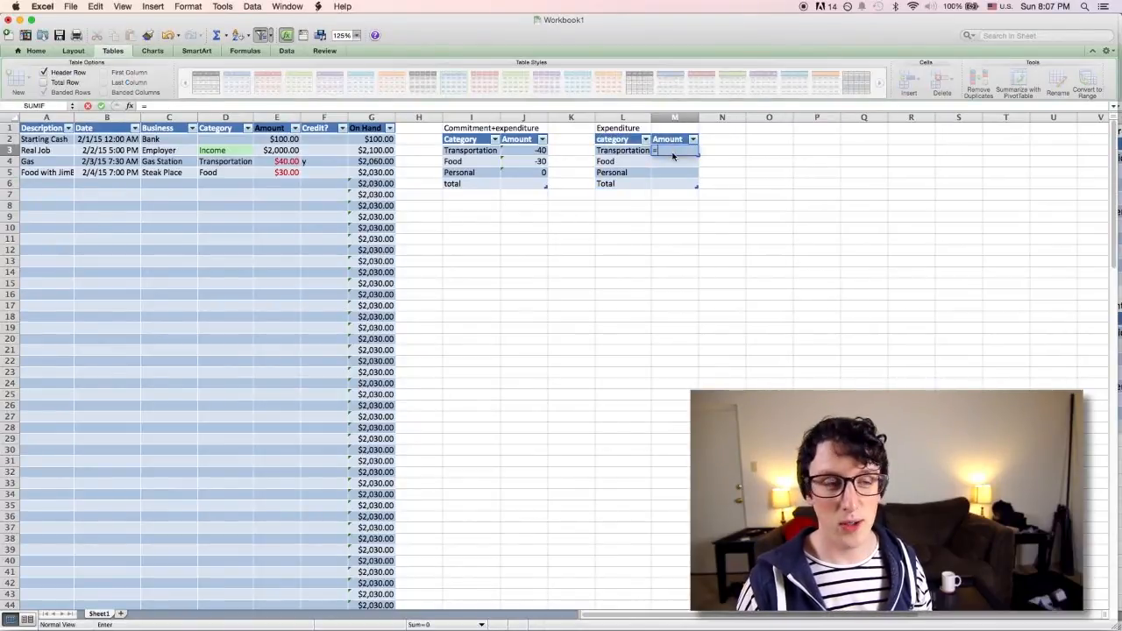
text(=sumif)
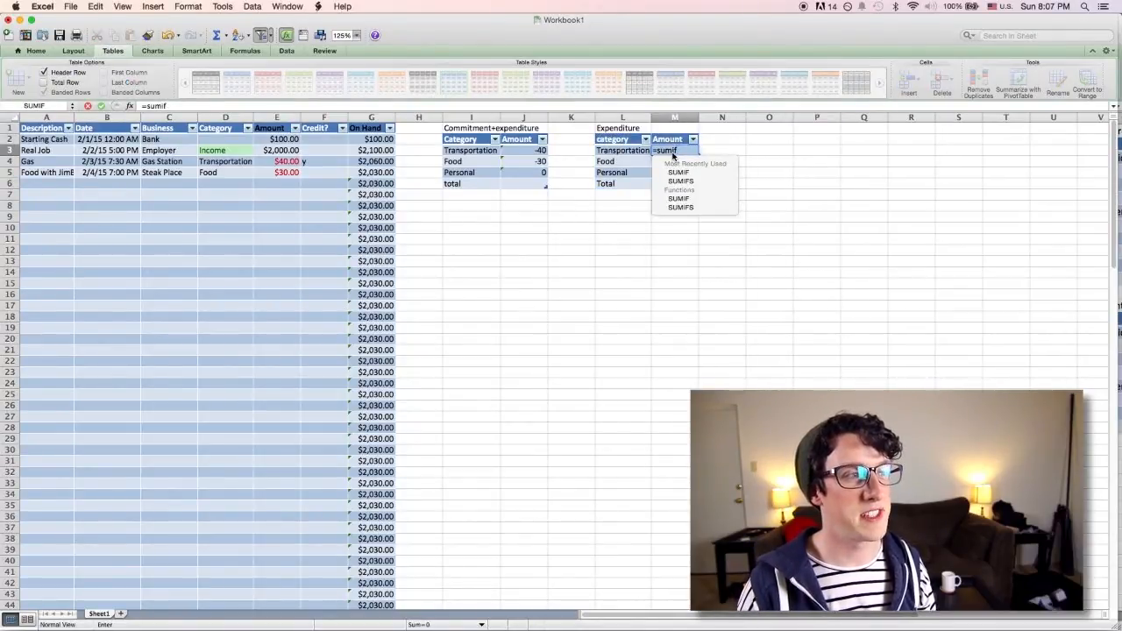
text(s)
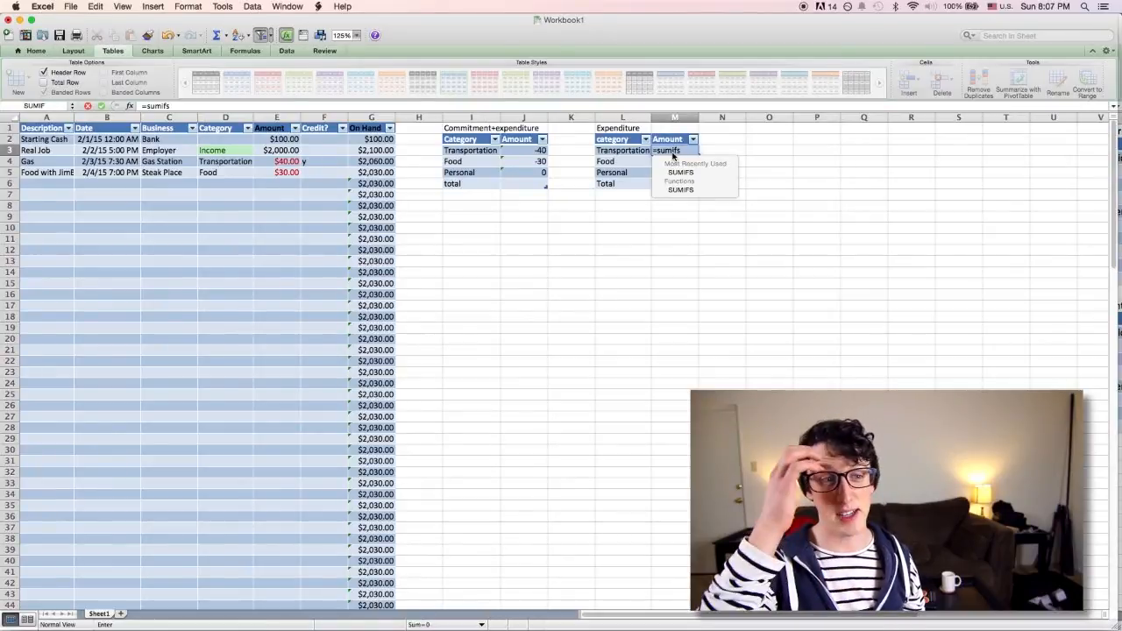
text(()
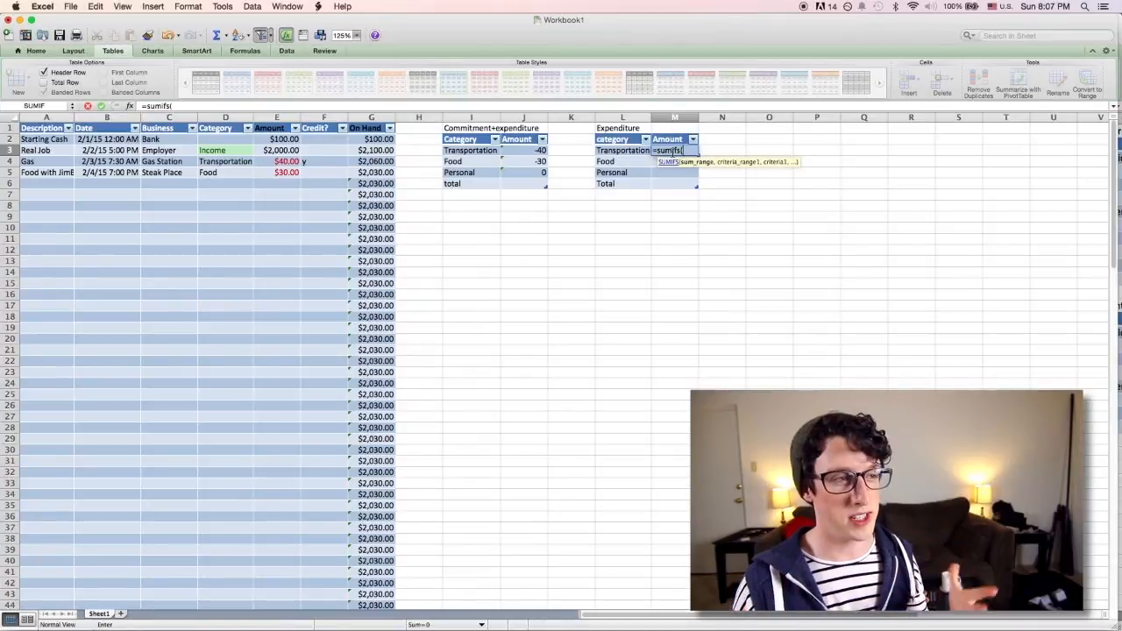
text(Table3[Amount],Table3[Category],)
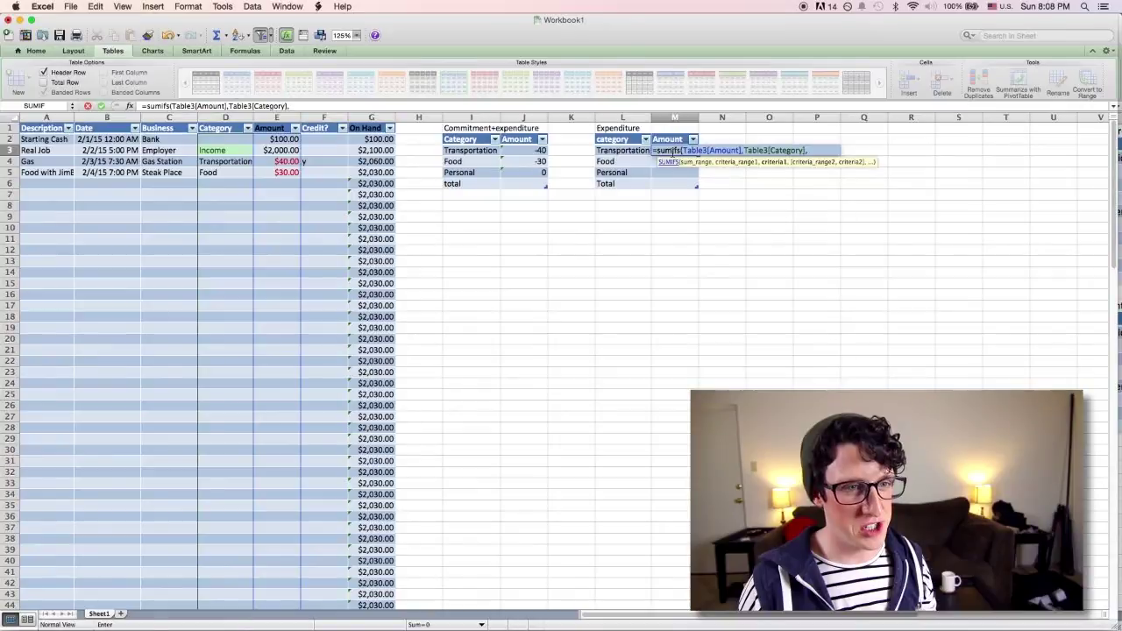
text([@)
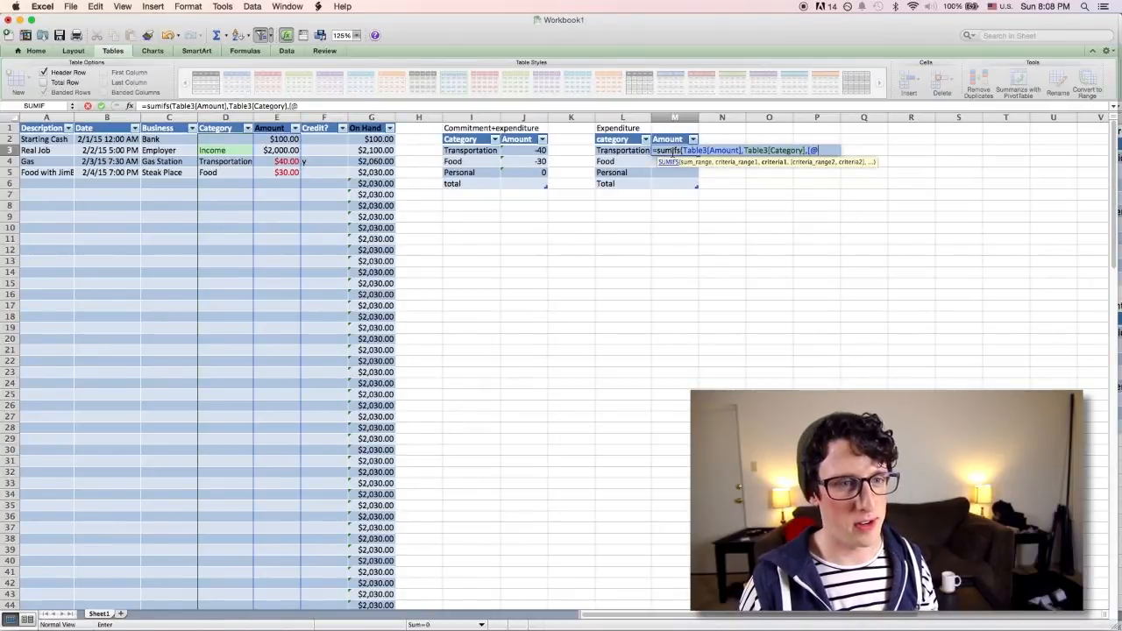
text(Categ)
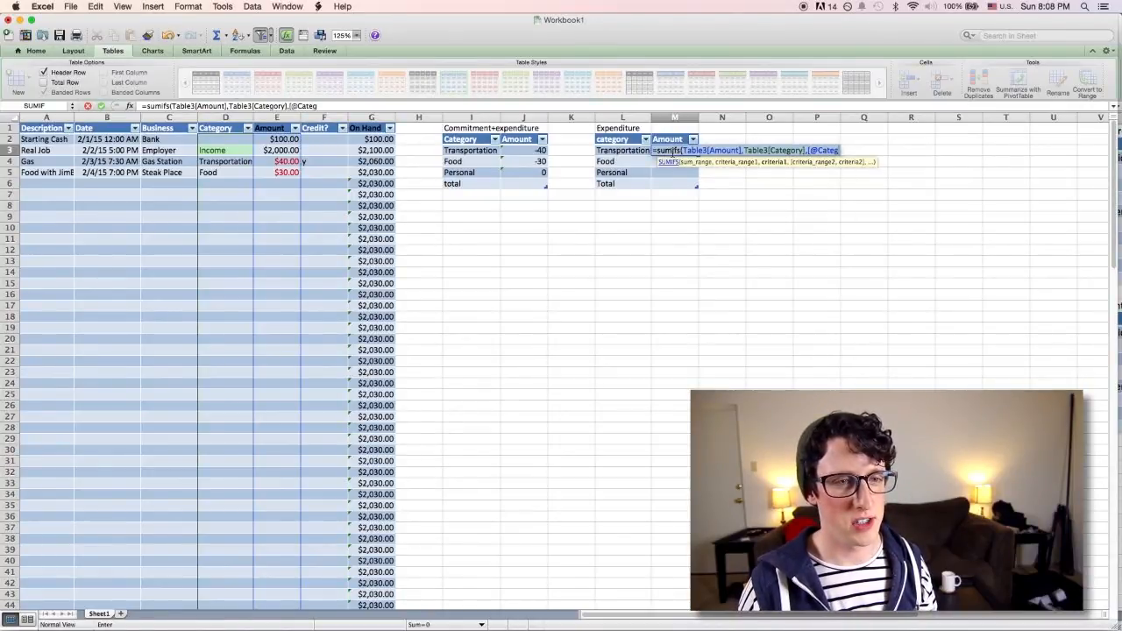
text(ory])
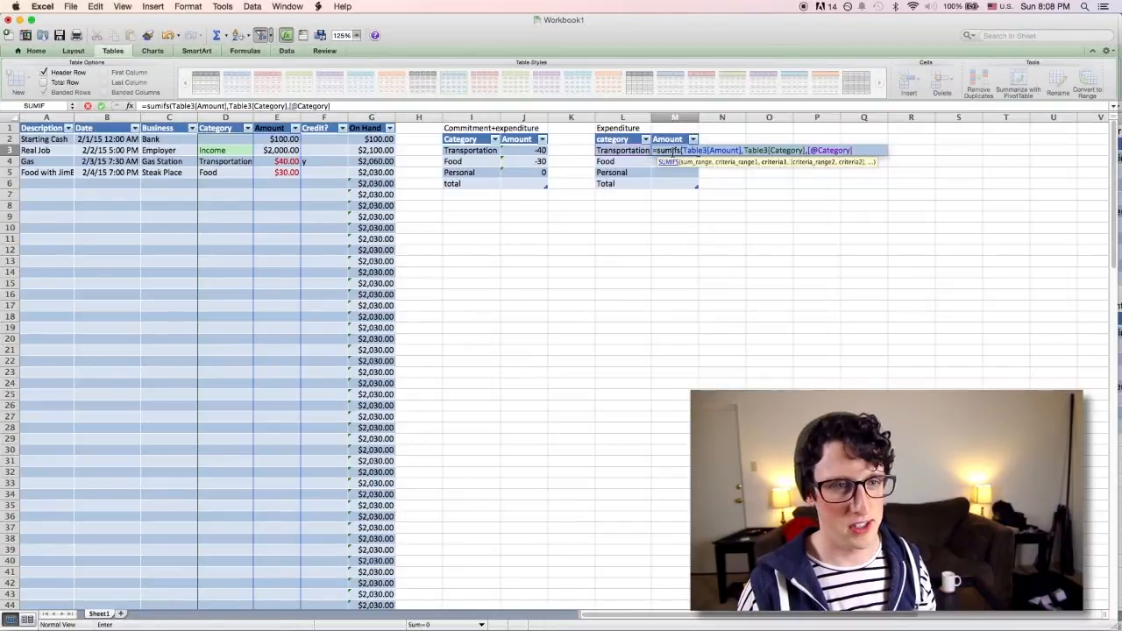
text(,Table3)
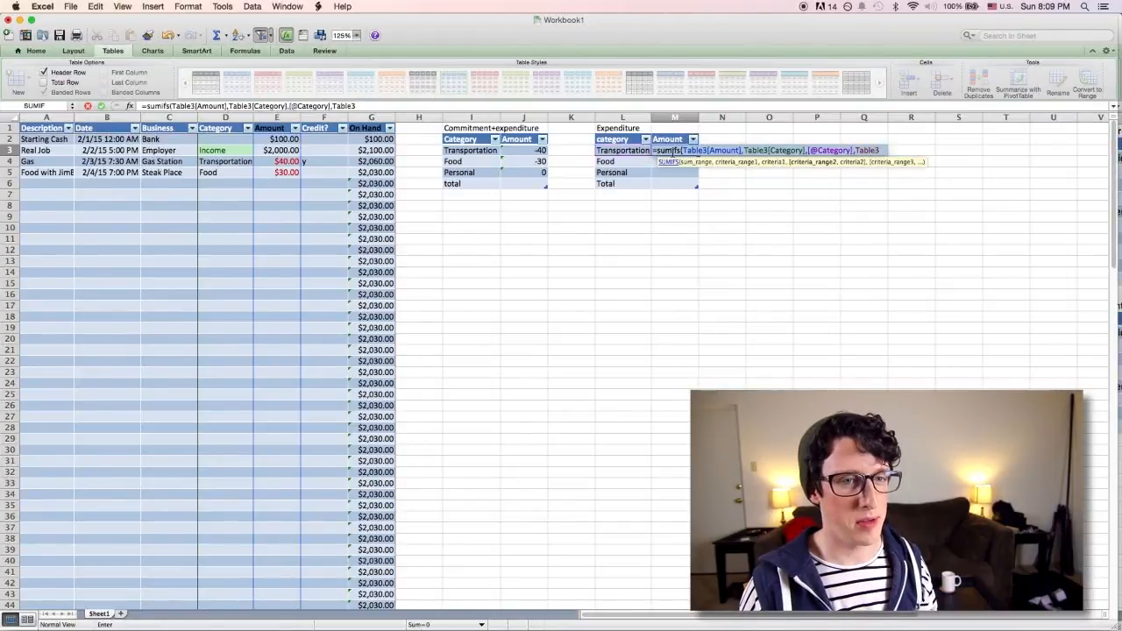
text(Table3[Credit?],"<>)
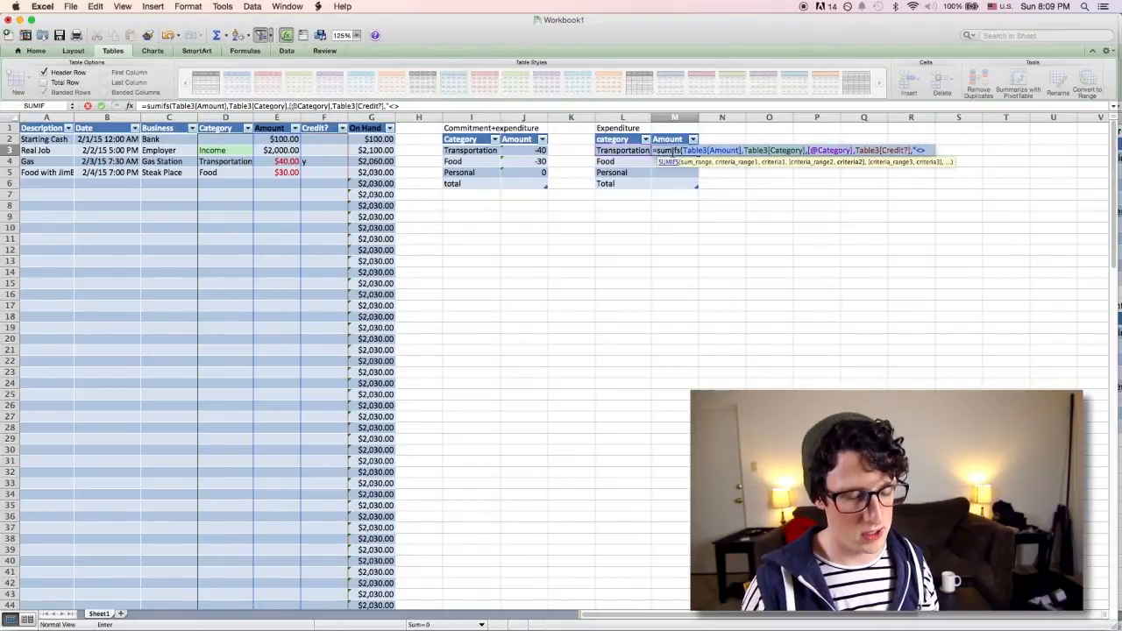
text(Y)
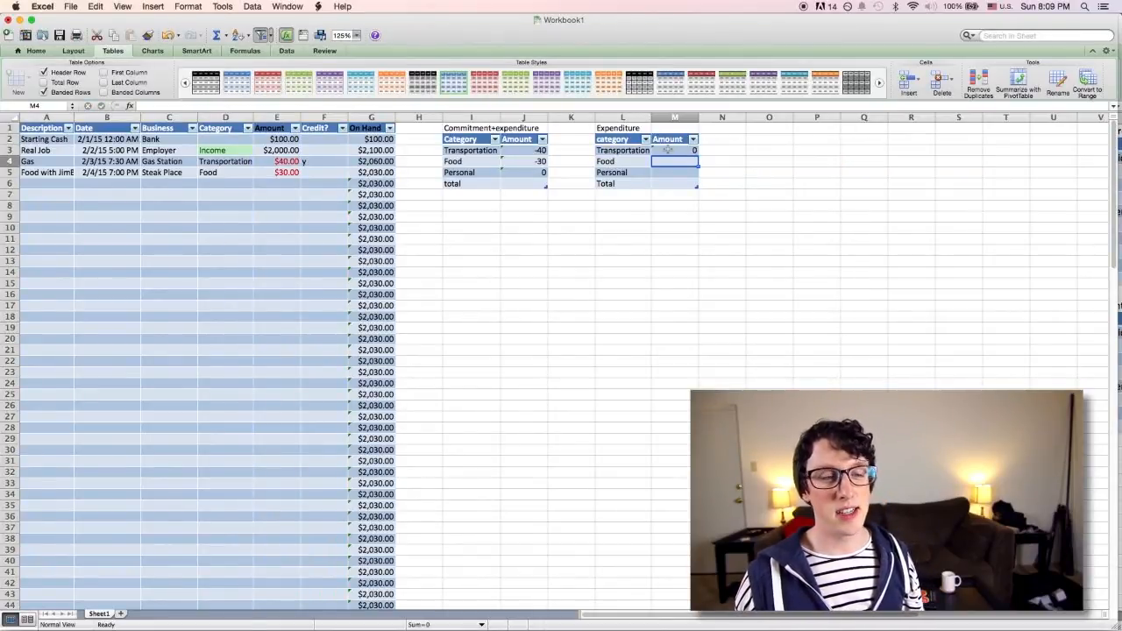
- Fill the SUMIFS down the Amount column and add a SUM total of the three categories
click(675, 150)
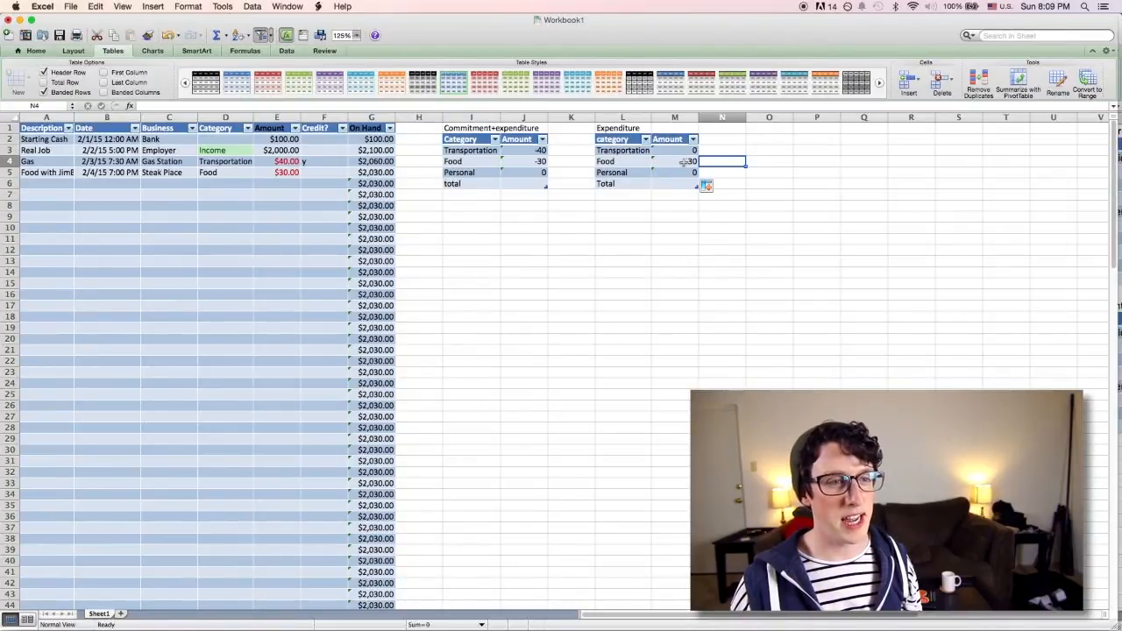
click(675, 161)
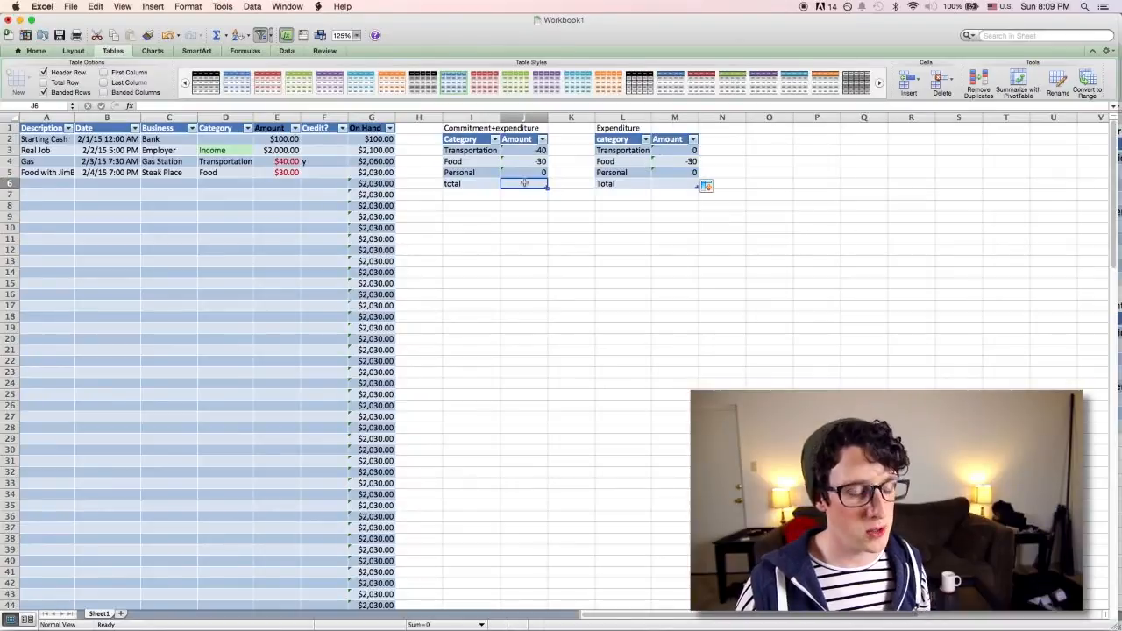
text(su)
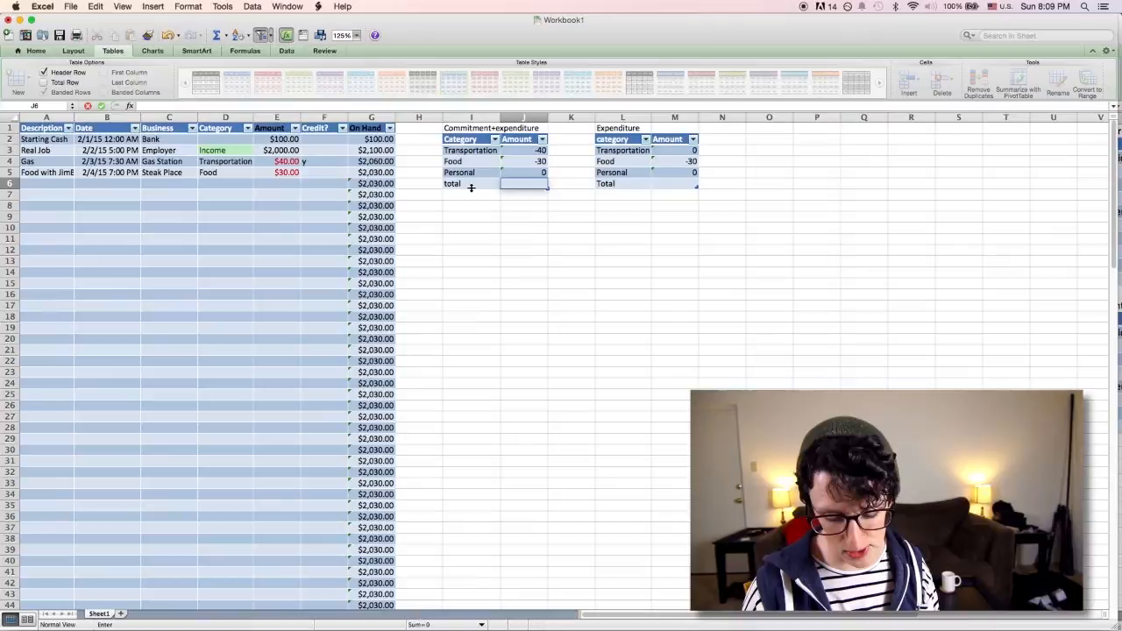
text(=sum()
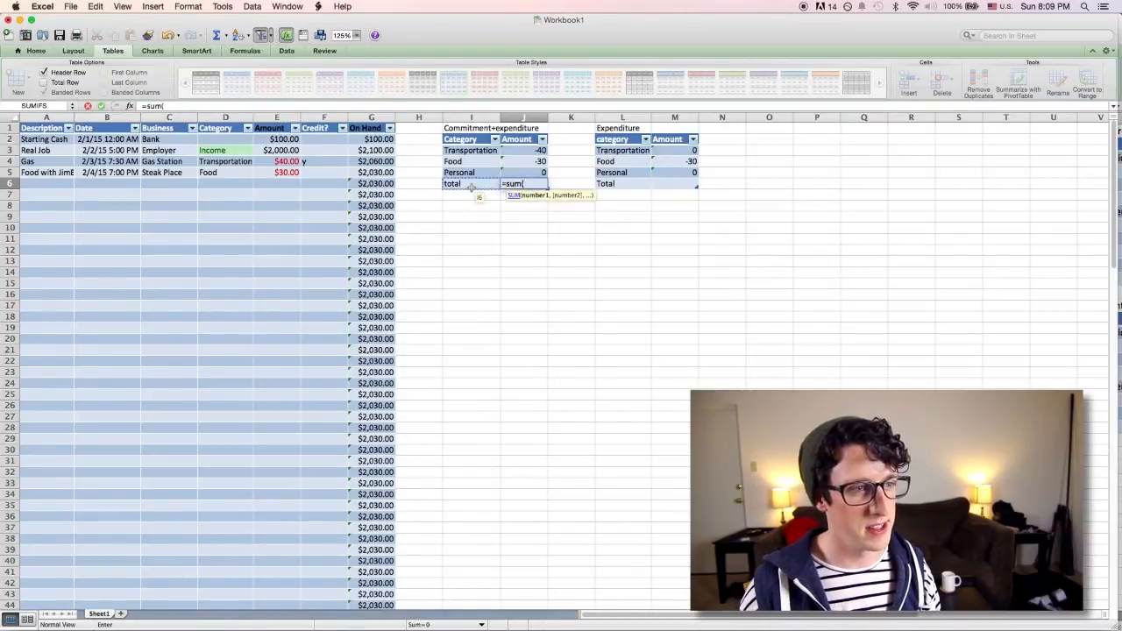
drag(524, 150, 523, 171)
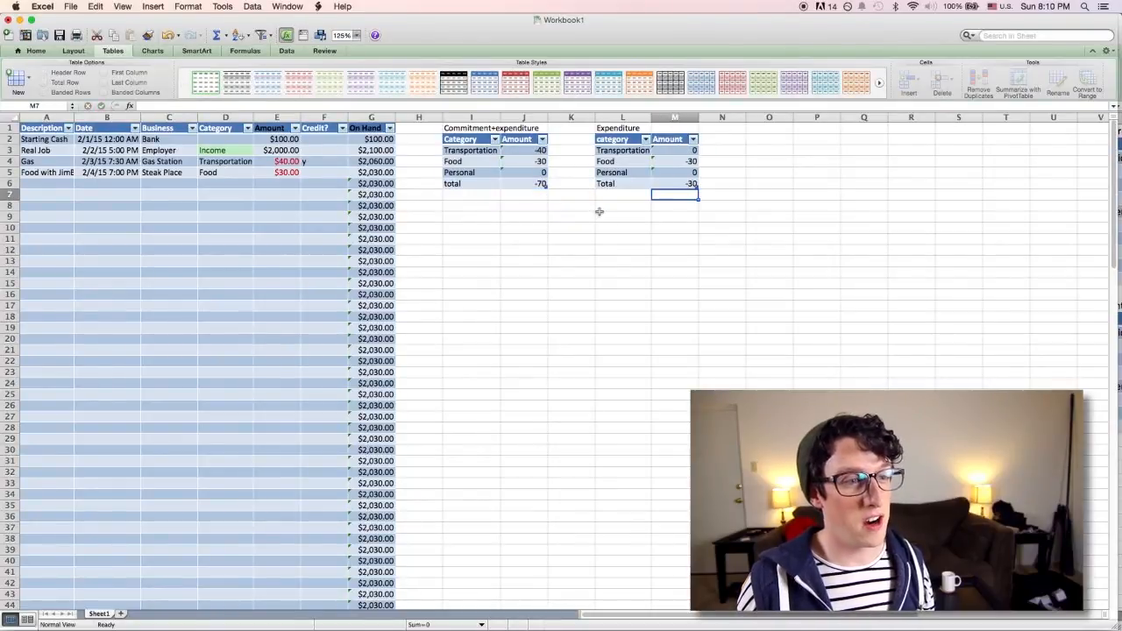
- Create the income table below Expenditure with Real Job at 2000
click(622, 205)
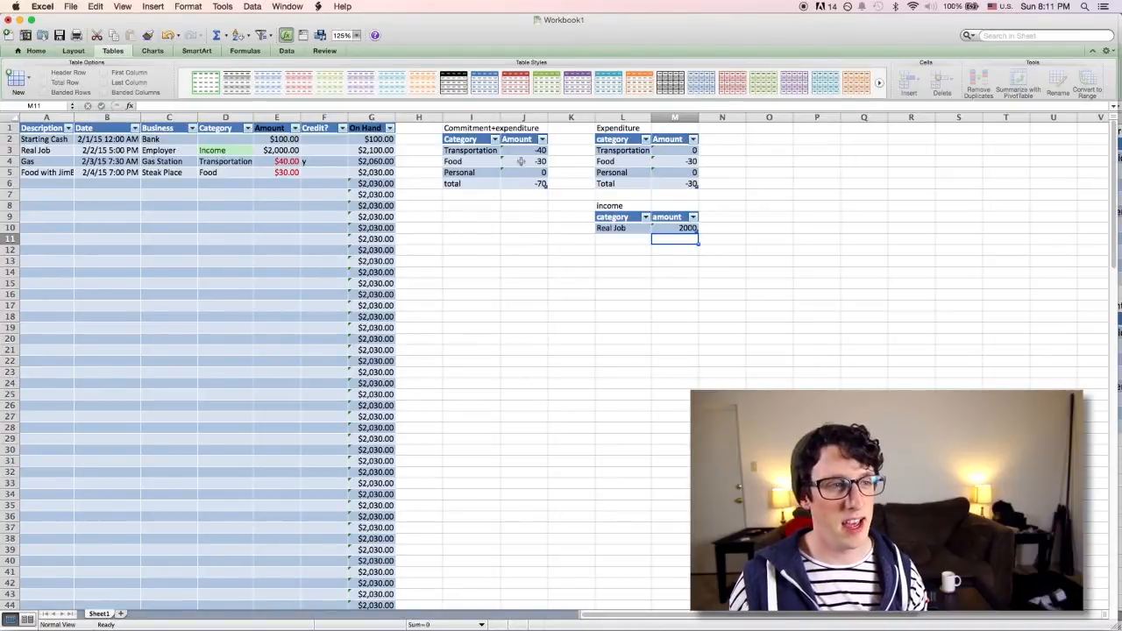
click(523, 150)
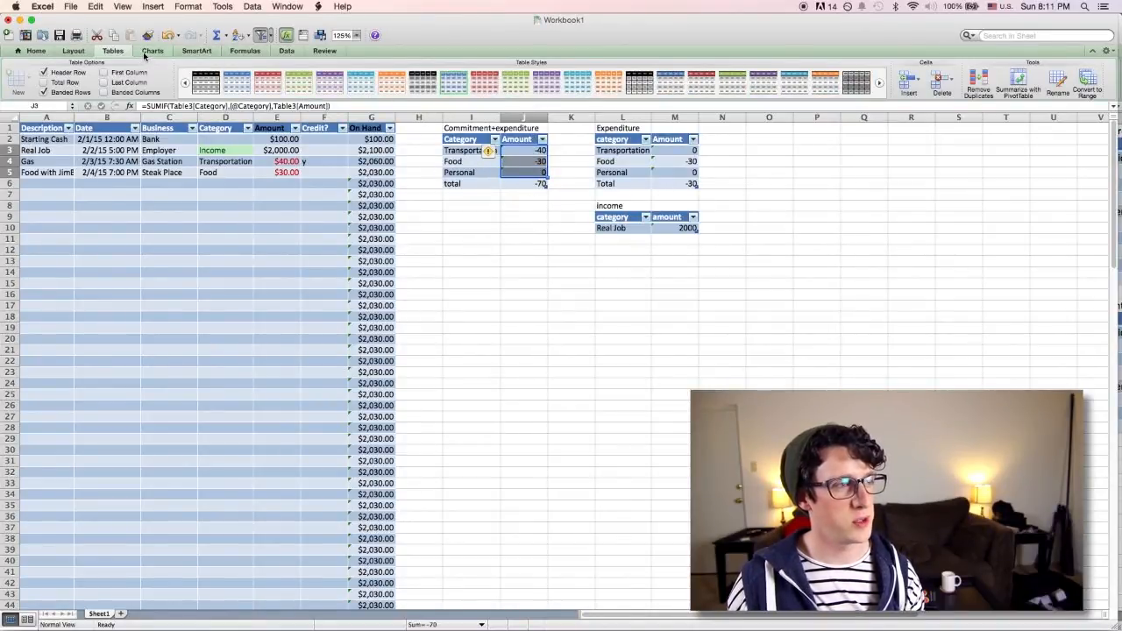
- Insert a pie chart of J3:J5 and label its slices from I3:I5 via Select Data
click(129, 50)
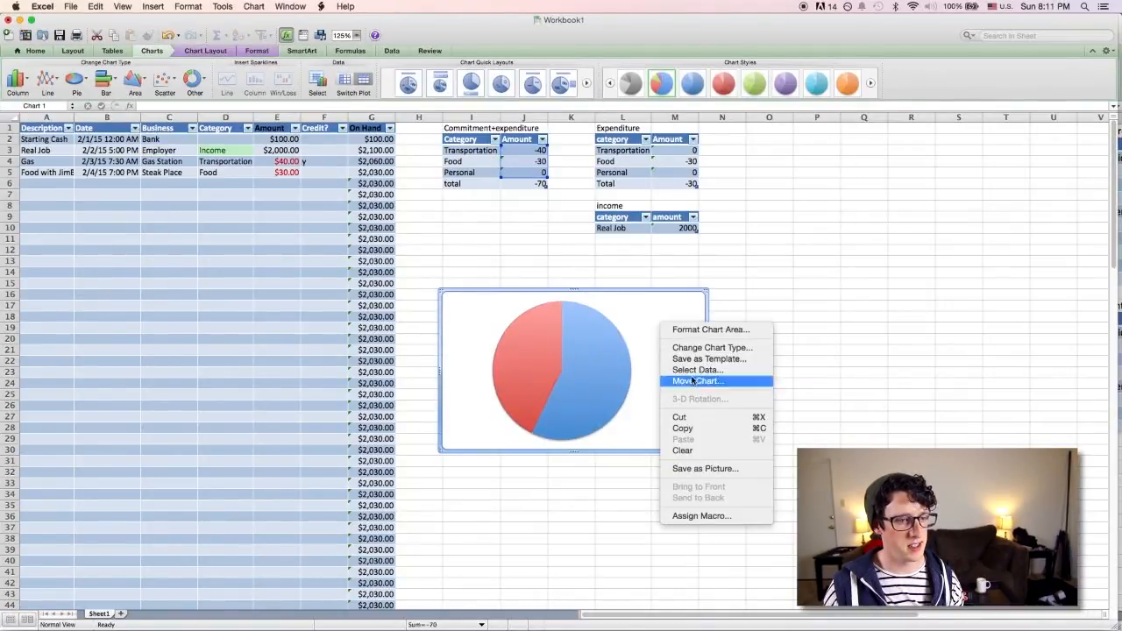
click(698, 370)
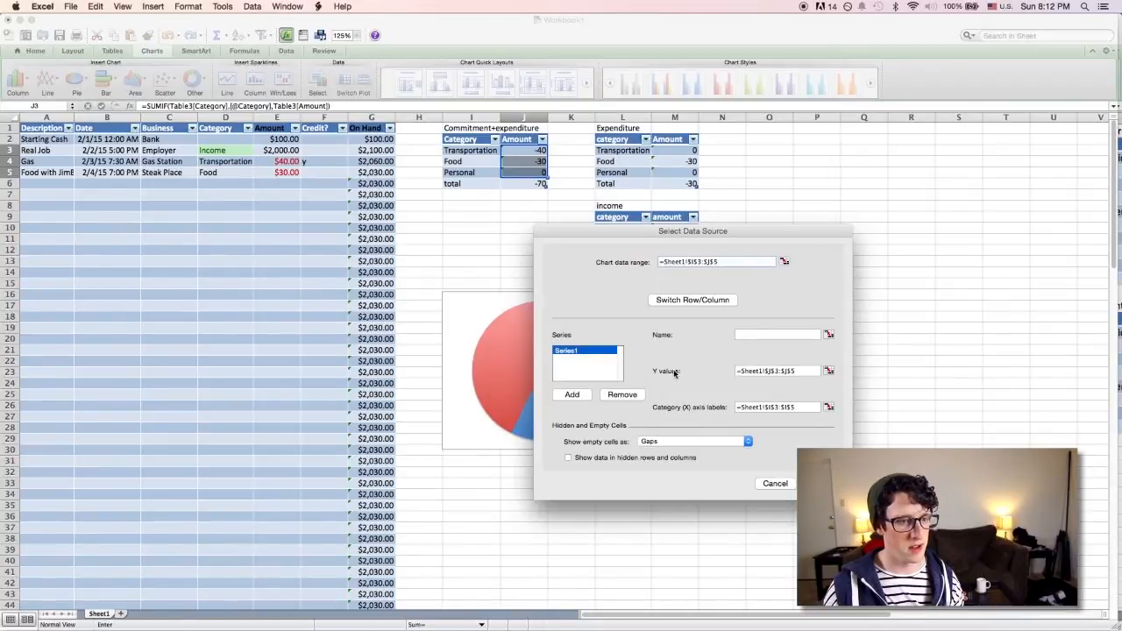
mouse_move(711, 379)
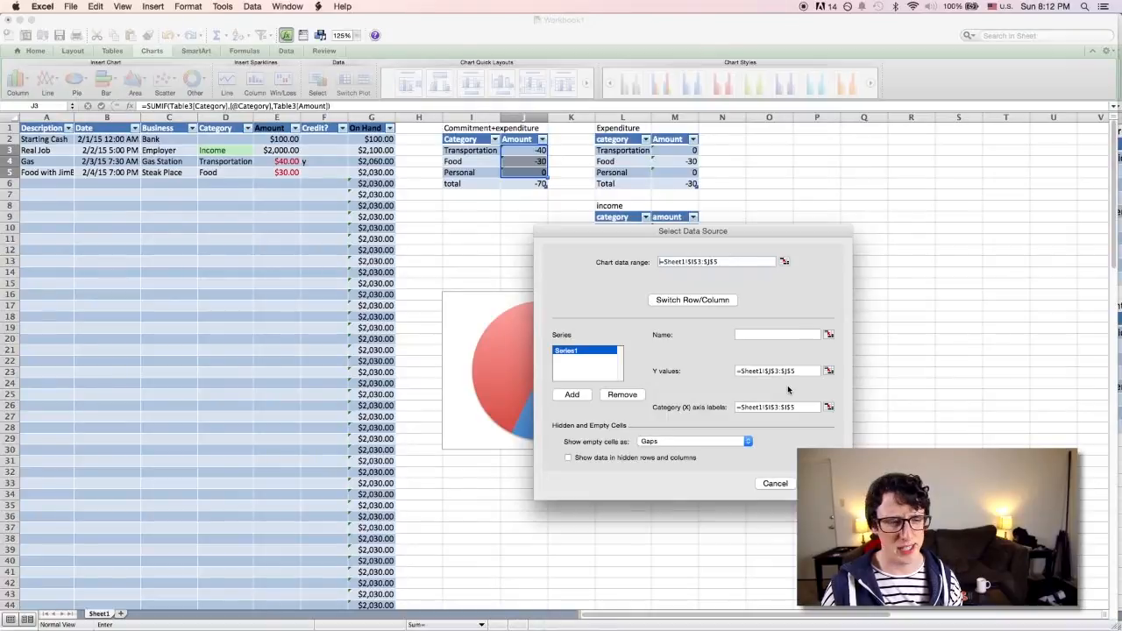
mouse_move(701, 407)
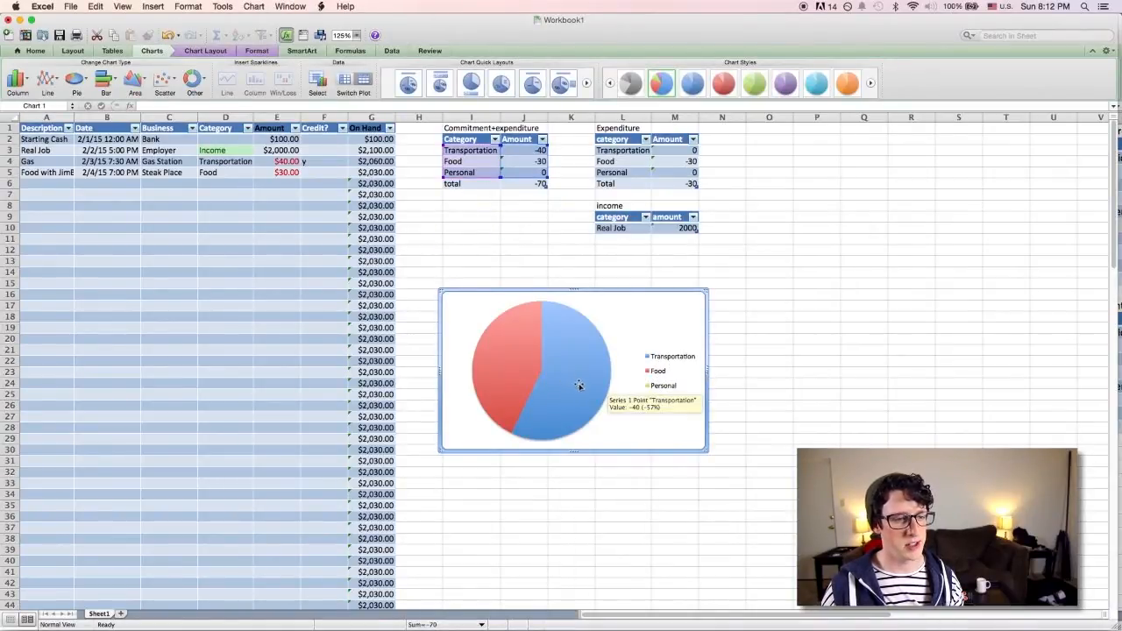
mouse_move(510, 341)
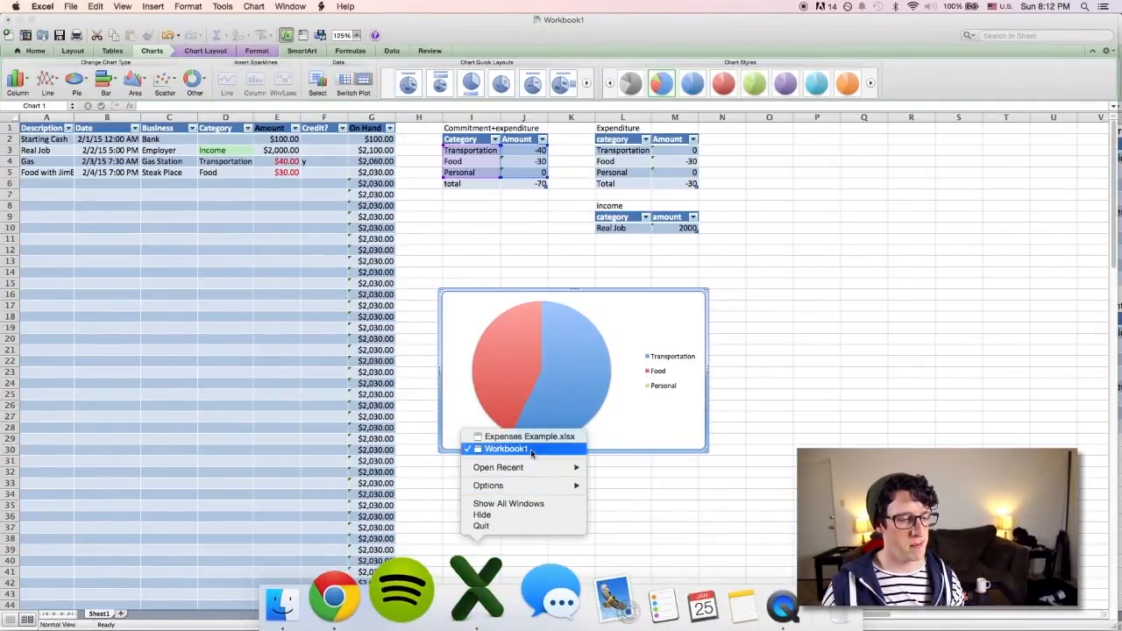
- Switch to the Expenses Example.xlsx workbook from the Dock
click(525, 437)
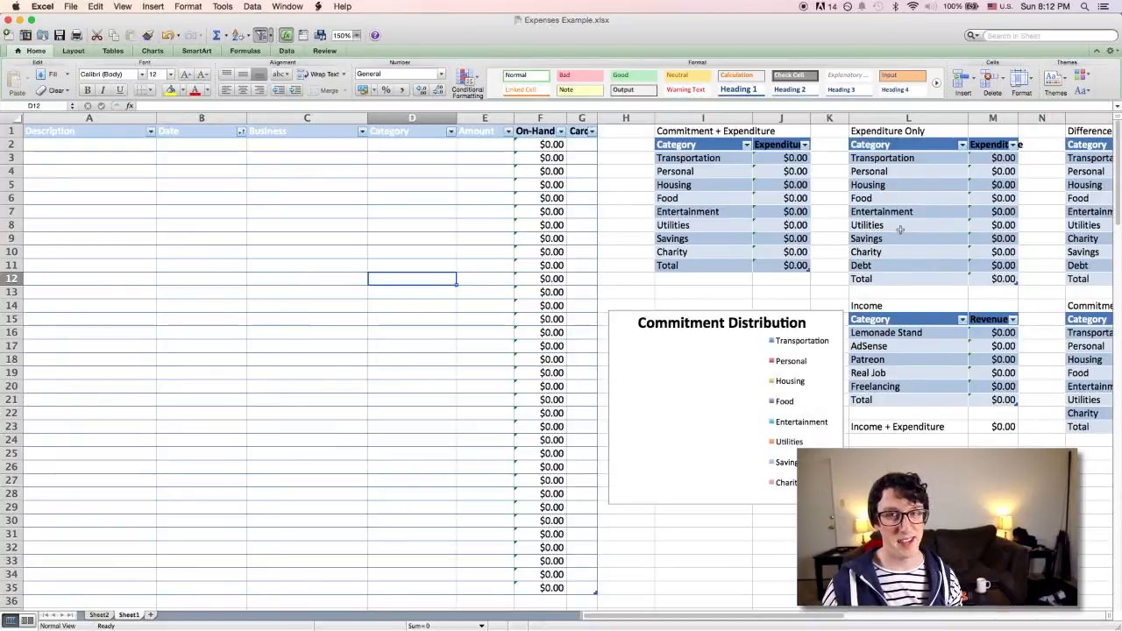
- Log Starting Money of $500 from Bank
click(79, 144)
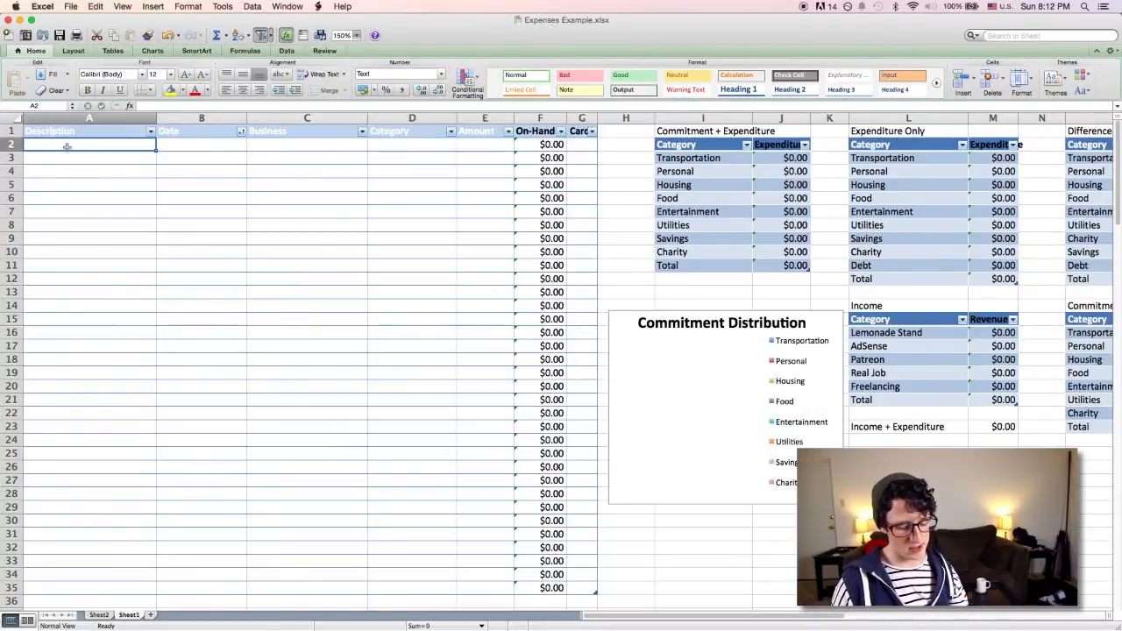
text(Starting Money)
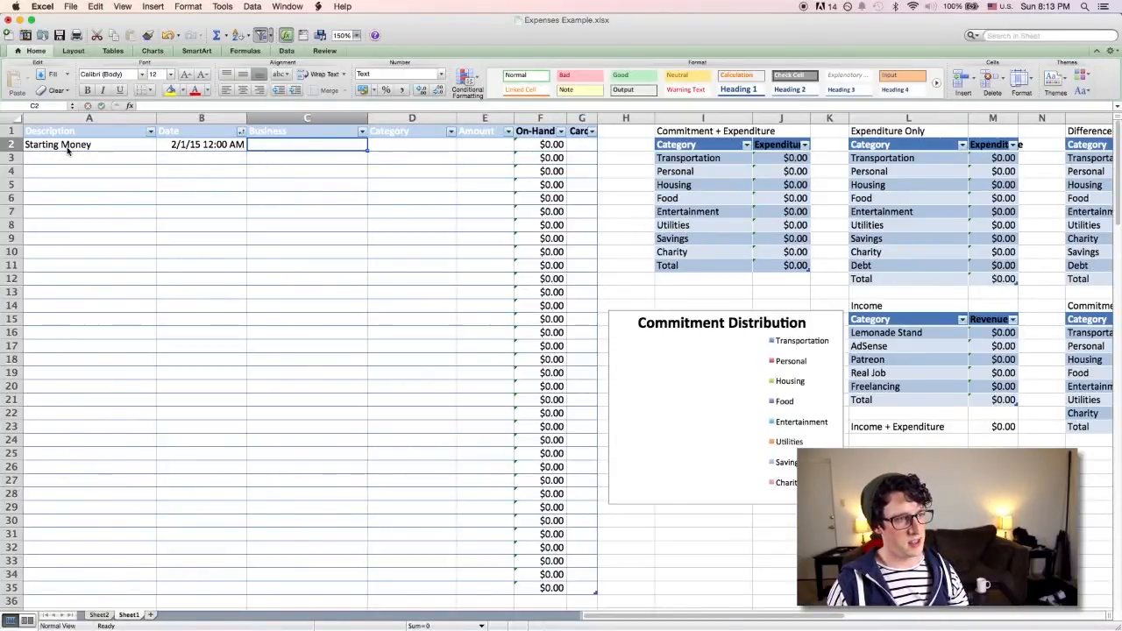
text(Bank)
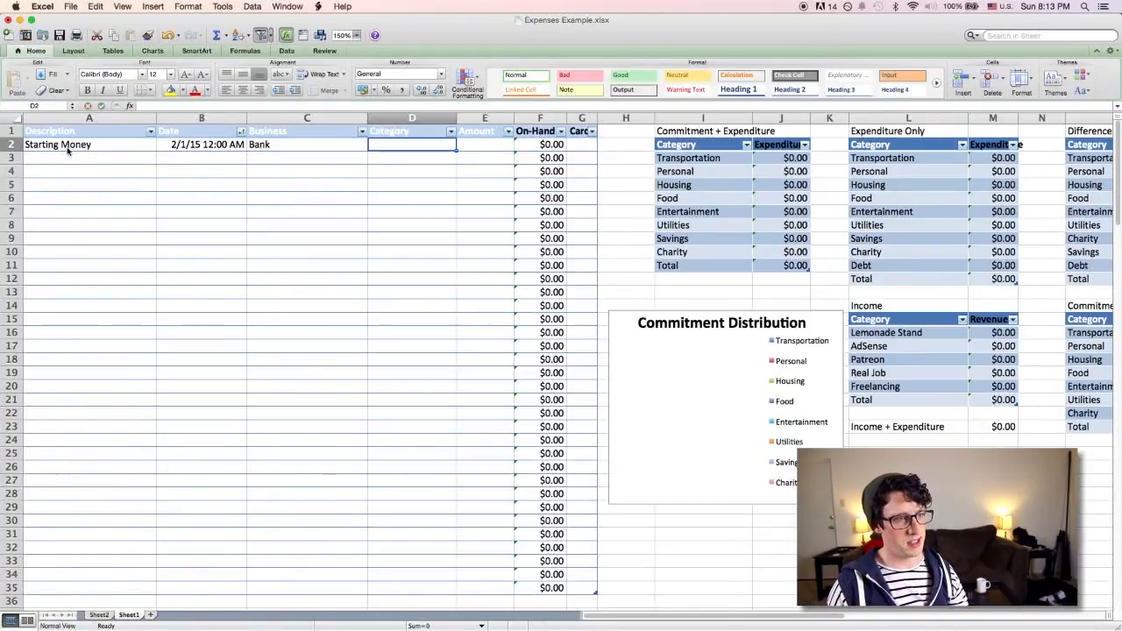
text(500.00)
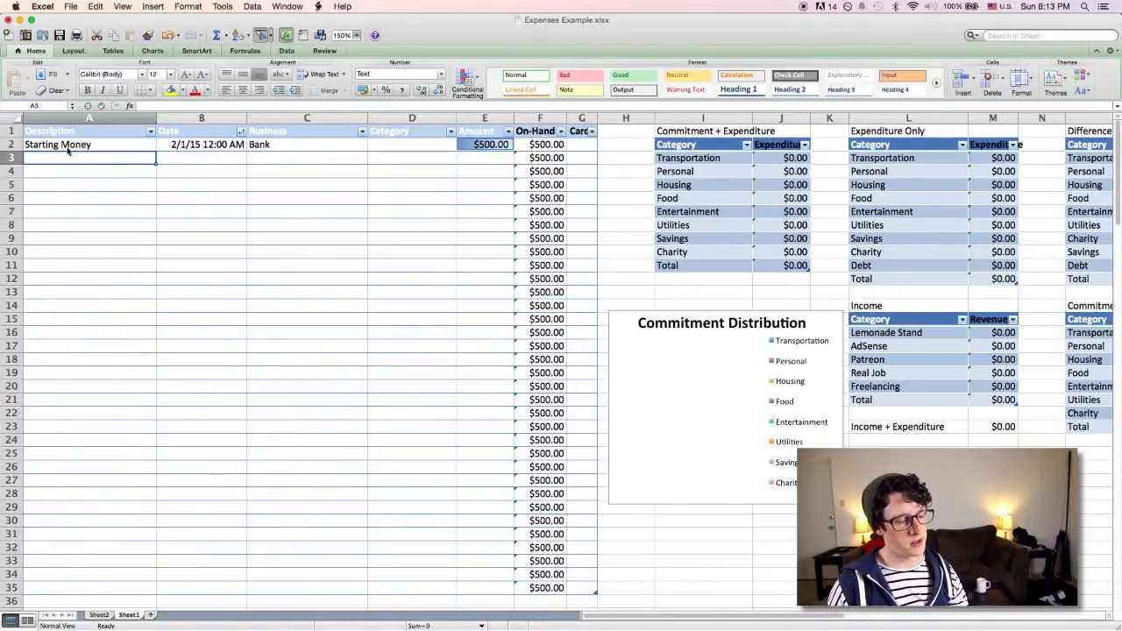
- Log Groceries on 2/1/15 at Grocer Joe's, Food, -$60
text(G)
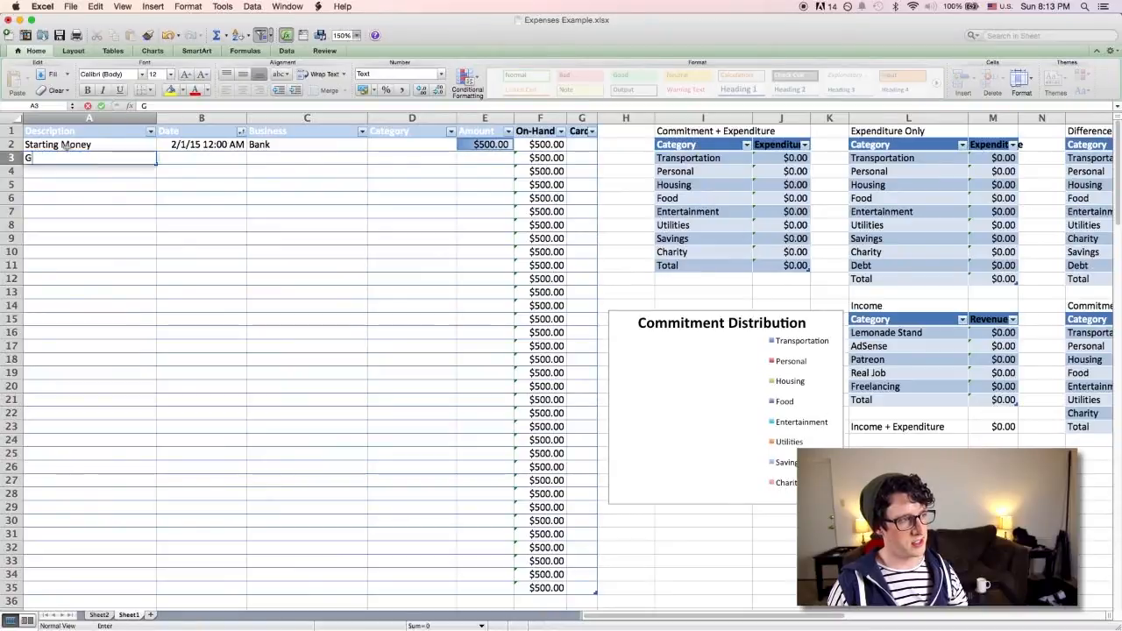
text(Groceries)
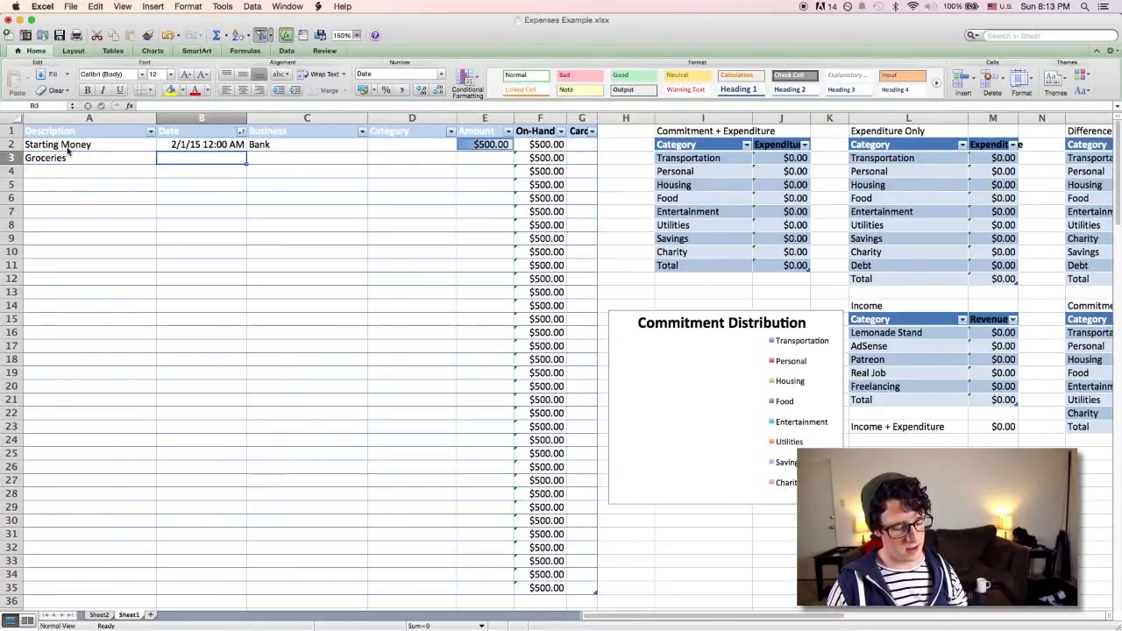
text(2/1/15 6:00 PM)
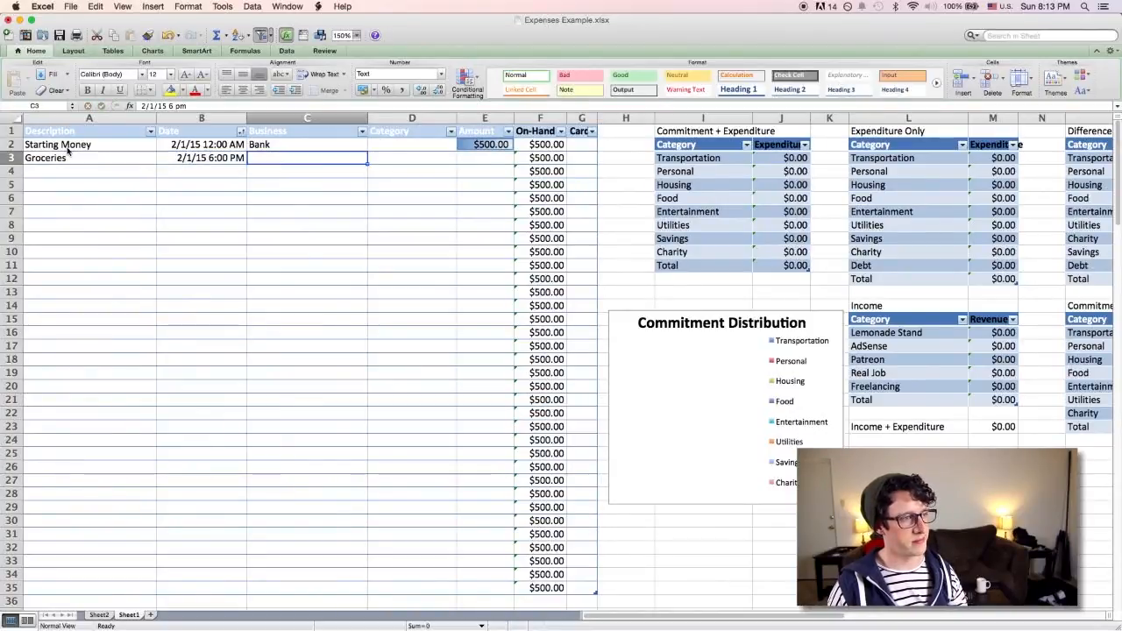
text(Grocer Joe's)
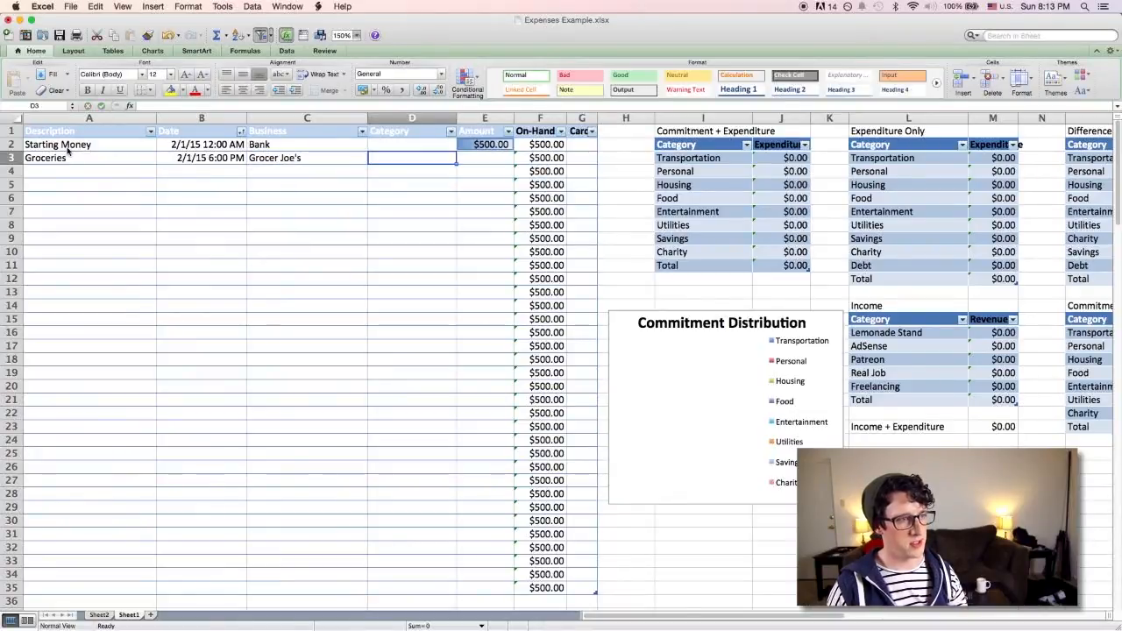
text(Food)
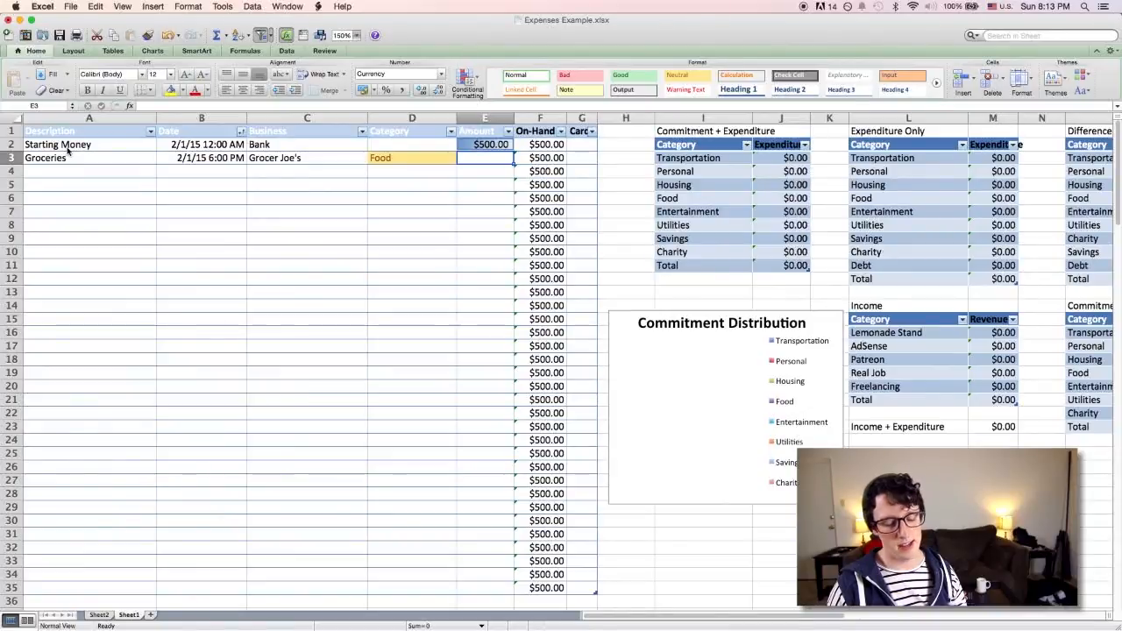
text(-6)
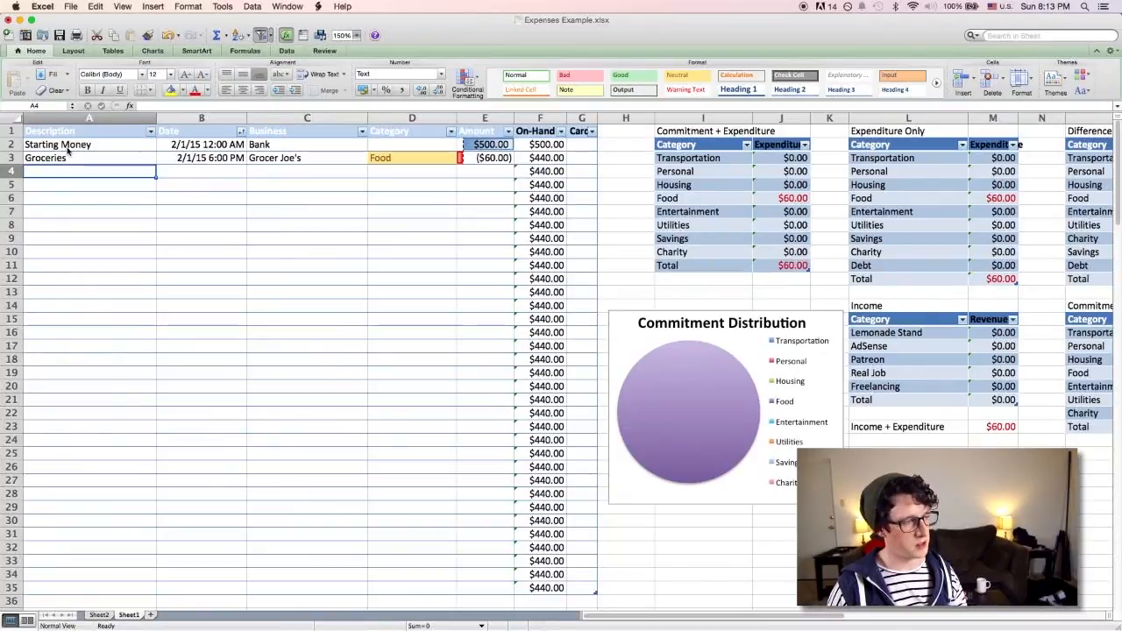
- Log a Gas purchase on 2/1/15 at Gas Station, Transportation, -$40
text(Gas)
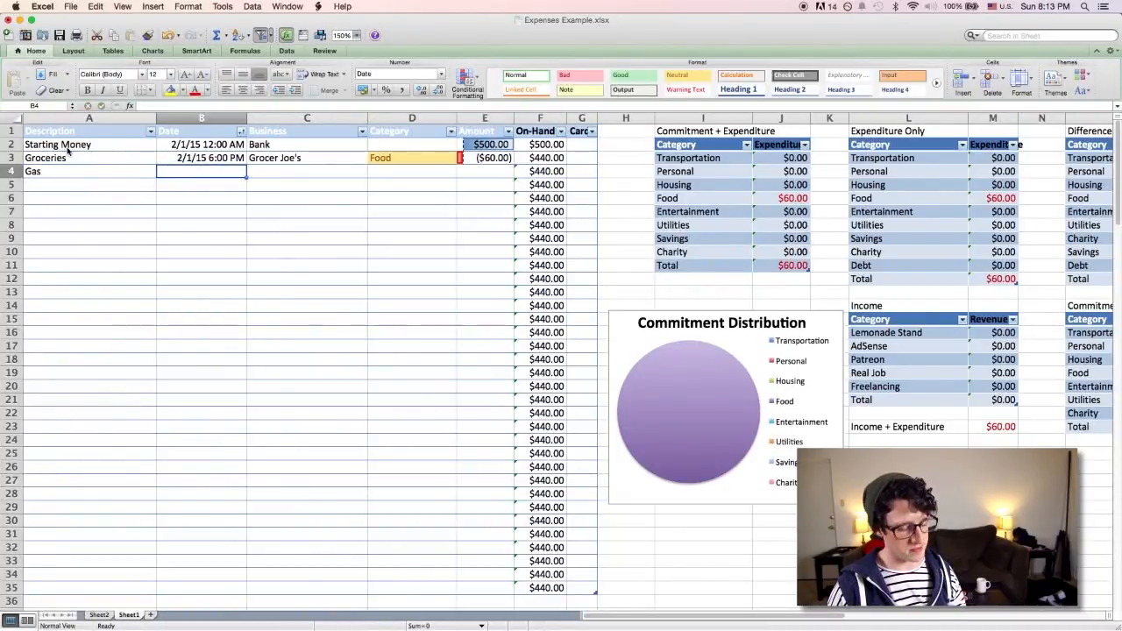
text(2/1/)
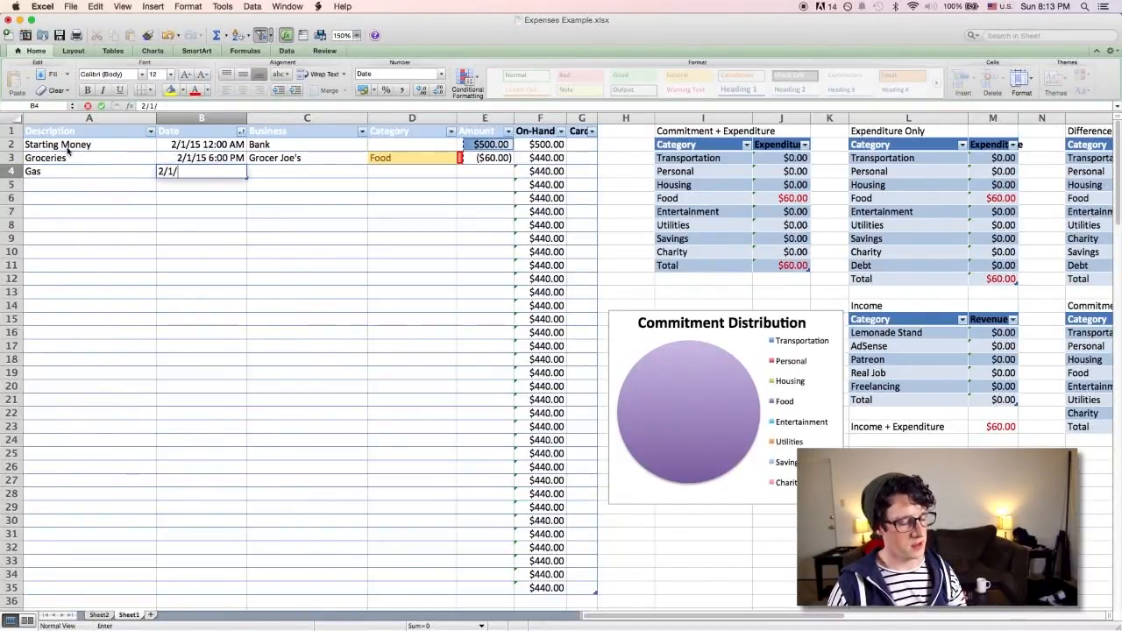
text(5 6:10 p)
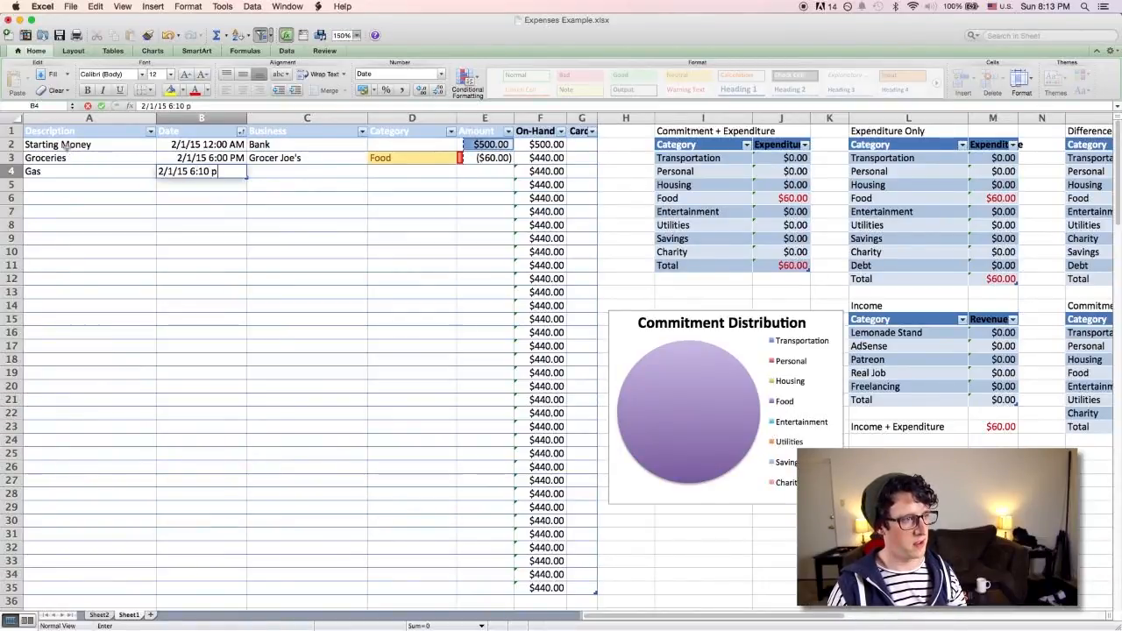
text(Gas Stat)
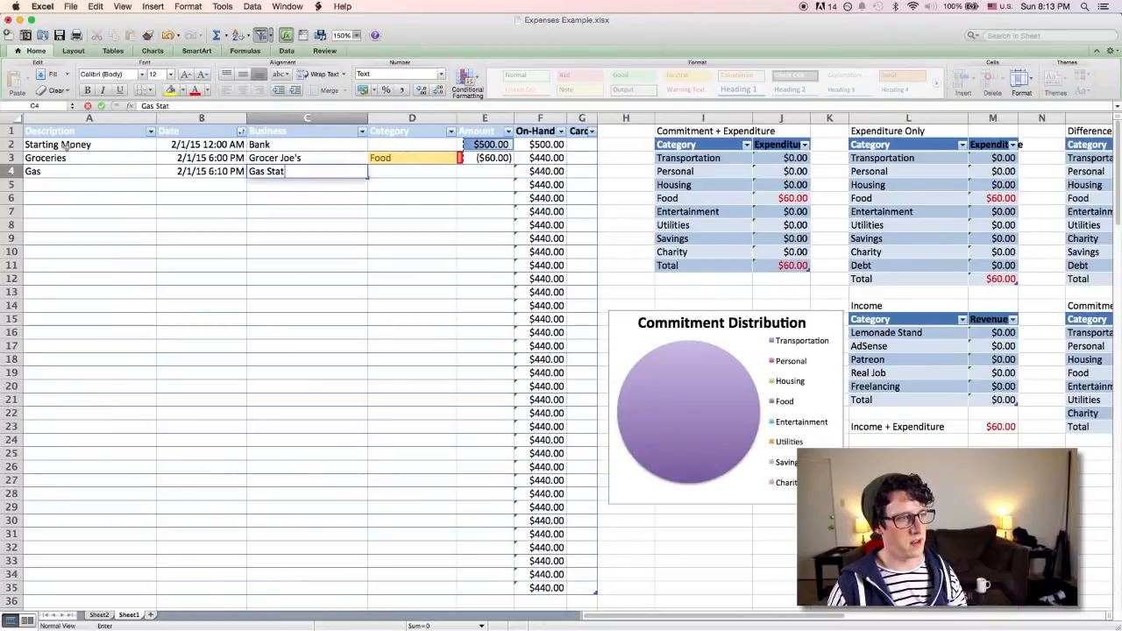
text(Transpo)
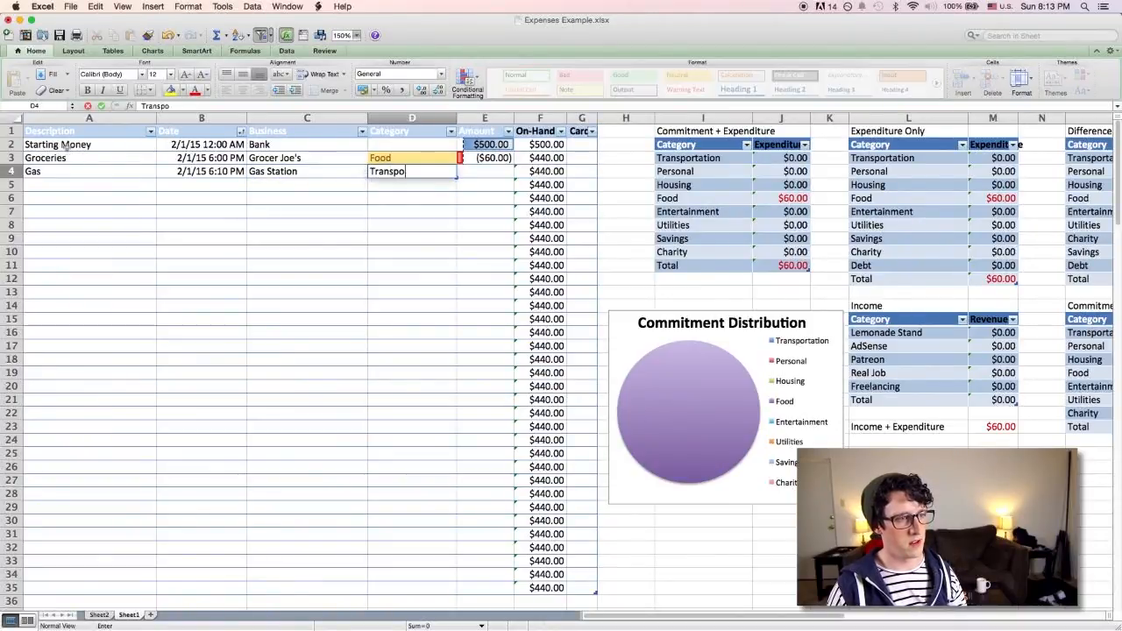
key(Enter)
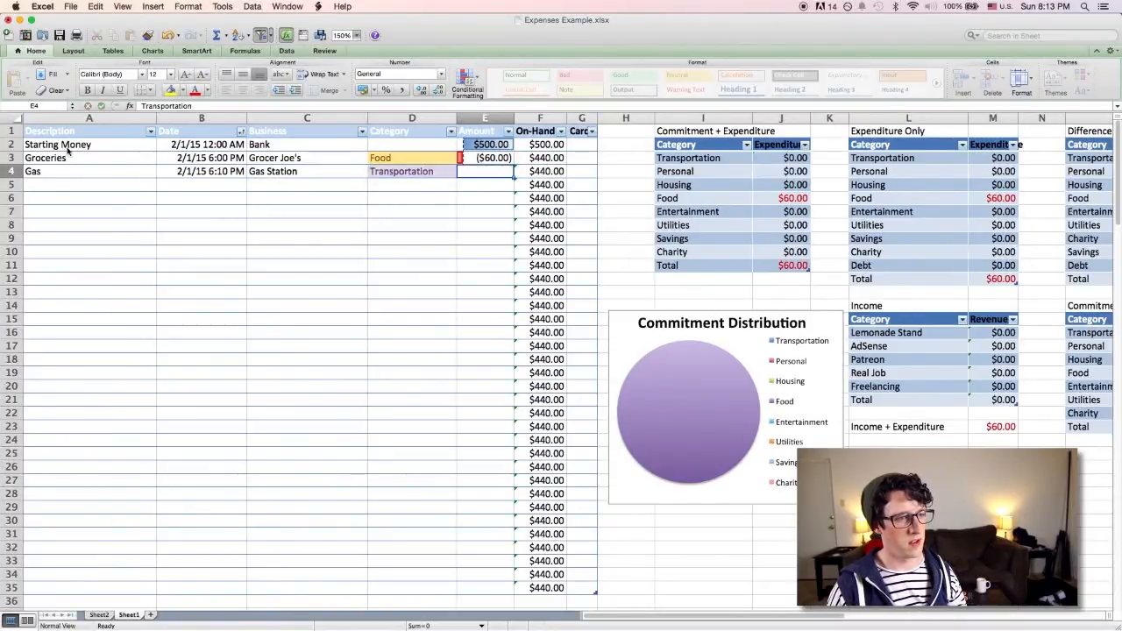
text(-40)
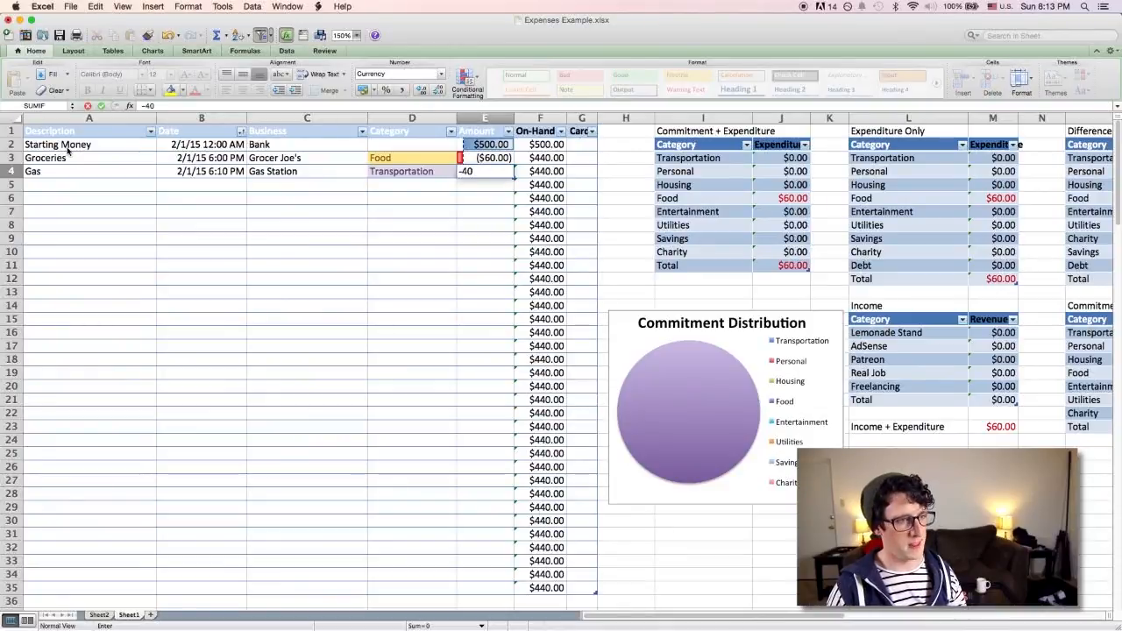